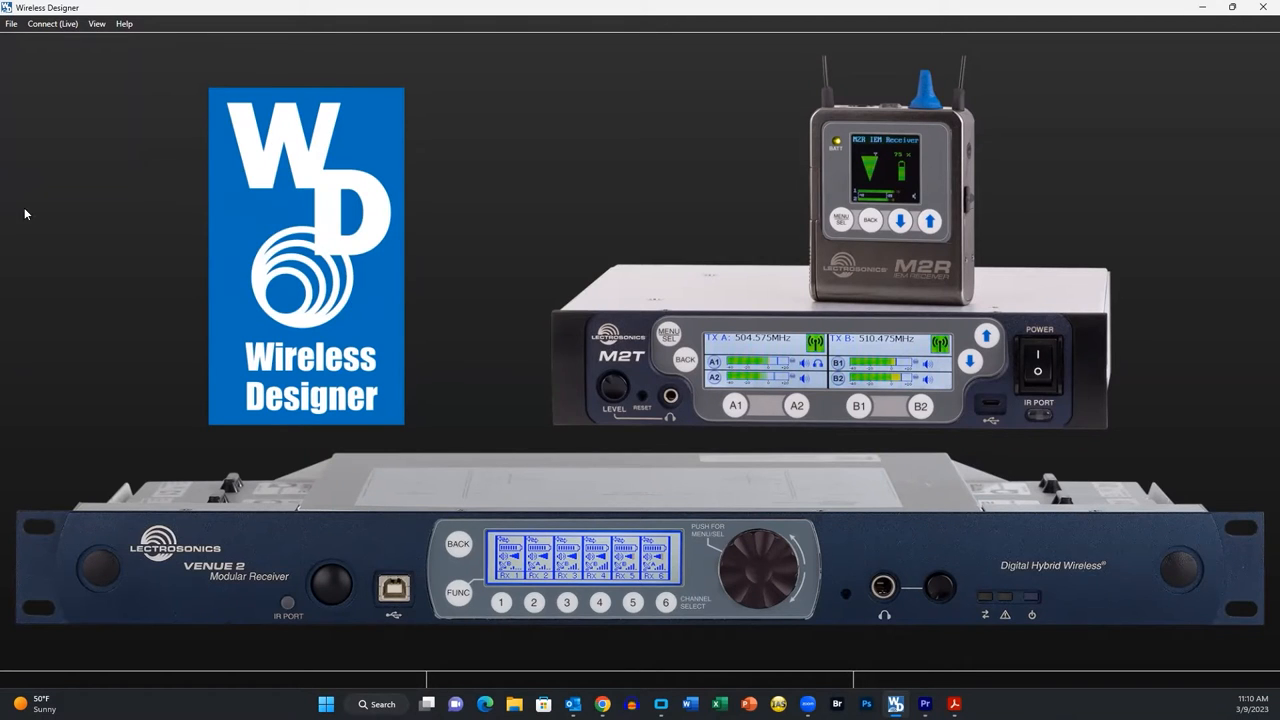
# Step: Start a new offline session from the File menu
pyautogui.click(11, 23)
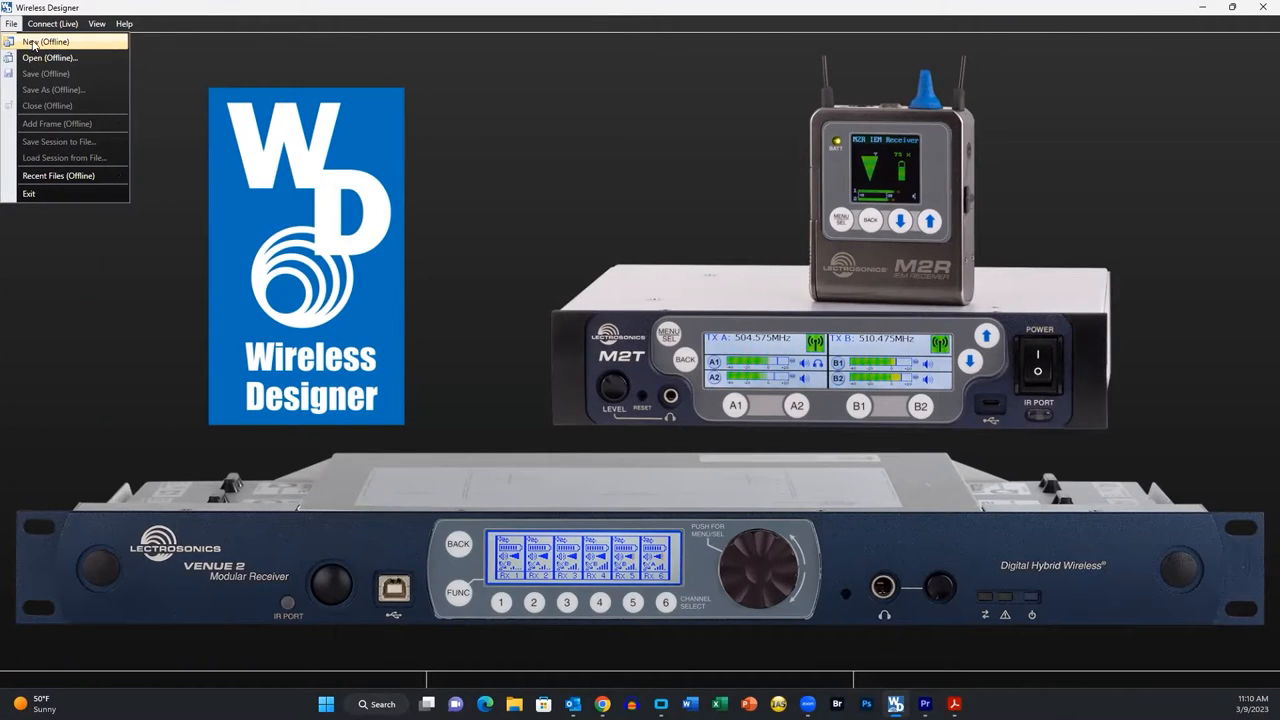
pyautogui.click(52, 23)
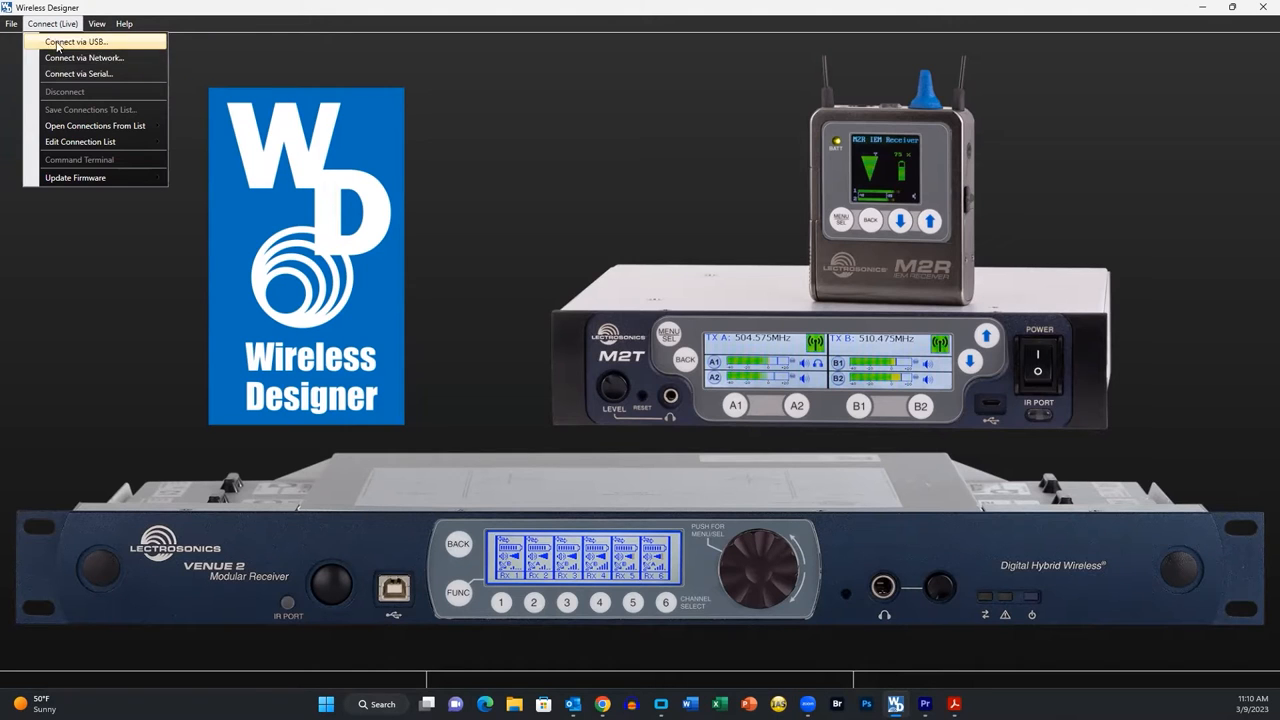
pyautogui.click(11, 23)
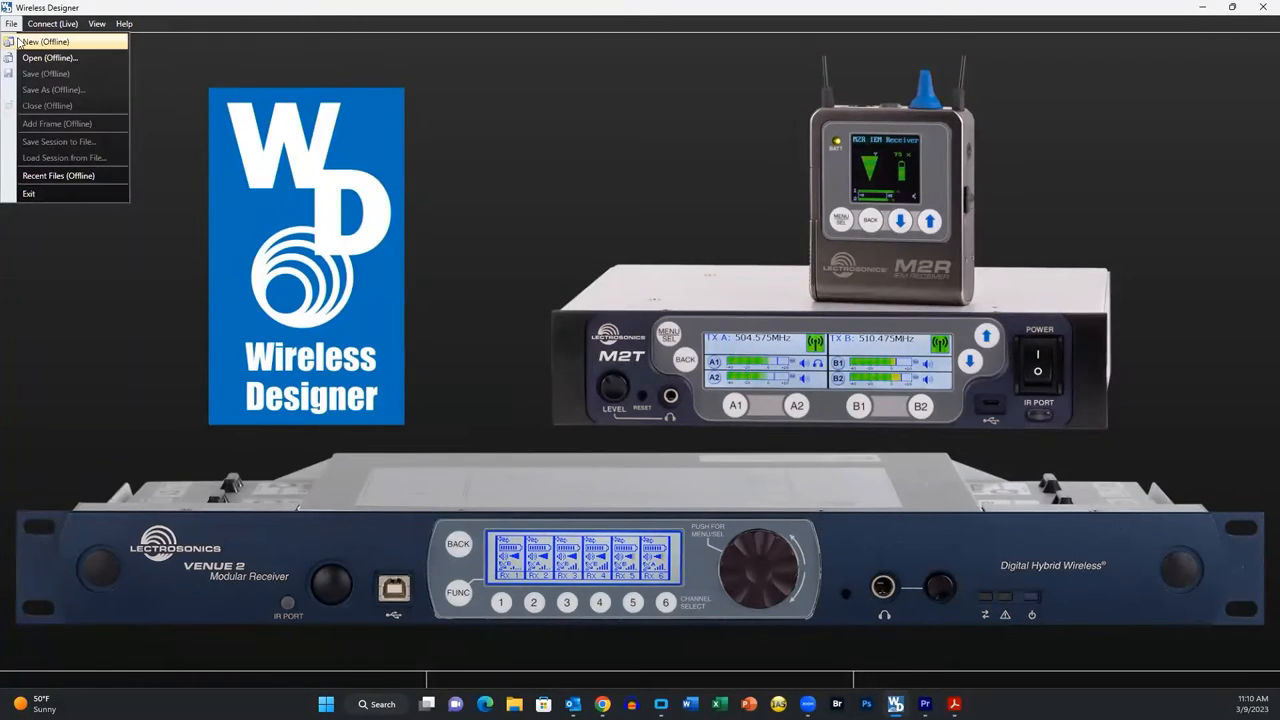
pyautogui.click(45, 41)
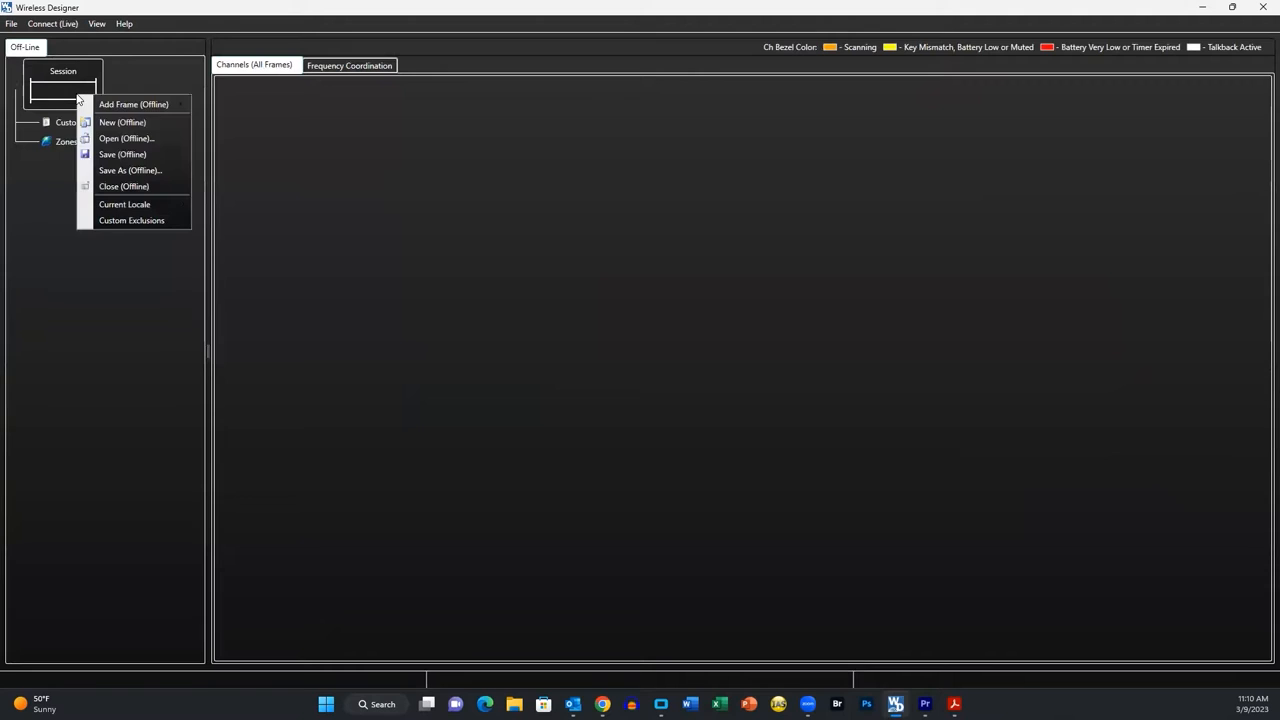
# Step: Add a four-channel DSQD frame and a two-channel M2T frame to the session
pyautogui.click(133, 104)
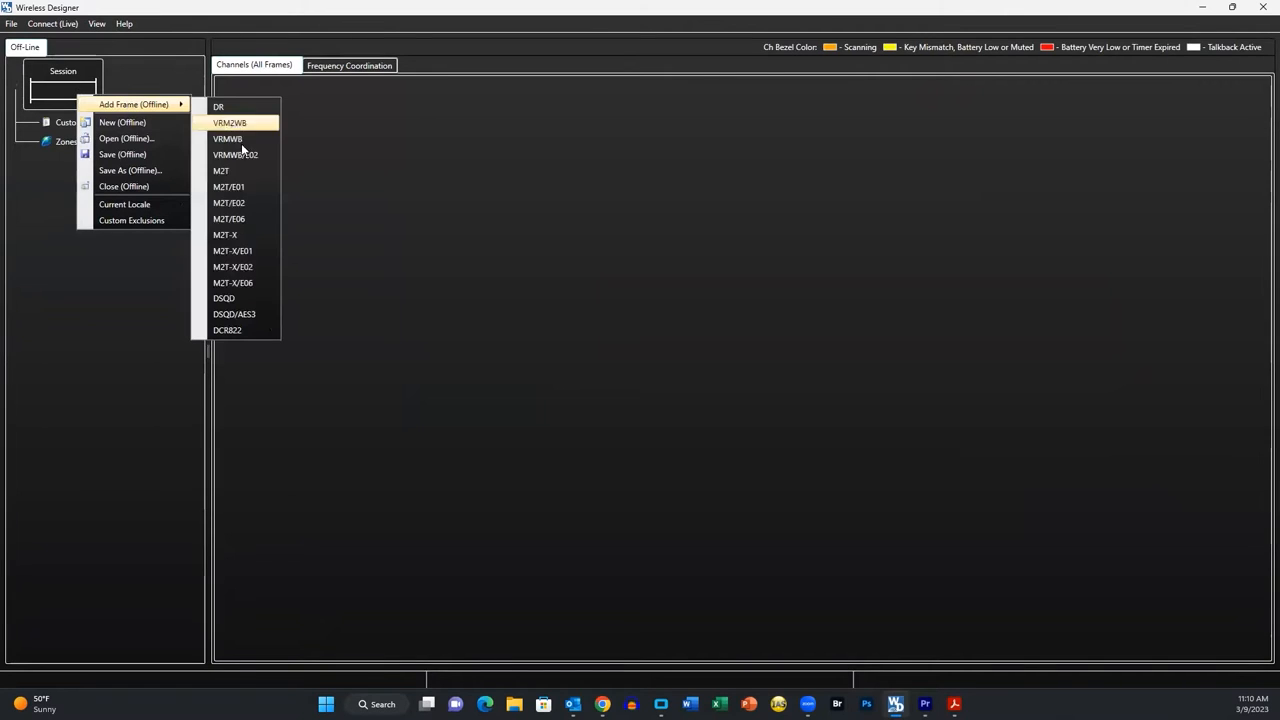
pyautogui.click(224, 298)
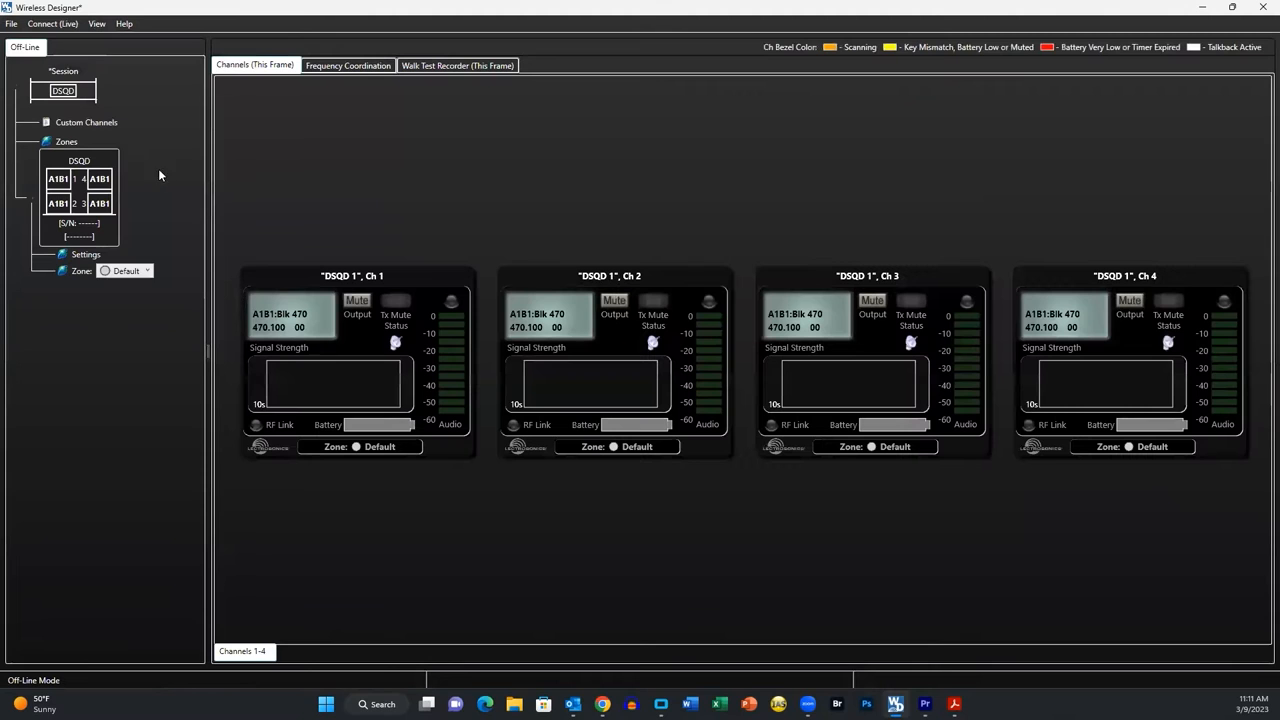
pyautogui.rightClick(63, 90)
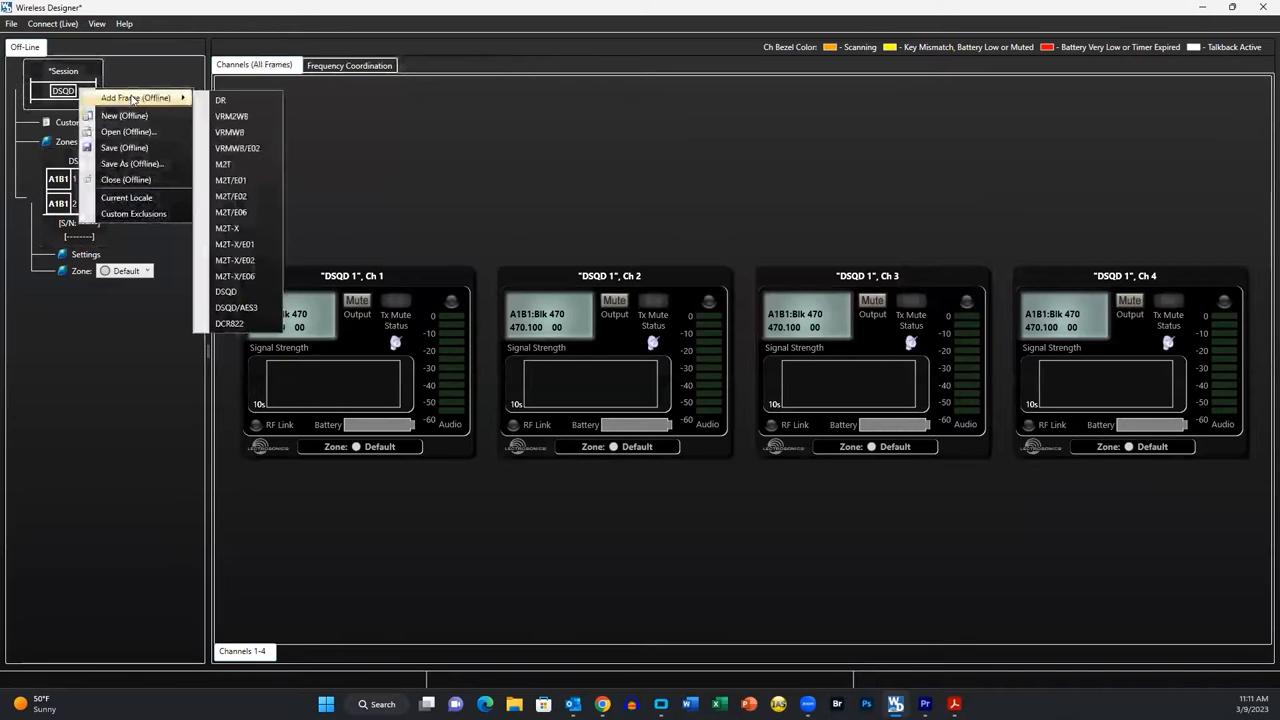
pyautogui.moveTo(223, 164)
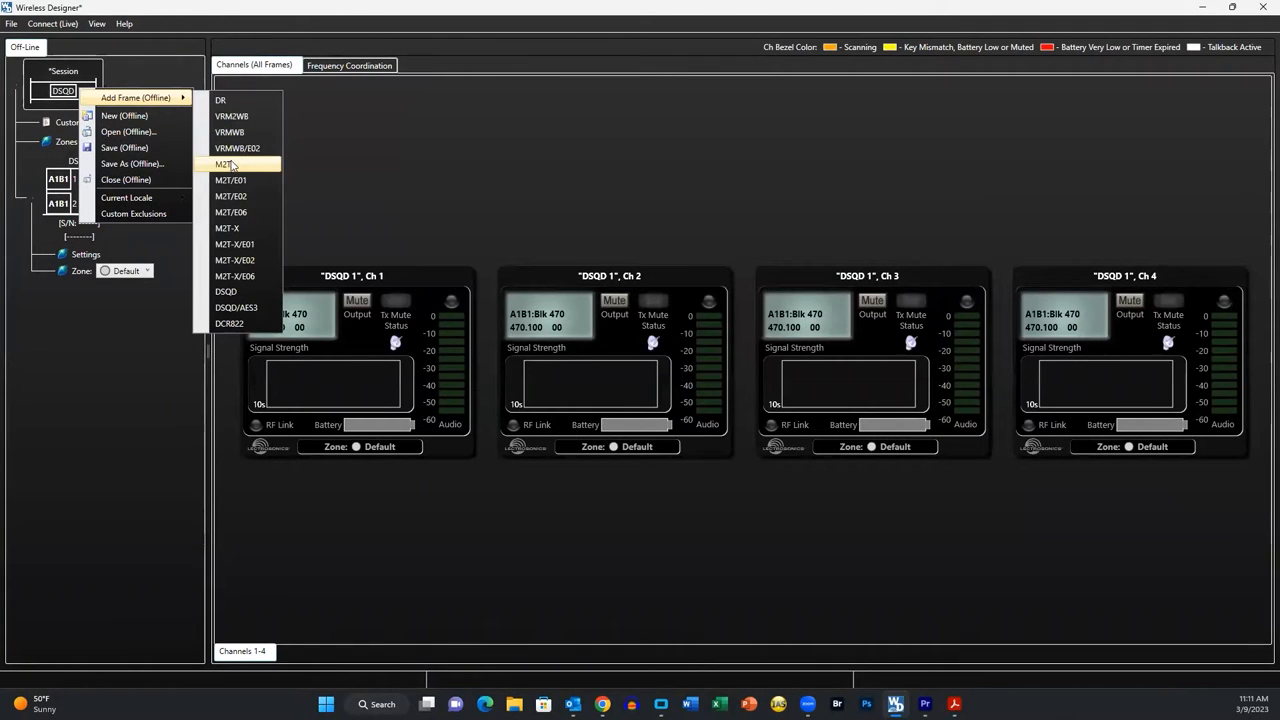
pyautogui.click(223, 164)
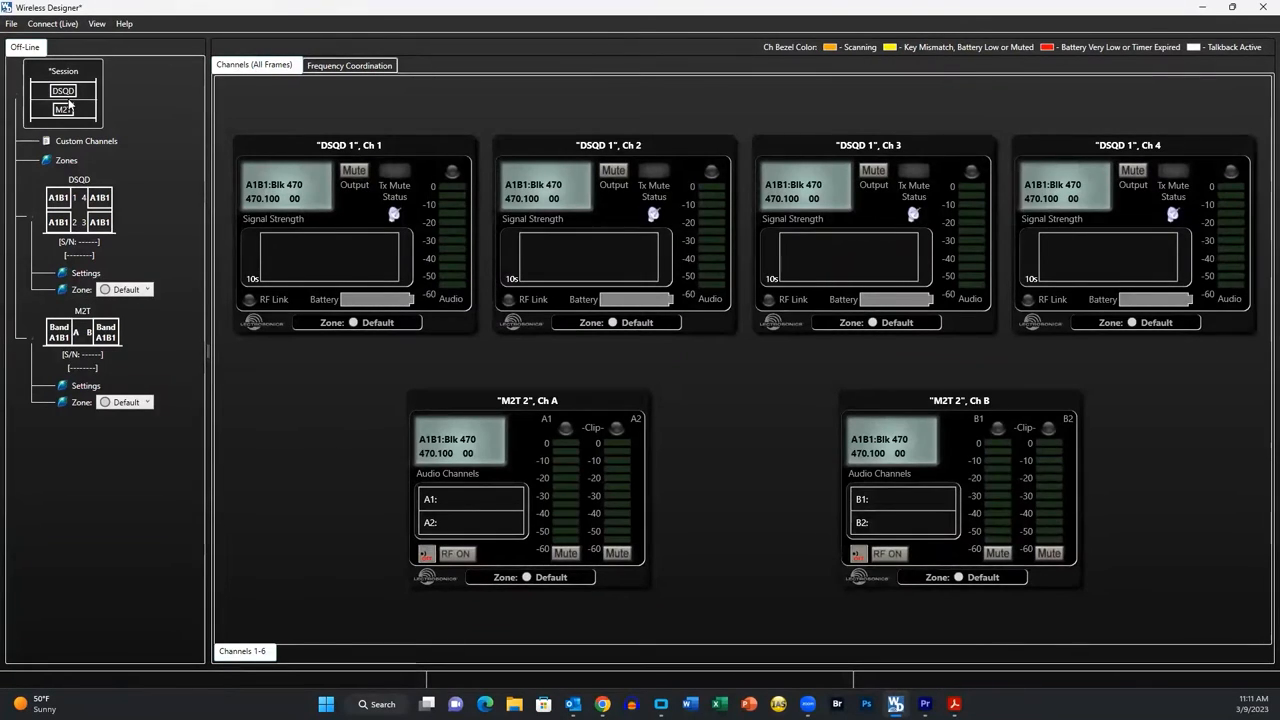
pyautogui.moveTo(153, 141)
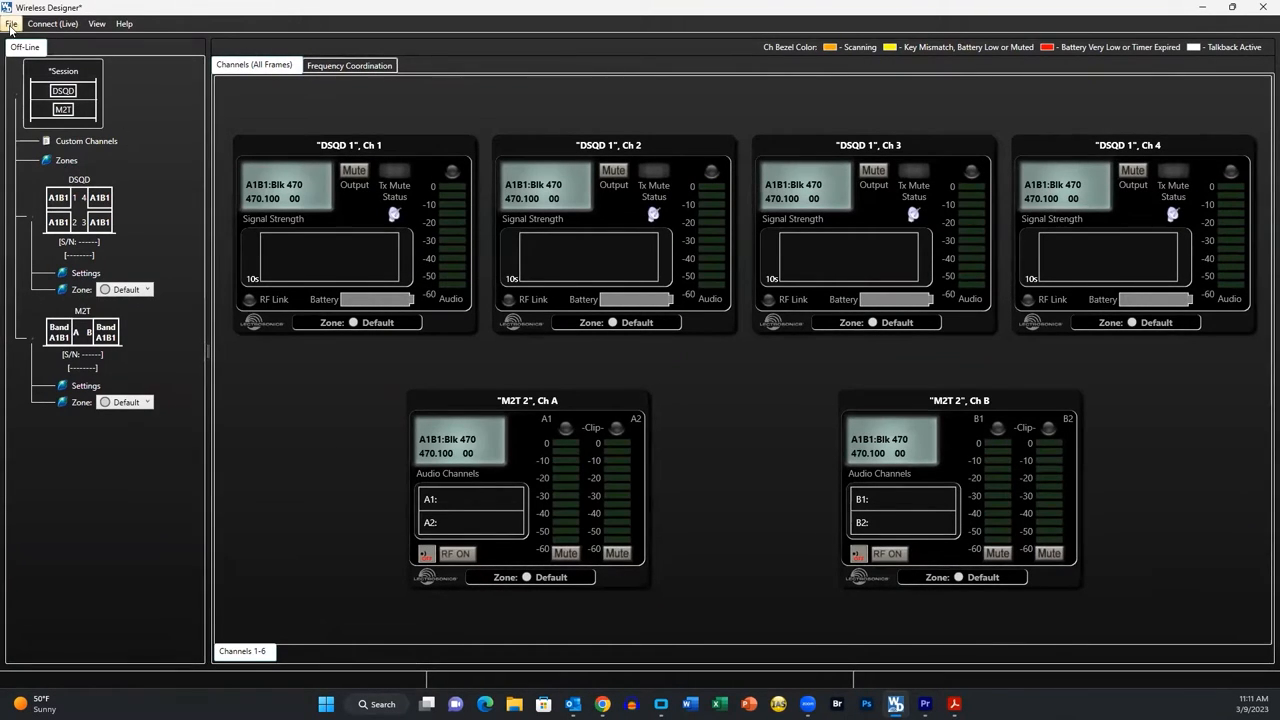
# Step: Save the session as 'test 4.wproj' using Save As
pyautogui.click(11, 23)
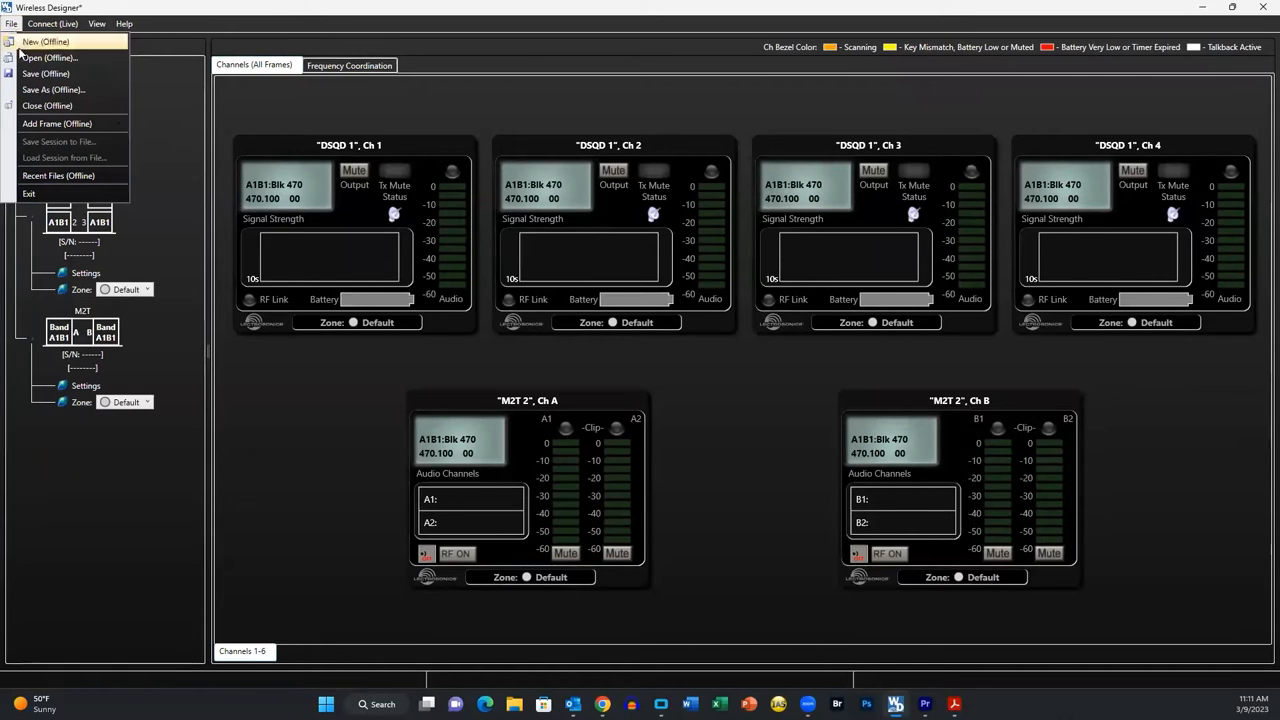
pyautogui.moveTo(53, 90)
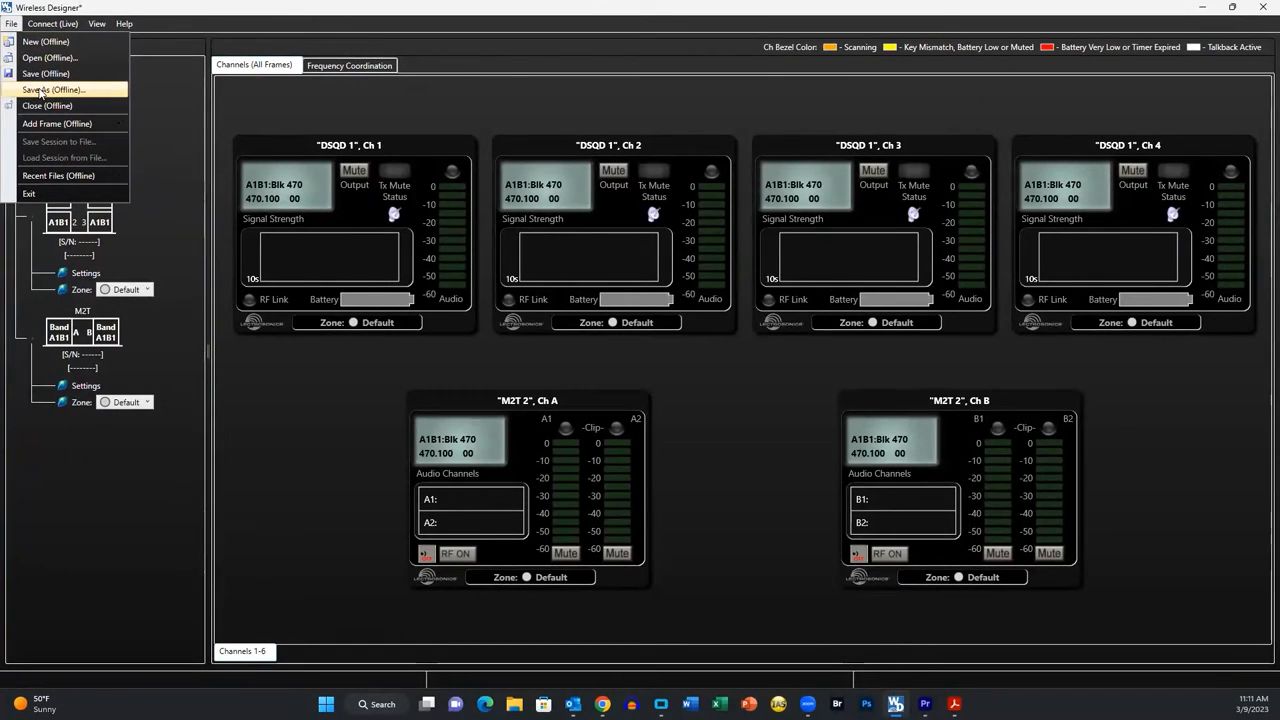
pyautogui.click(53, 90)
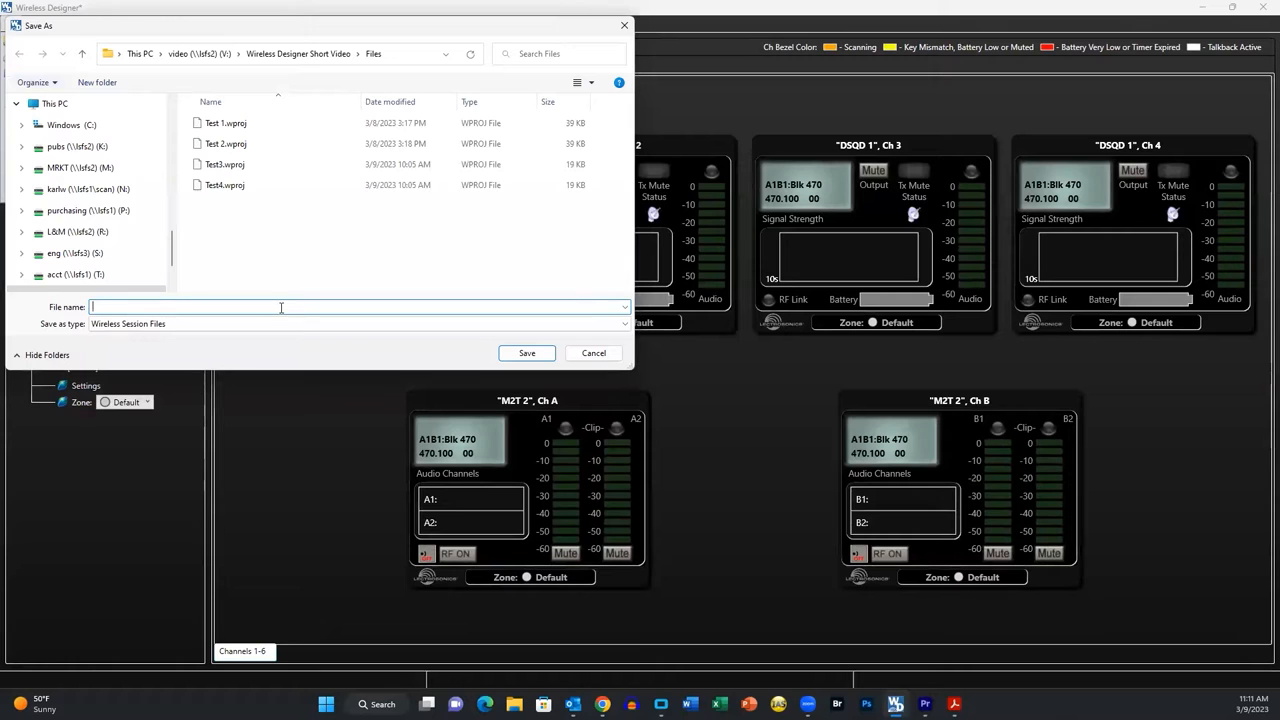
pyautogui.write('test 4')
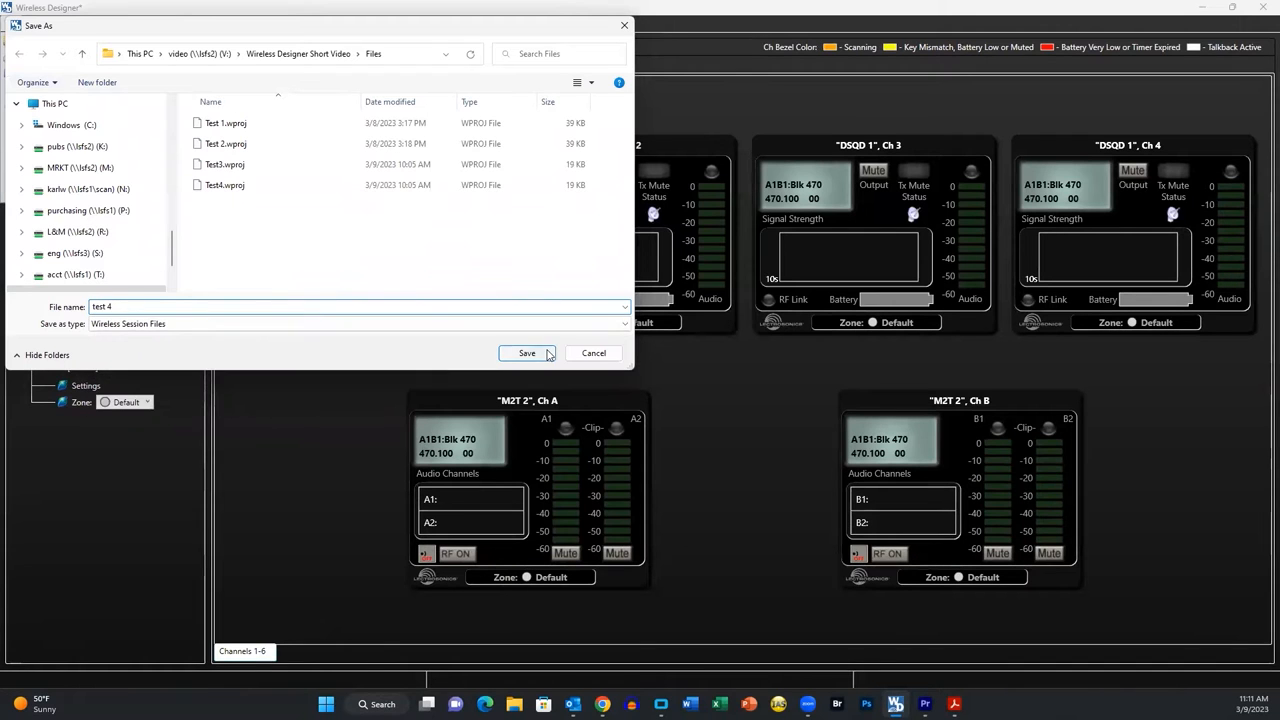
pyautogui.click(526, 352)
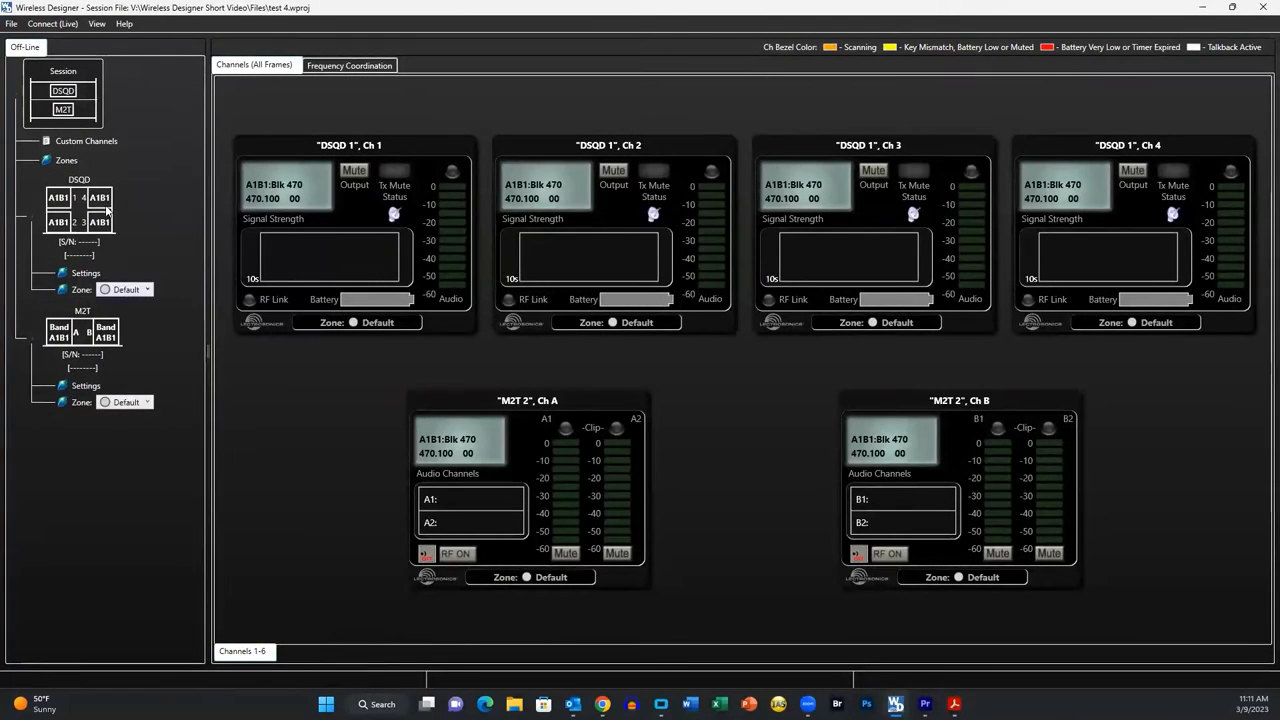
# Step: Connect over USB to both discovered devices, the DSQD and the M2T
pyautogui.click(52, 23)
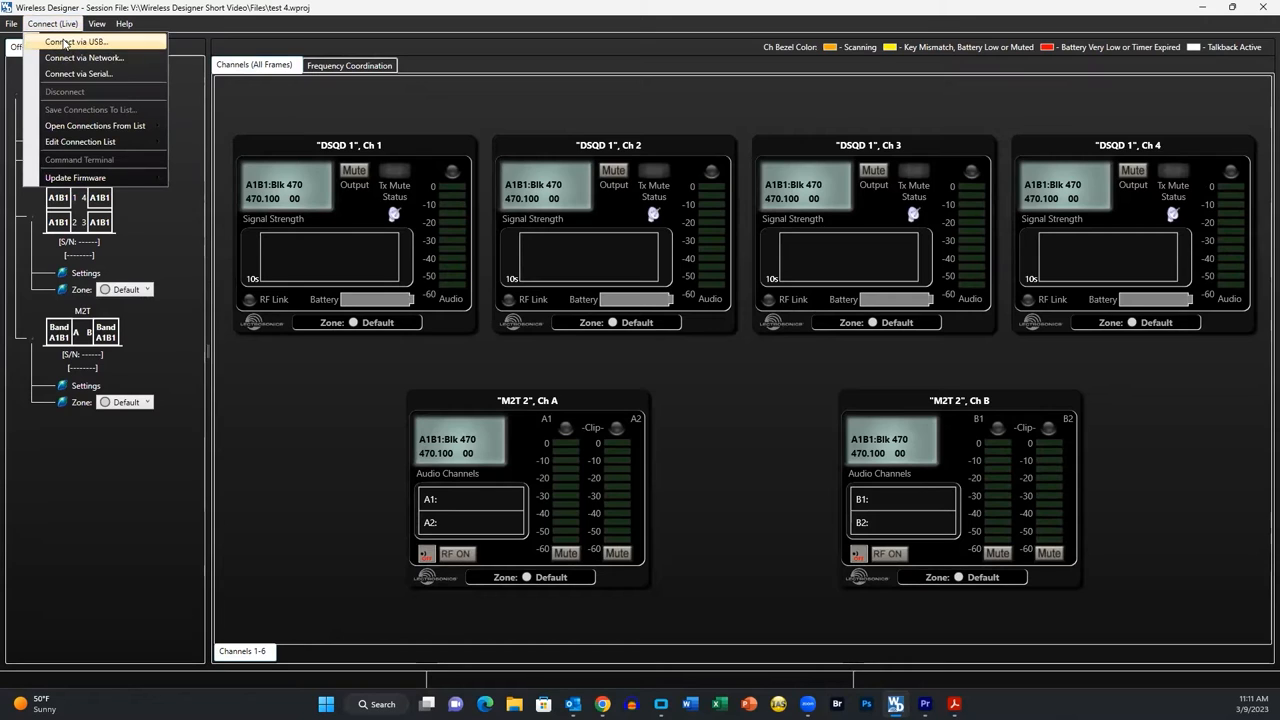
pyautogui.click(75, 42)
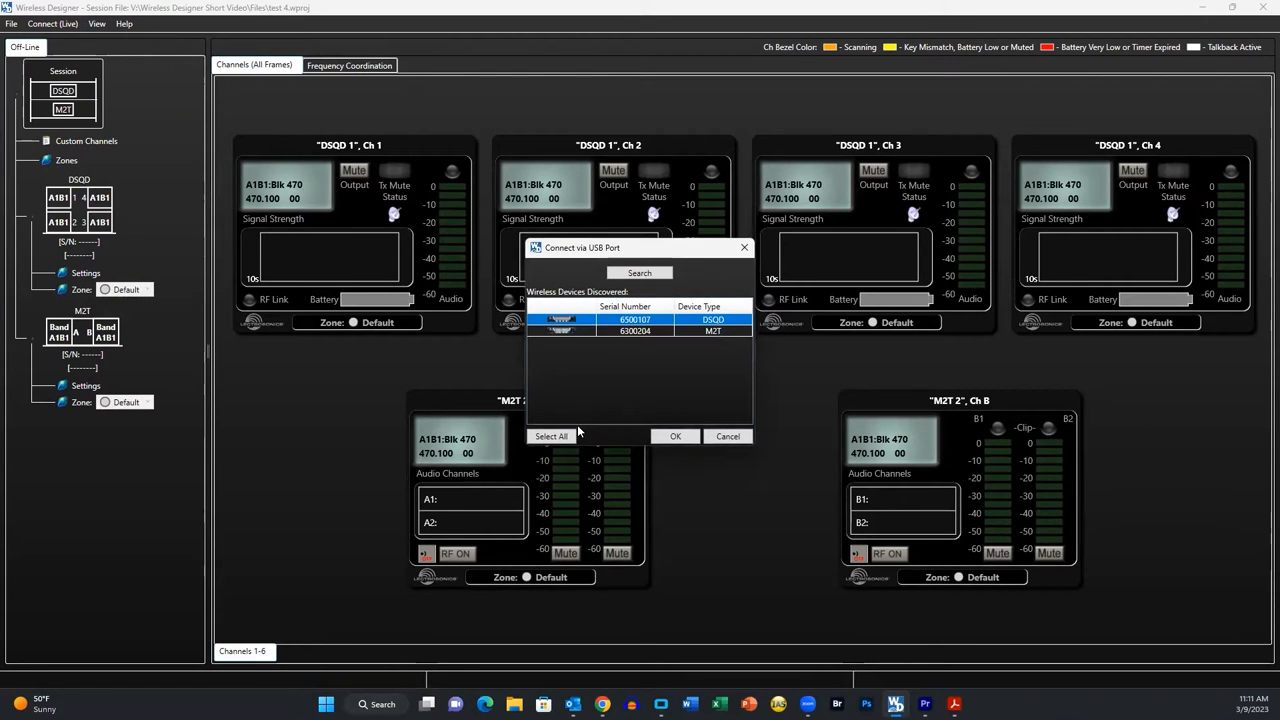
pyautogui.moveTo(580, 418)
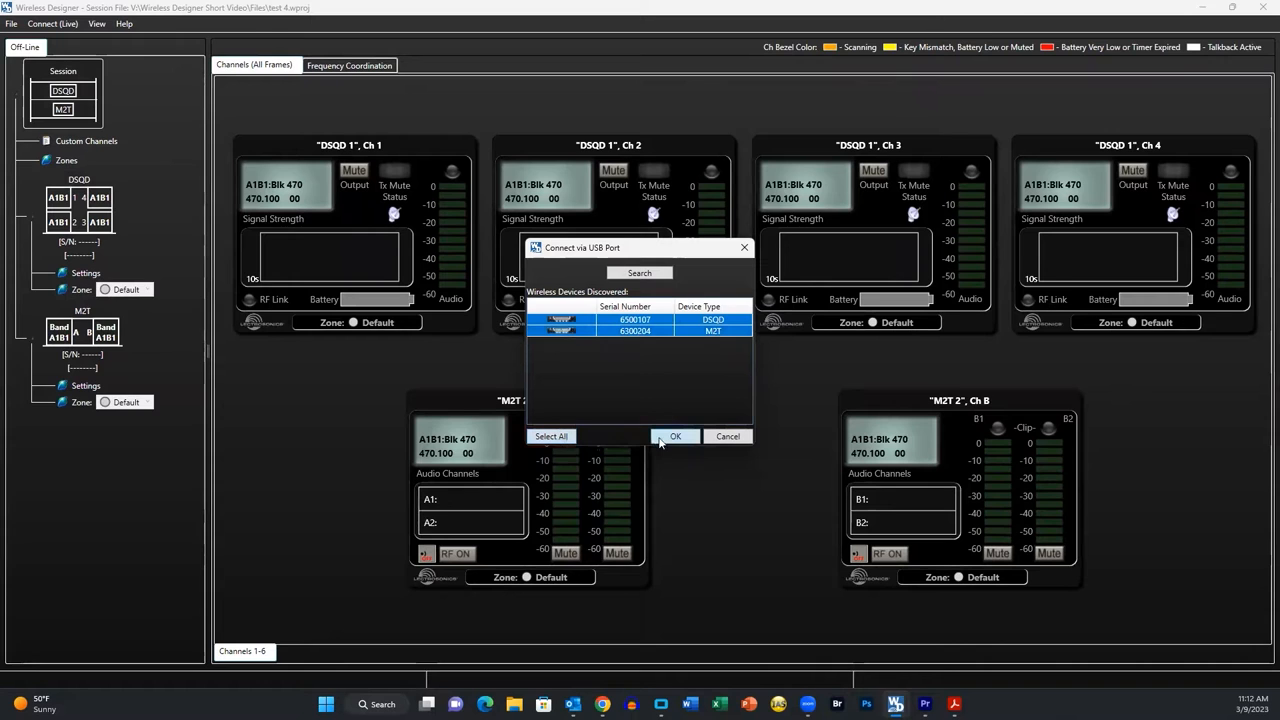
pyautogui.click(674, 436)
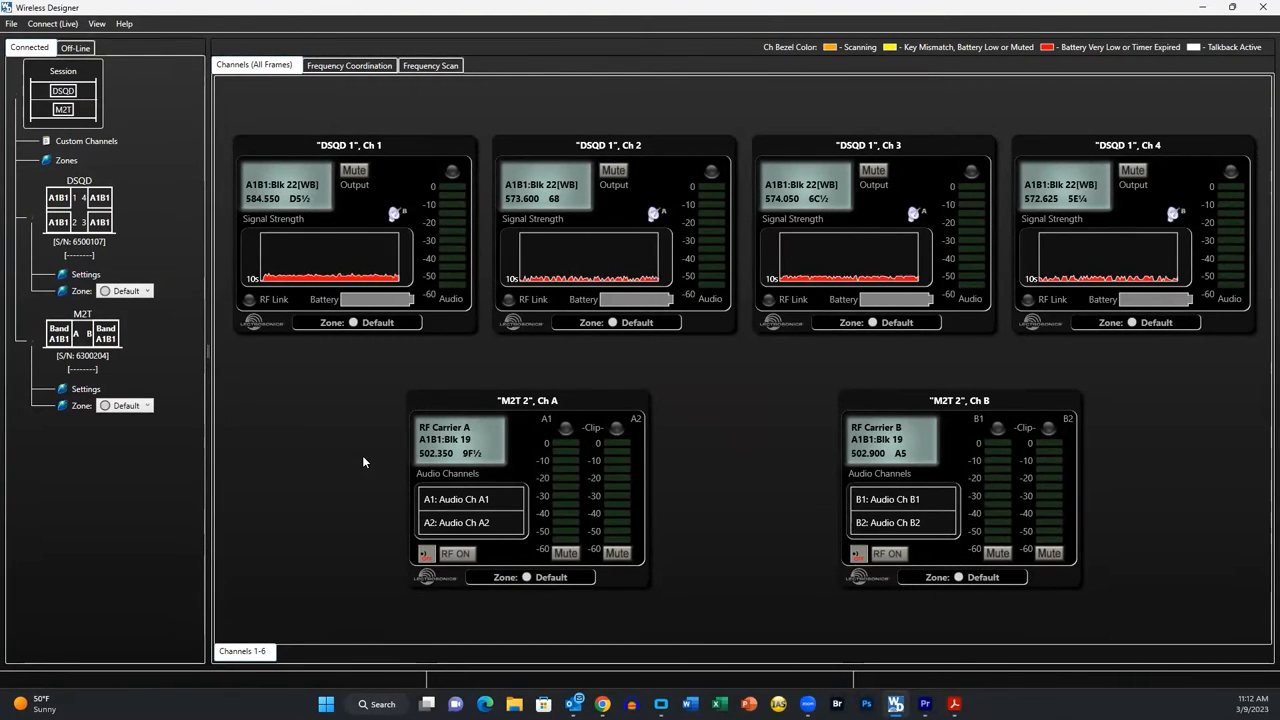
# Step: Disconnect from all devices, returning the session to offline placeholder frequencies
pyautogui.click(52, 23)
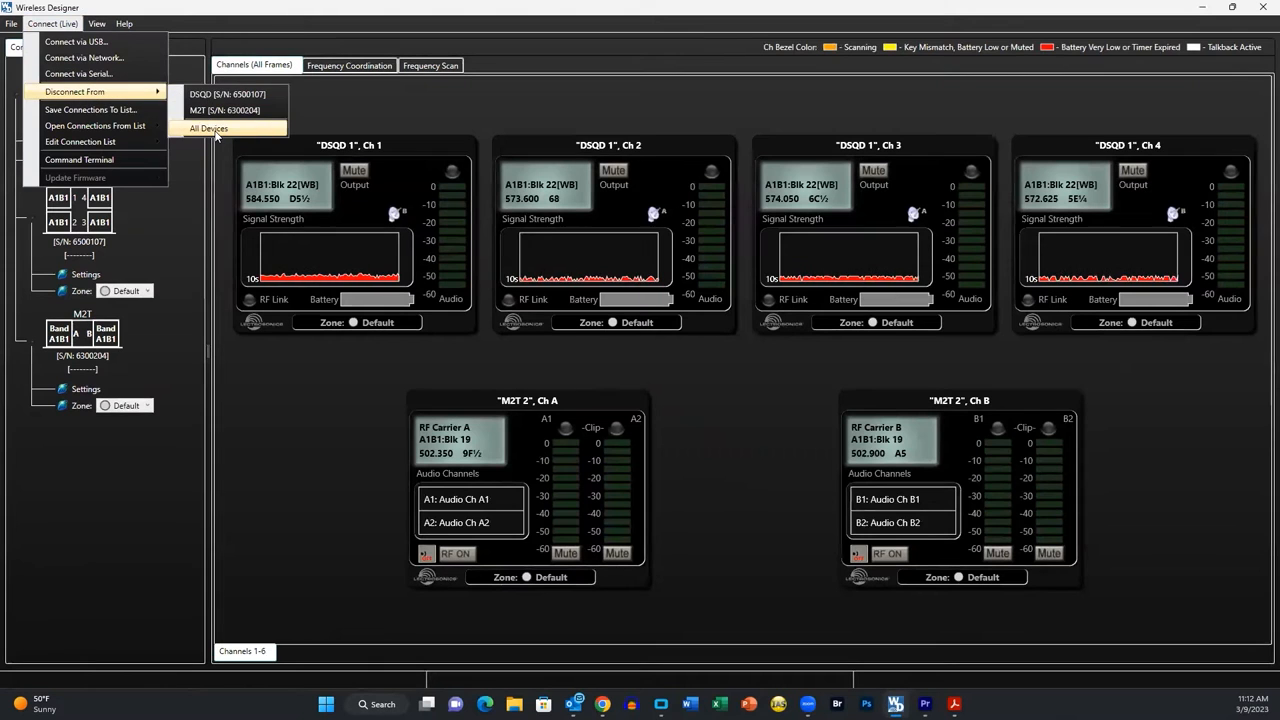
pyautogui.click(208, 128)
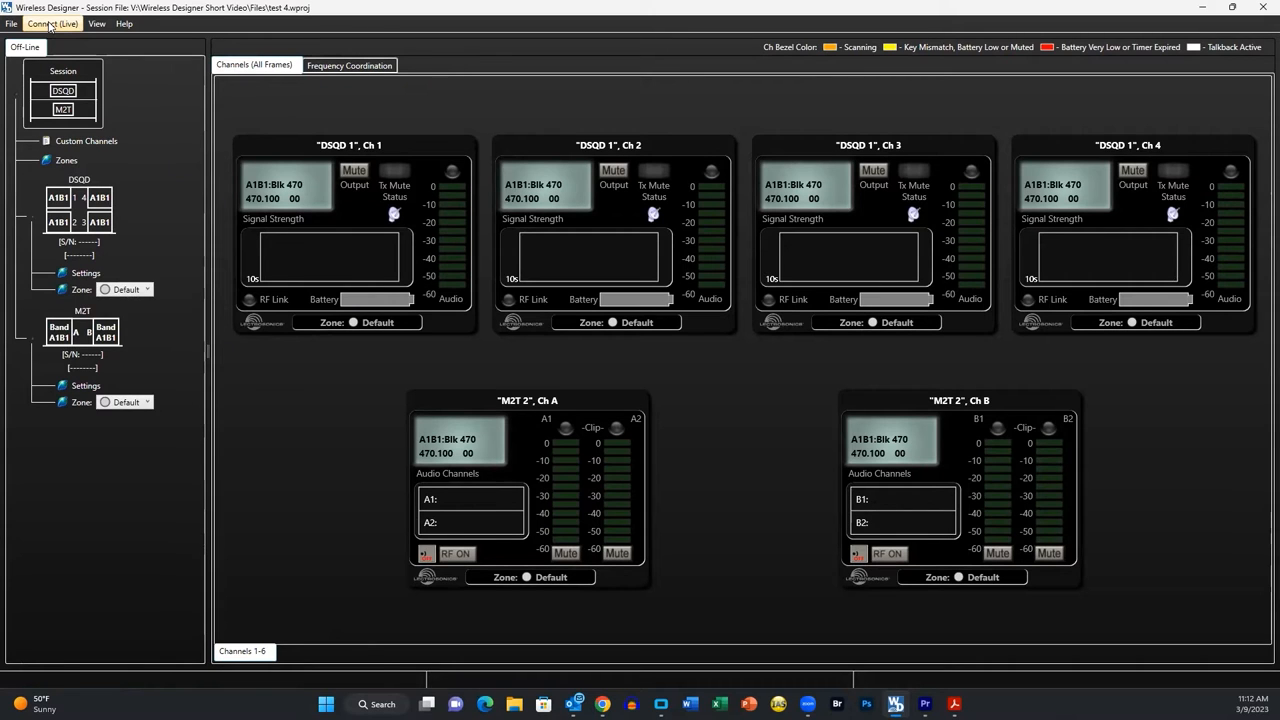
pyautogui.click(53, 23)
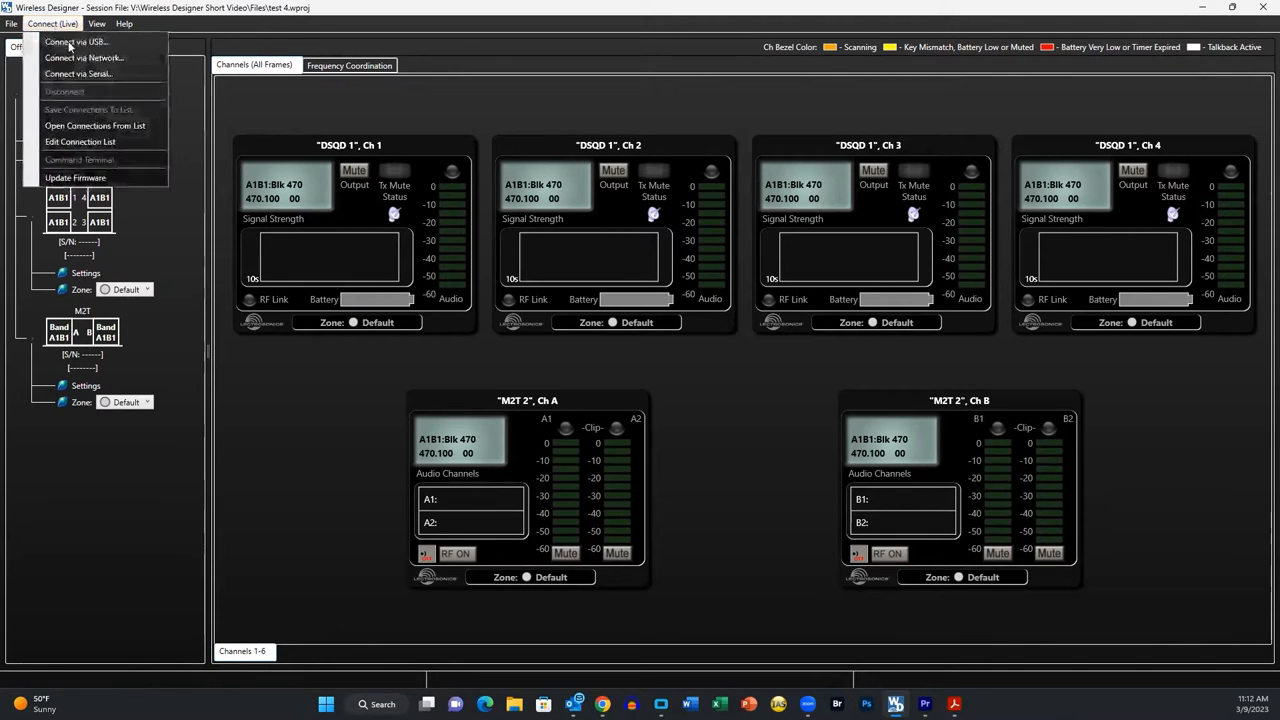
pyautogui.moveTo(84, 57)
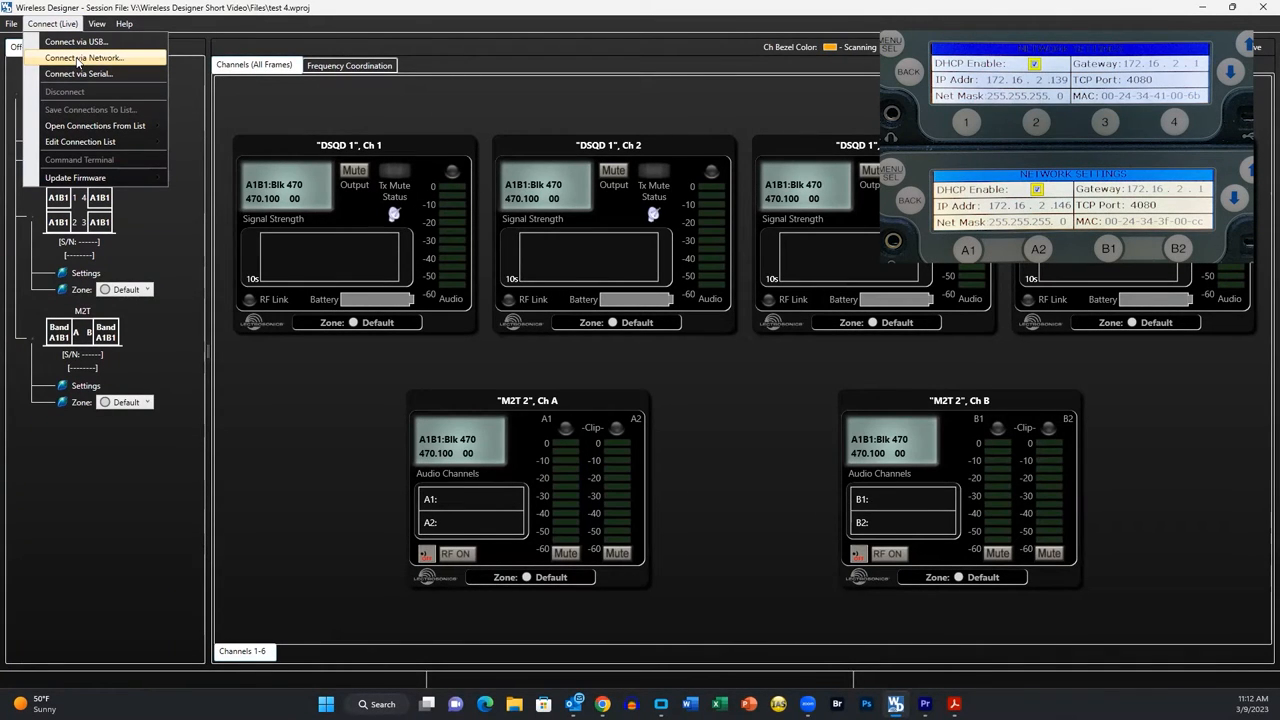
# Step: Connect to the M2T unit over the network
pyautogui.click(83, 57)
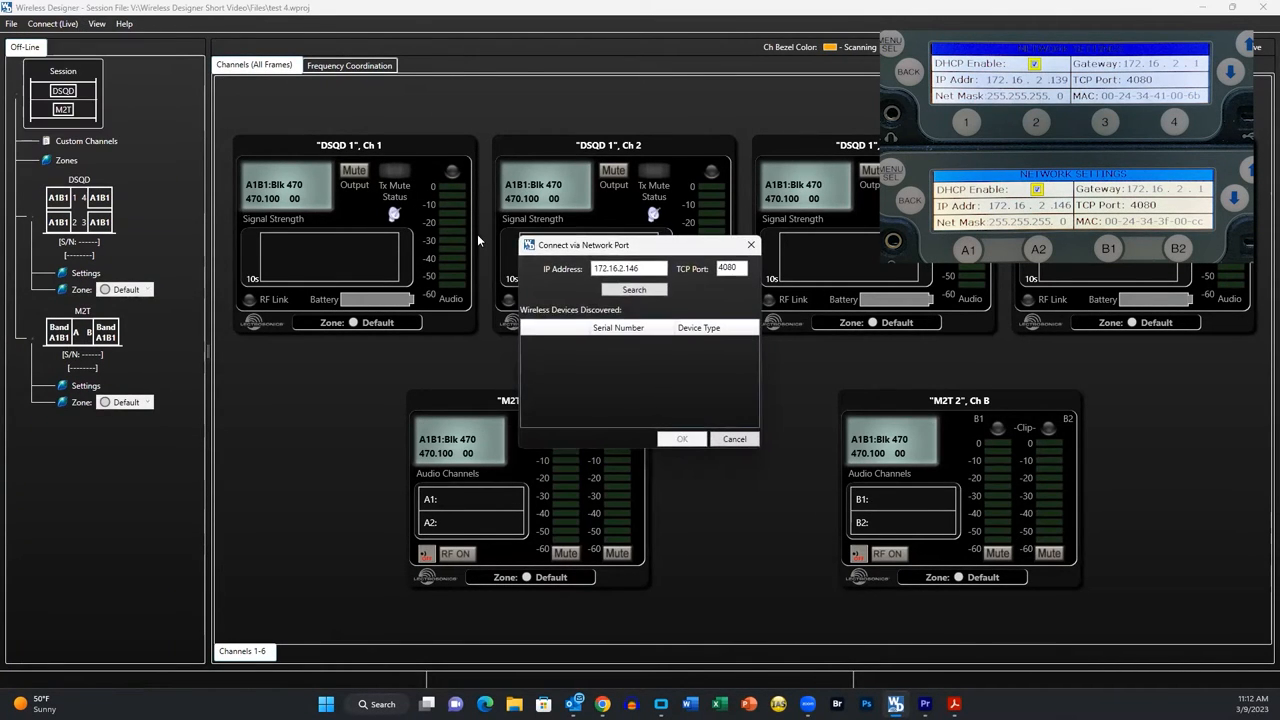
pyautogui.click(634, 290)
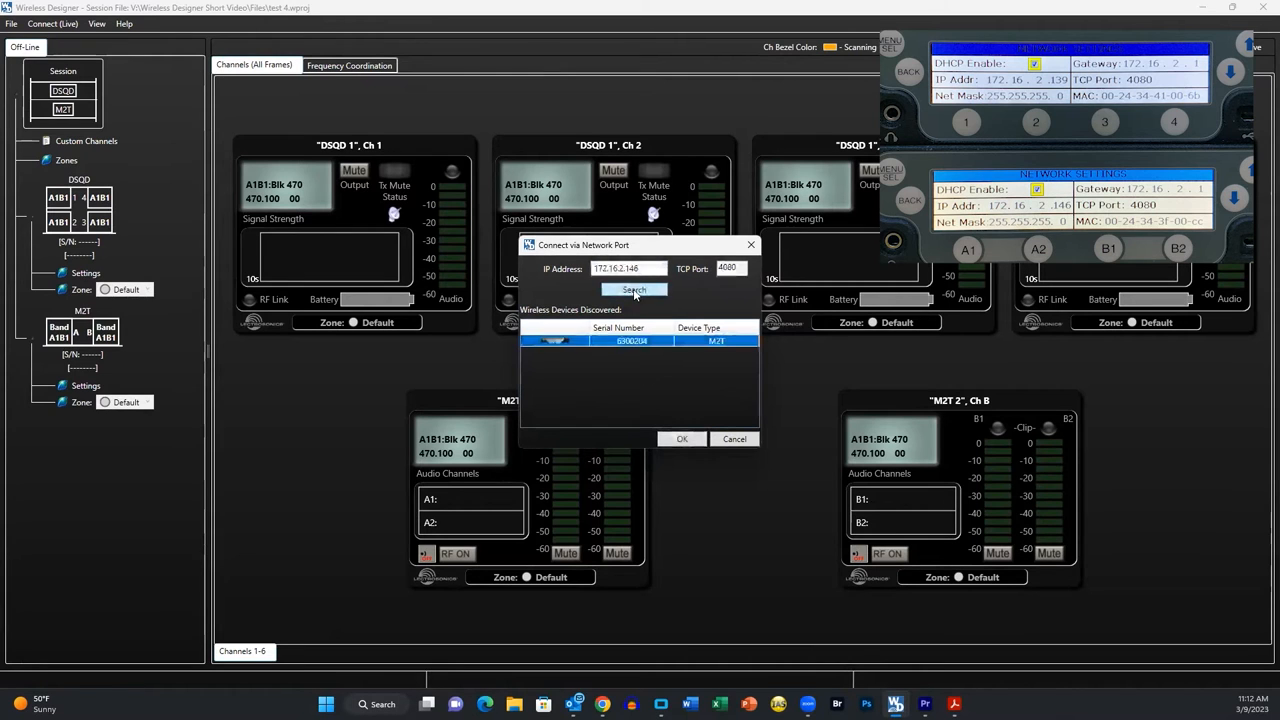
pyautogui.click(681, 439)
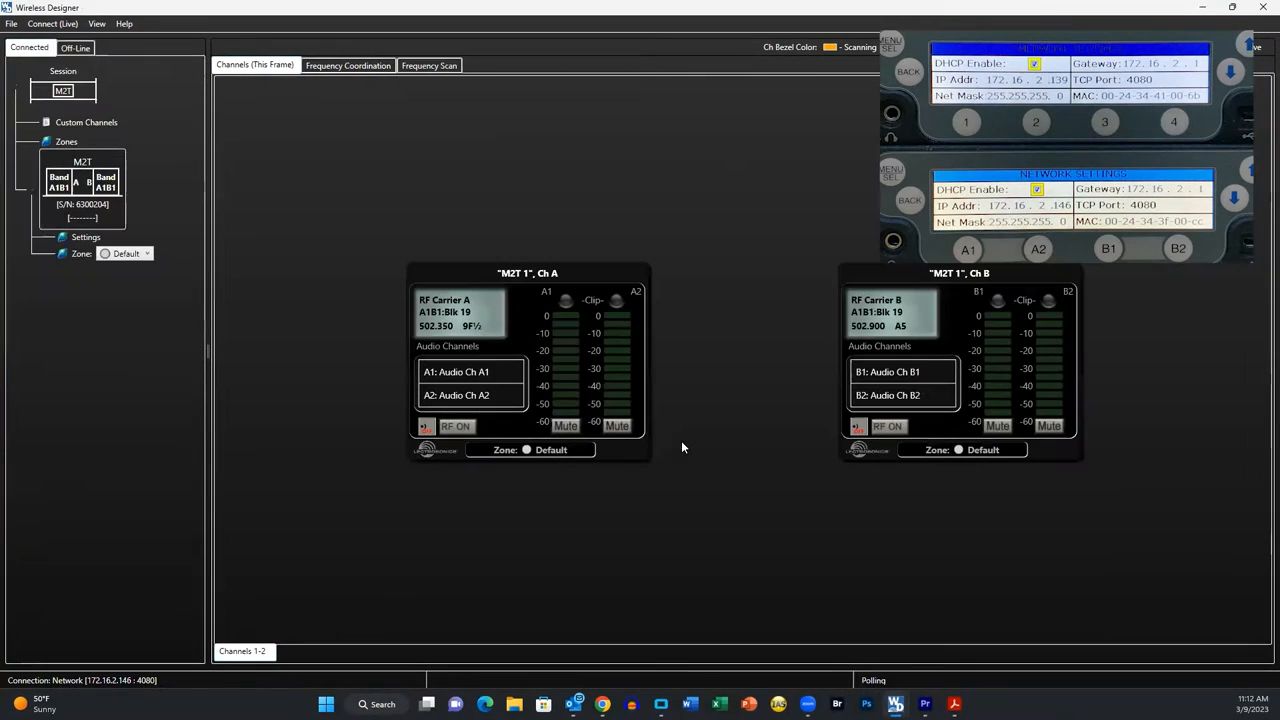
# Step: Connect to the DSQD receiver at 172.16.2.139 over the network
pyautogui.click(52, 23)
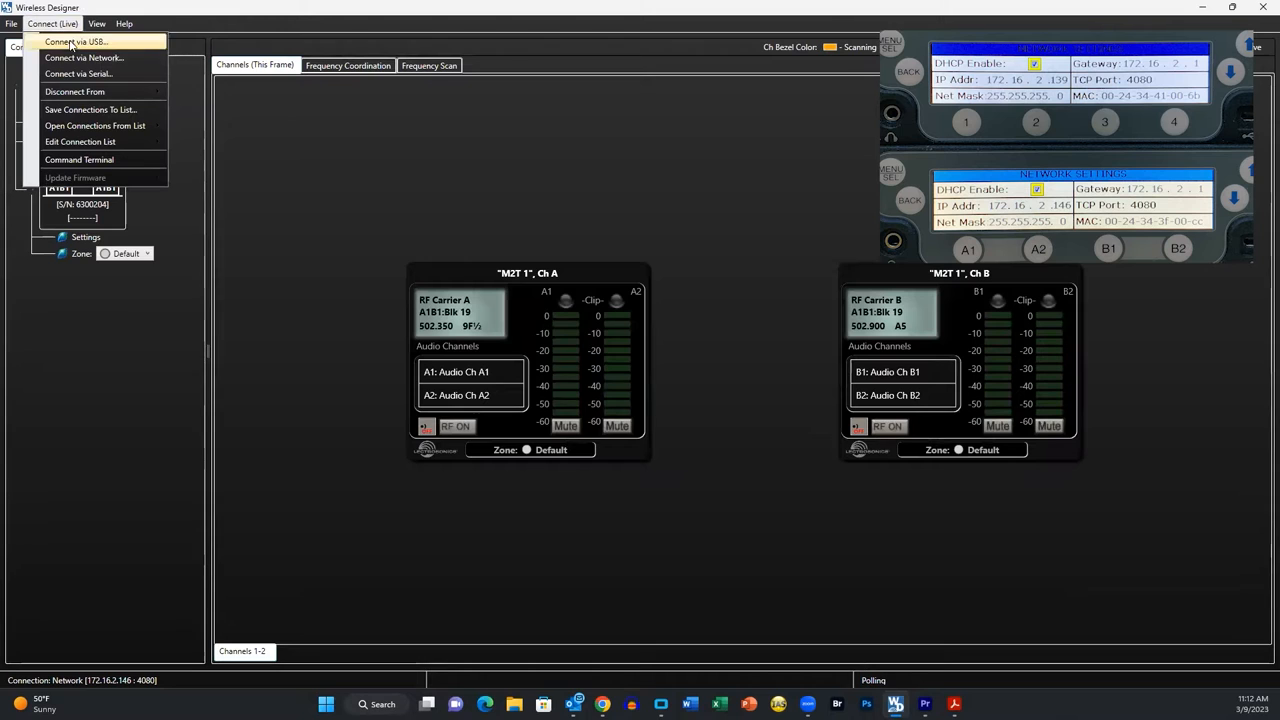
pyautogui.click(84, 57)
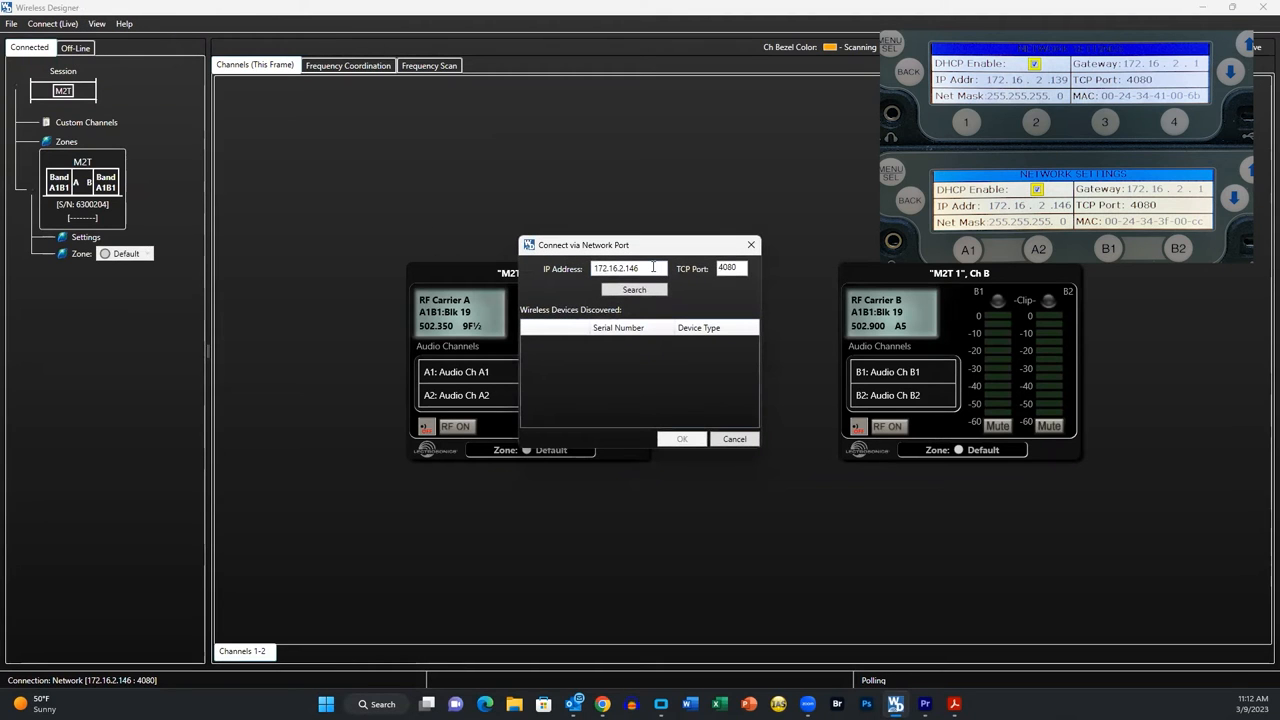
pyautogui.click(630, 268)
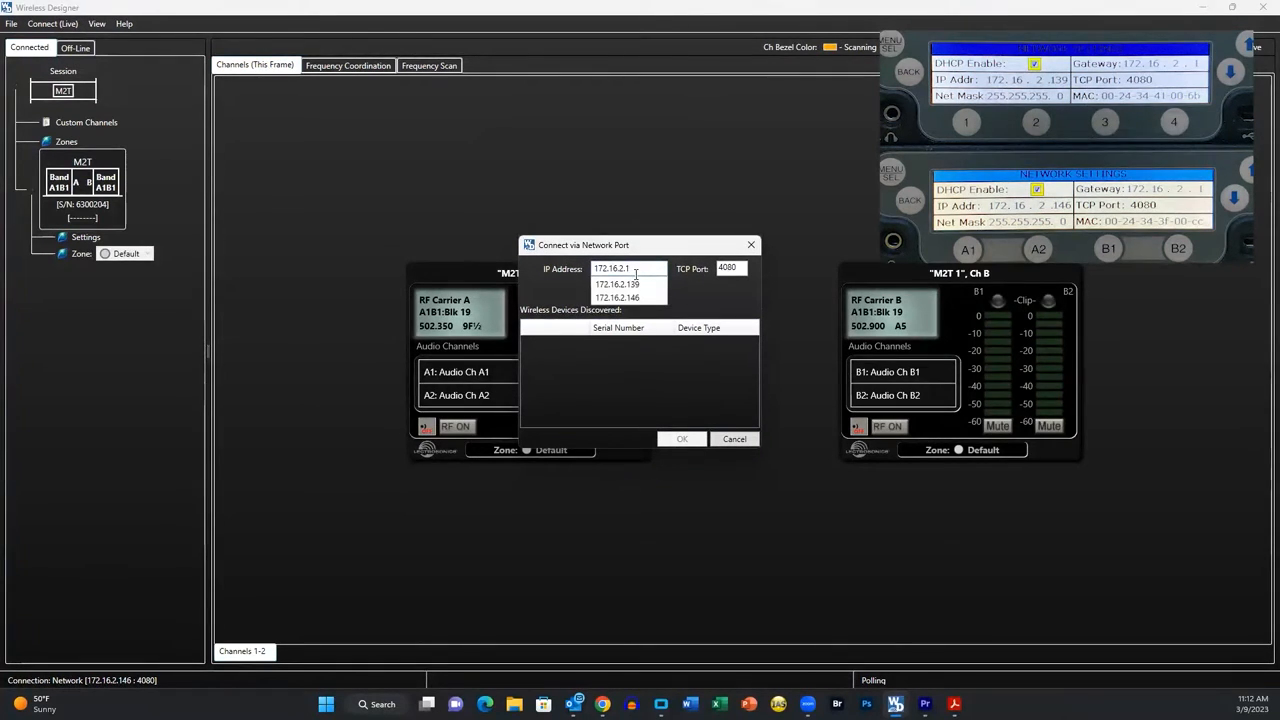
pyautogui.click(617, 284)
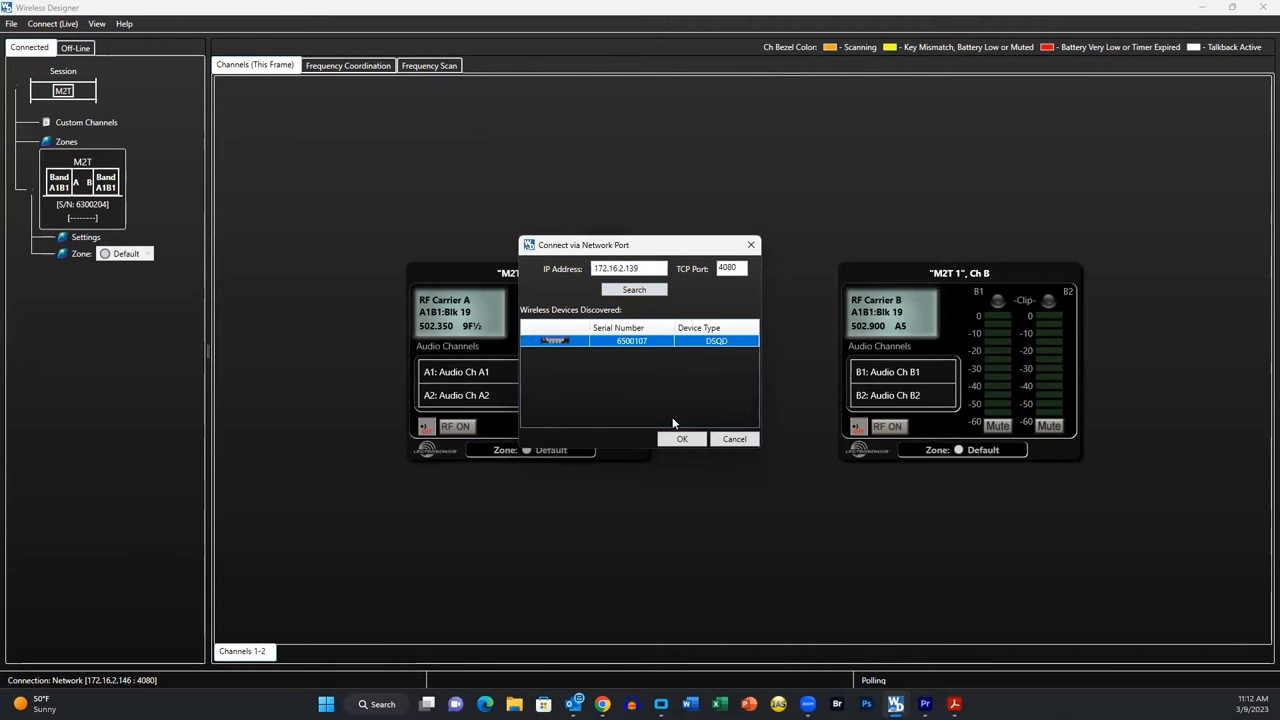
pyautogui.click(682, 439)
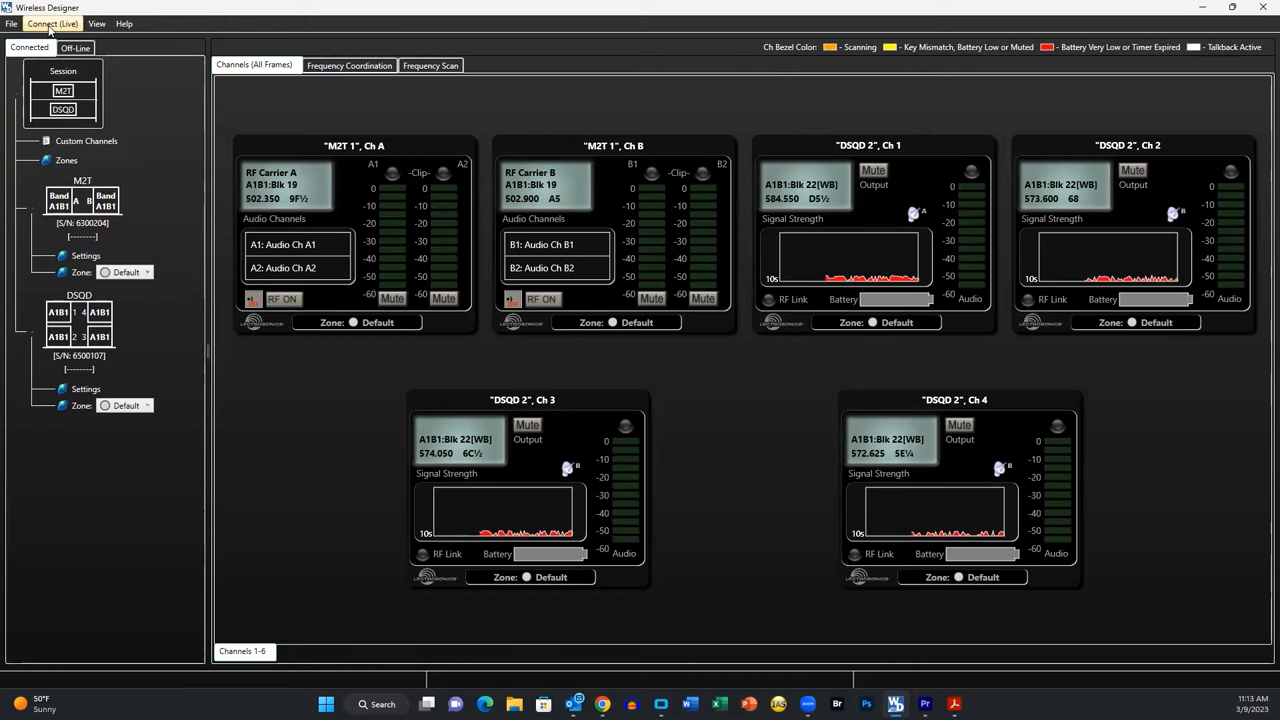
# Step: Save the M2T and DSQD connections as connection list 'test 3'
pyautogui.click(89, 109)
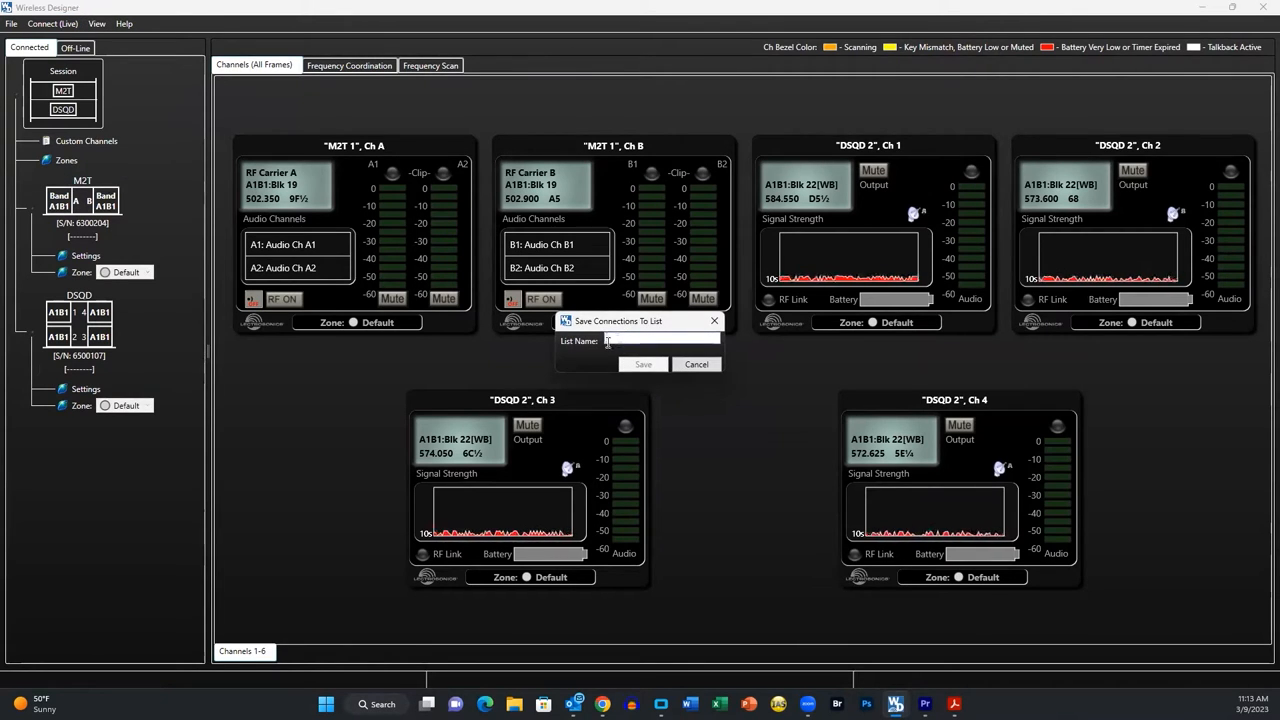
pyautogui.write('test 3')
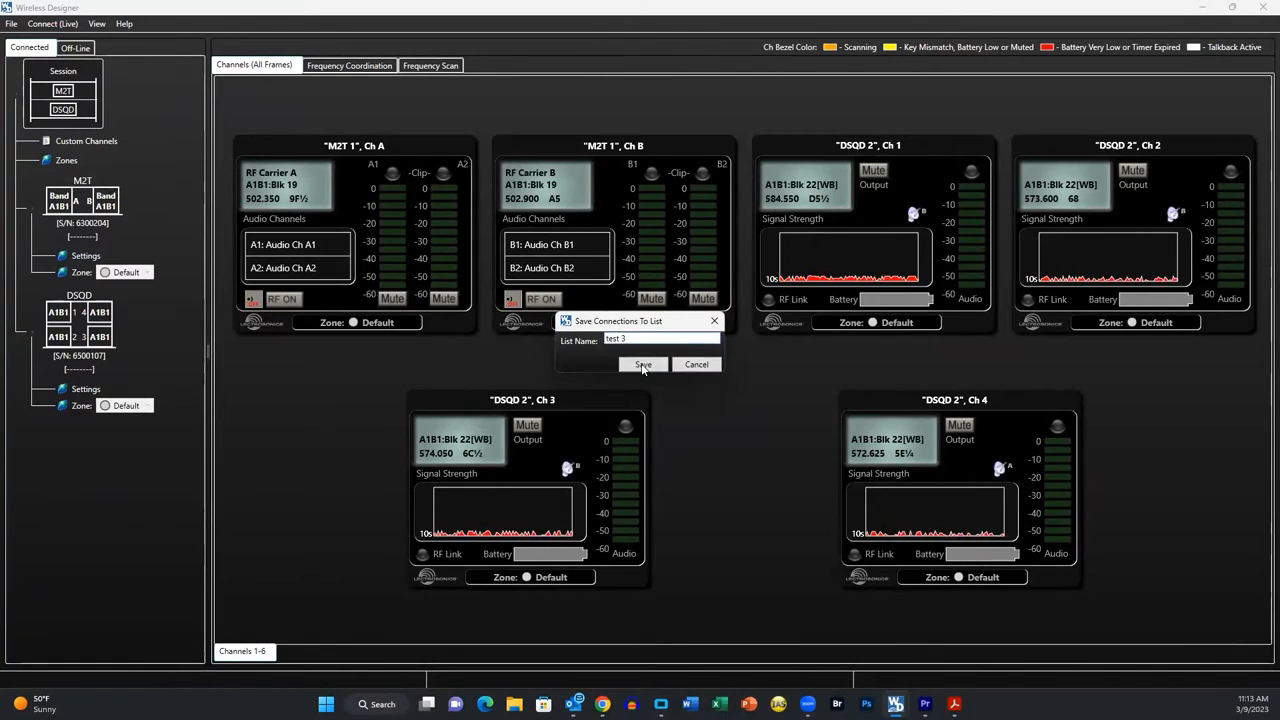
pyautogui.click(643, 364)
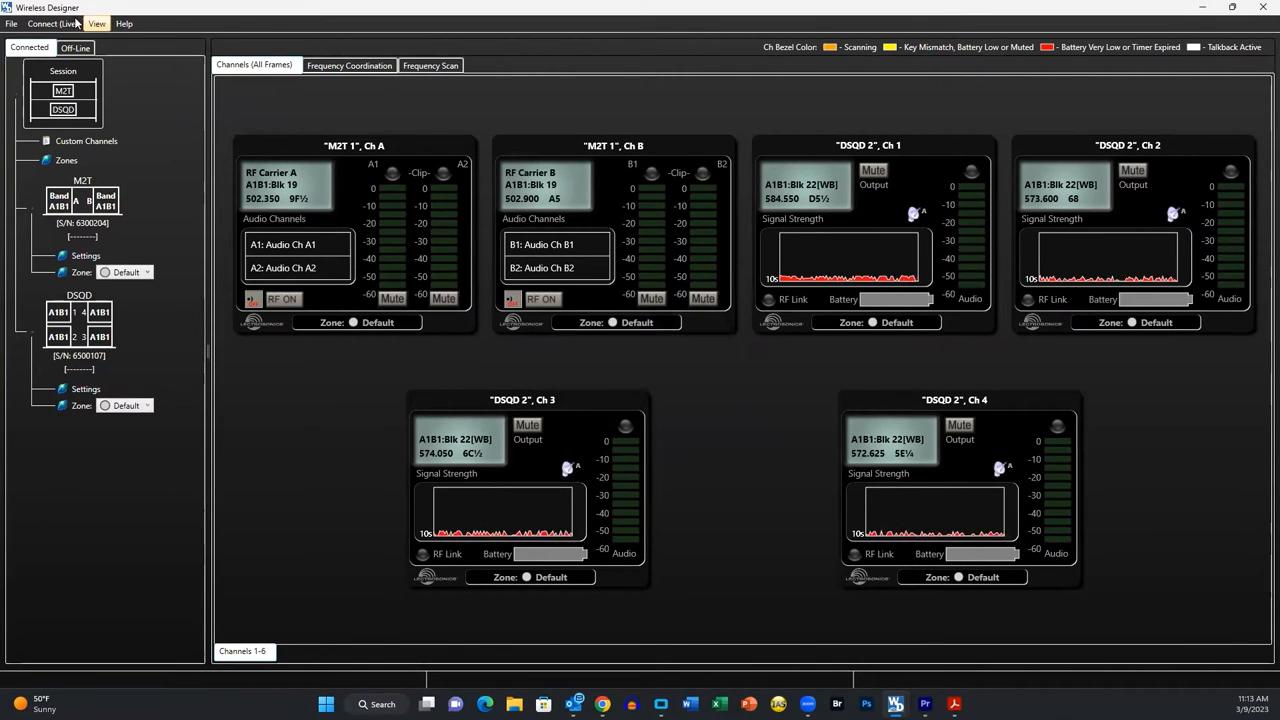
pyautogui.click(62, 23)
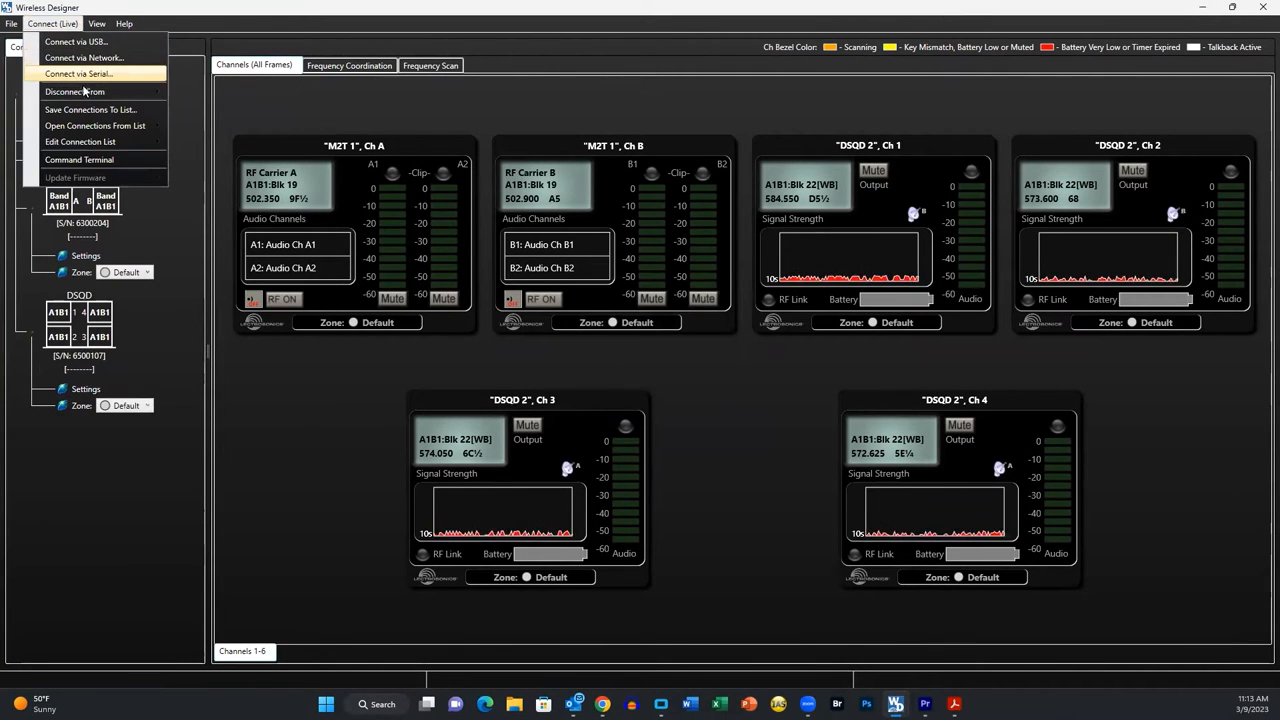
pyautogui.moveTo(95, 125)
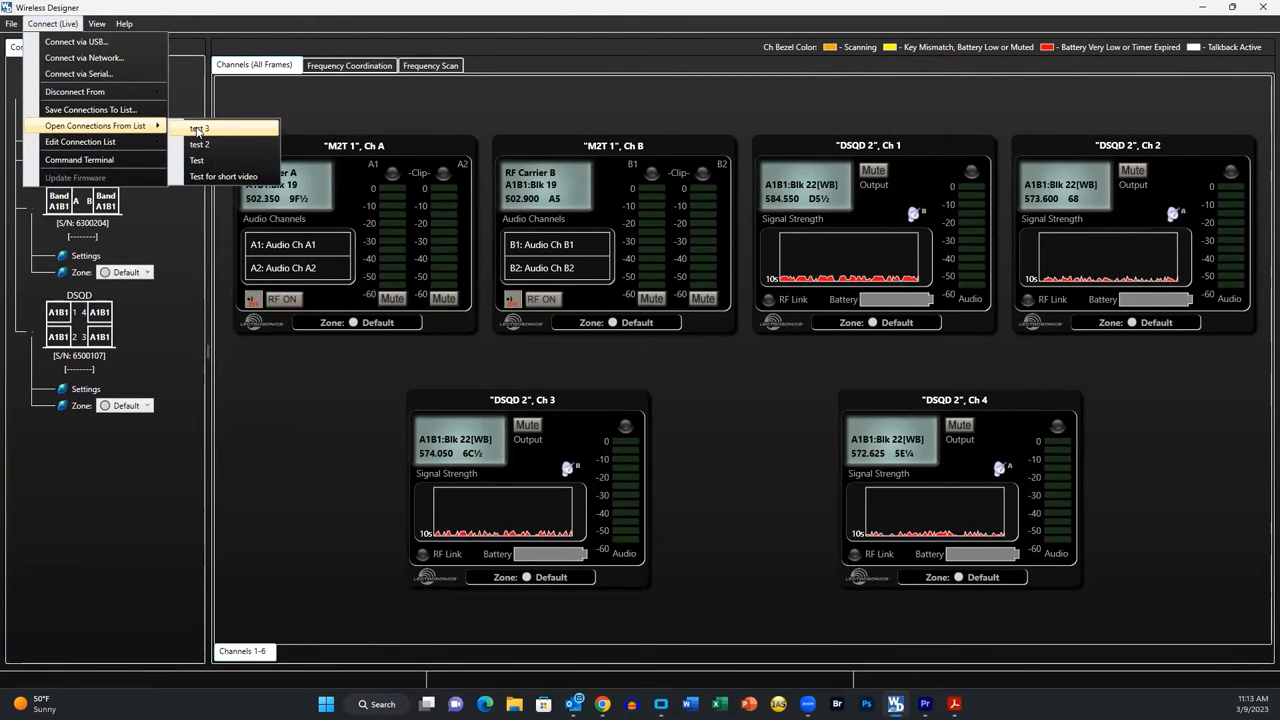
pyautogui.click(199, 128)
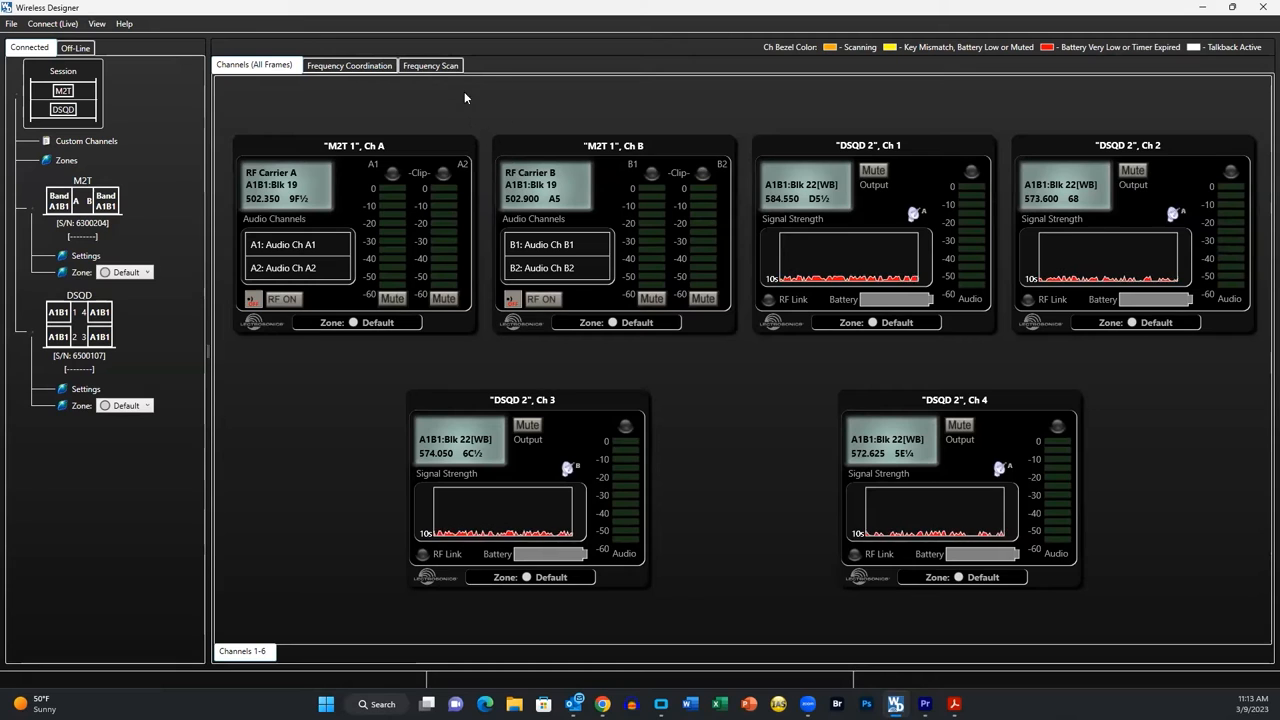
# Step: Run and stop a 469–615 MHz spectrum scan
pyautogui.click(430, 65)
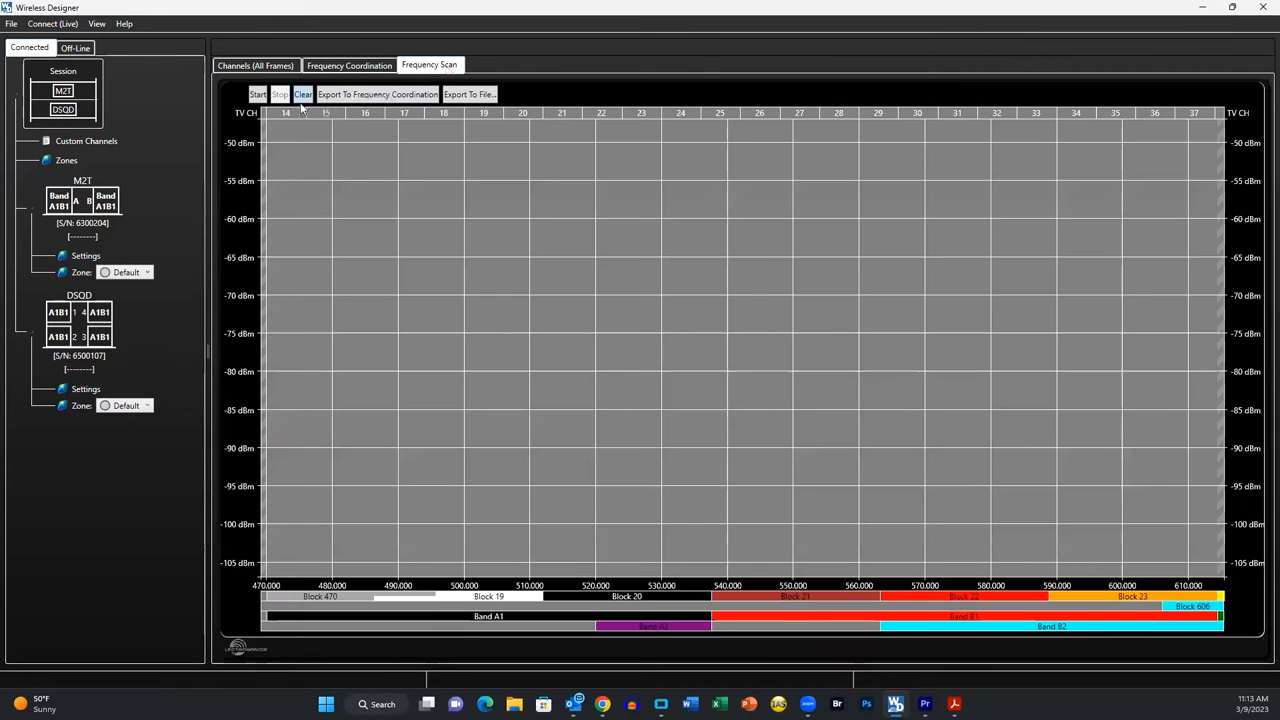
pyautogui.click(257, 94)
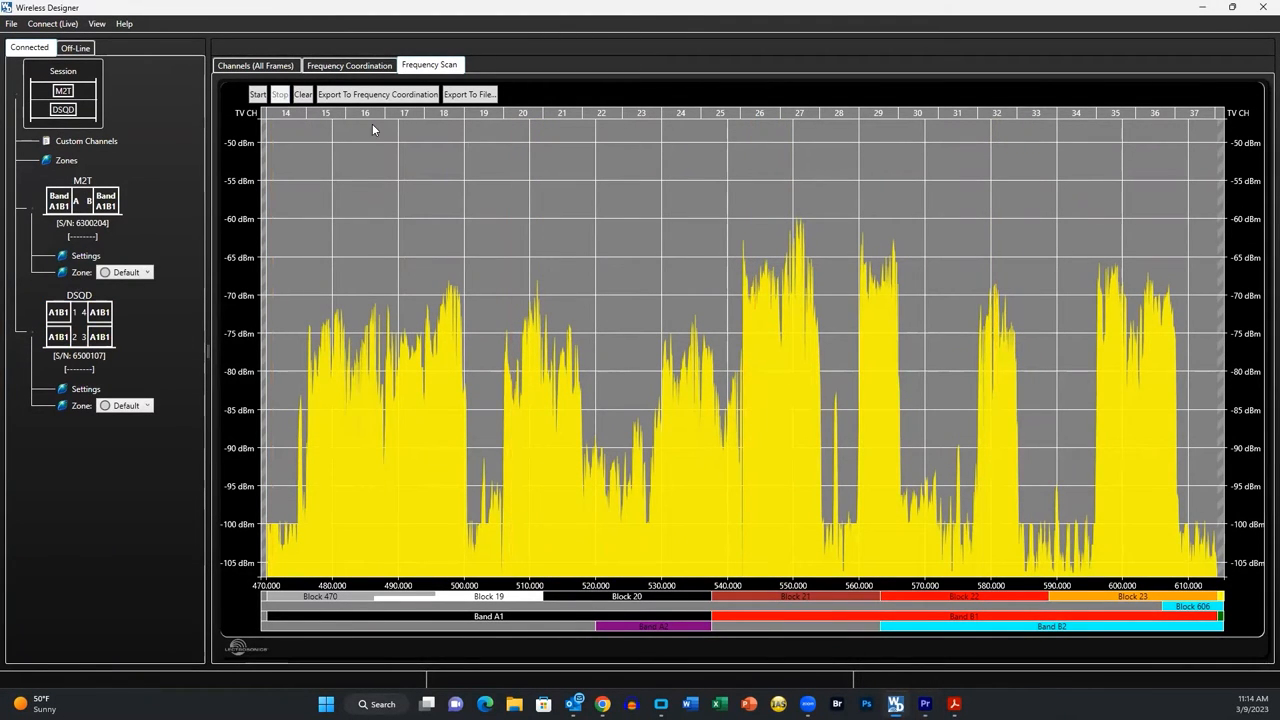
pyautogui.click(377, 94)
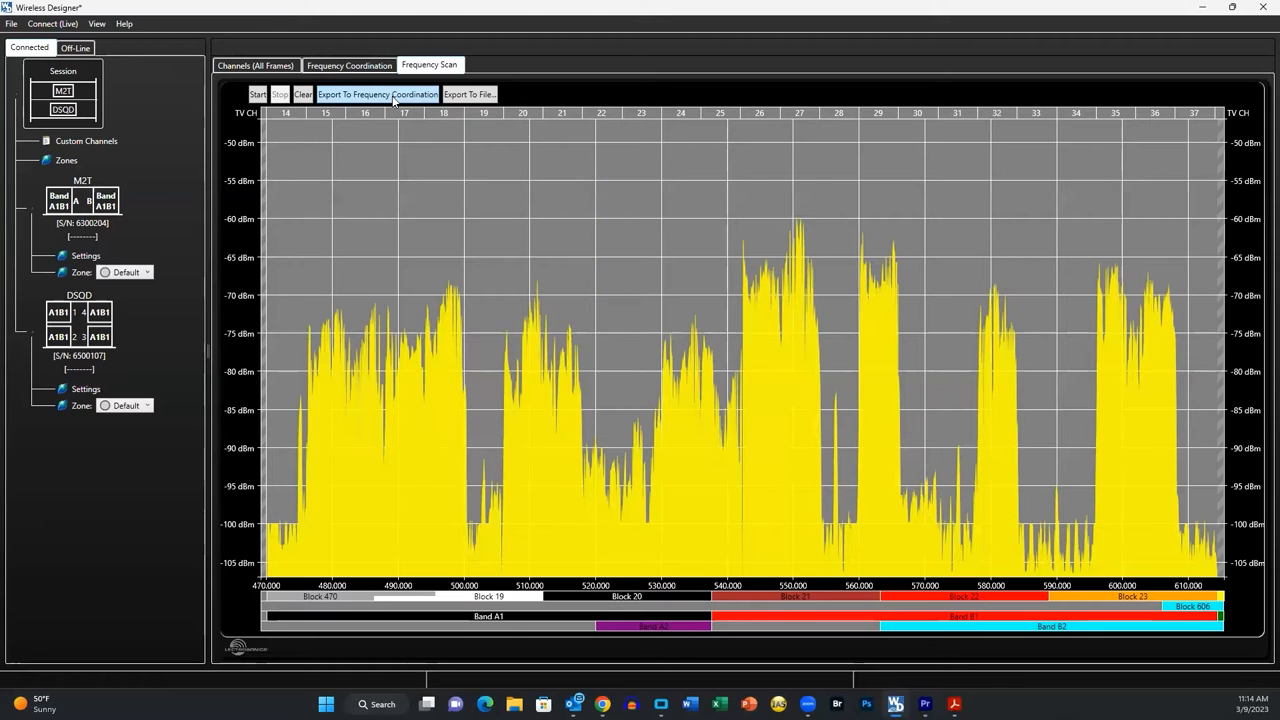
# Step: Export the scan data into Frequency Coordination and view it there
pyautogui.click(378, 94)
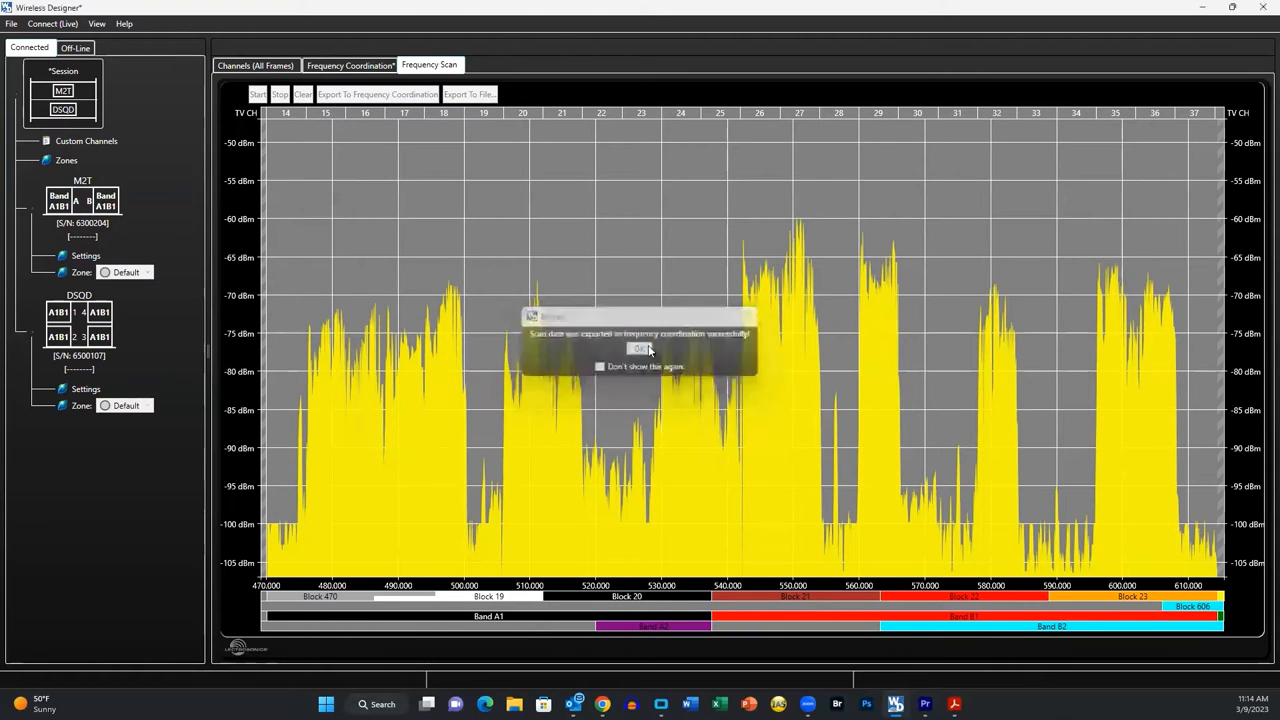
pyautogui.click(640, 348)
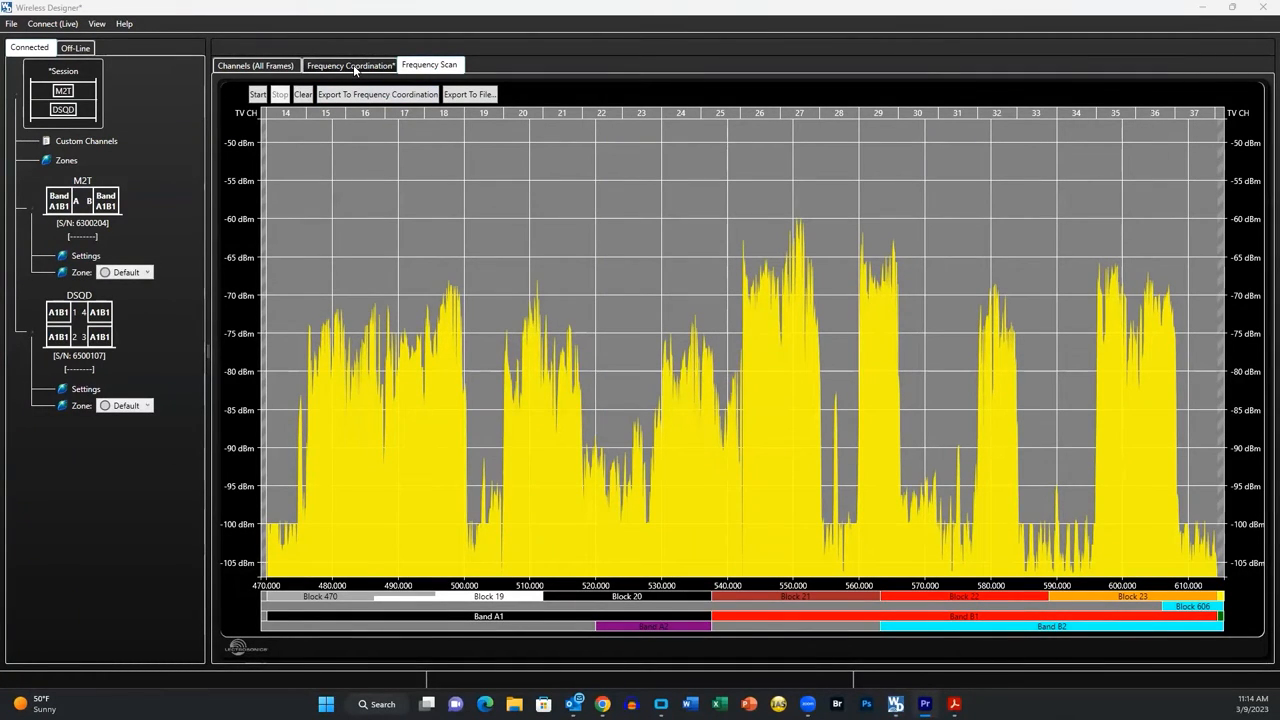
pyautogui.click(349, 65)
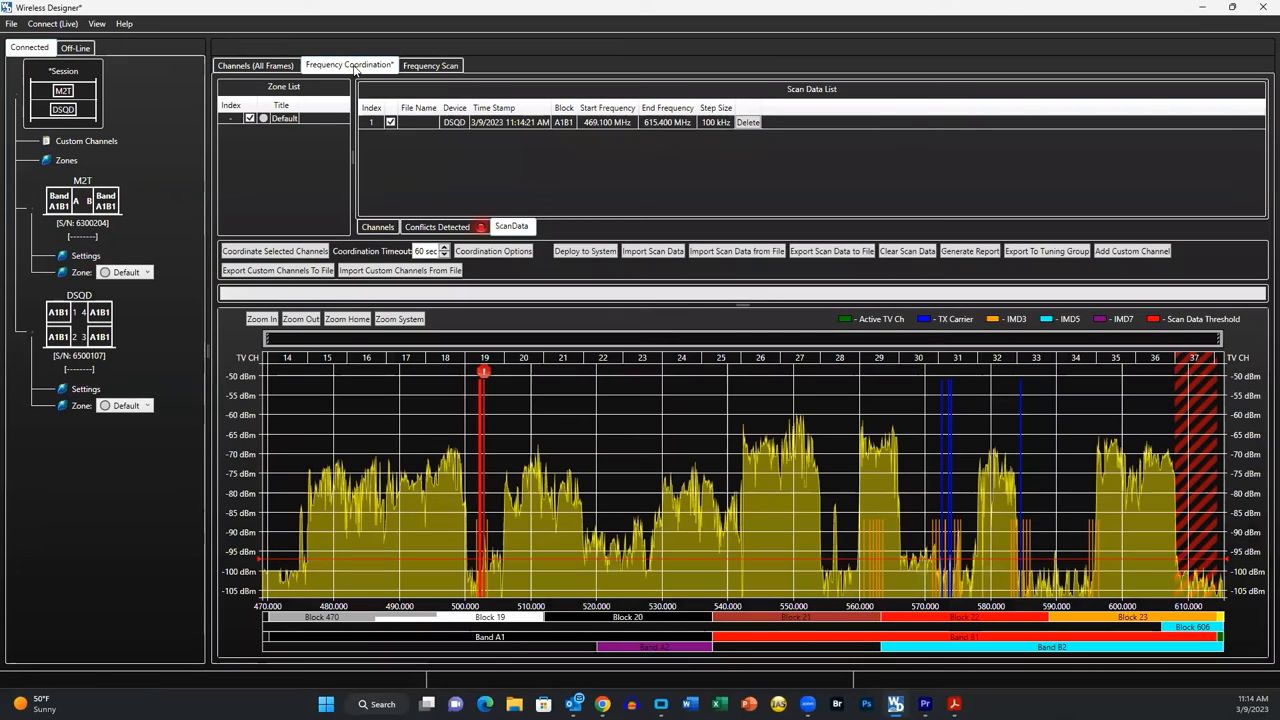
pyautogui.moveTo(483, 395)
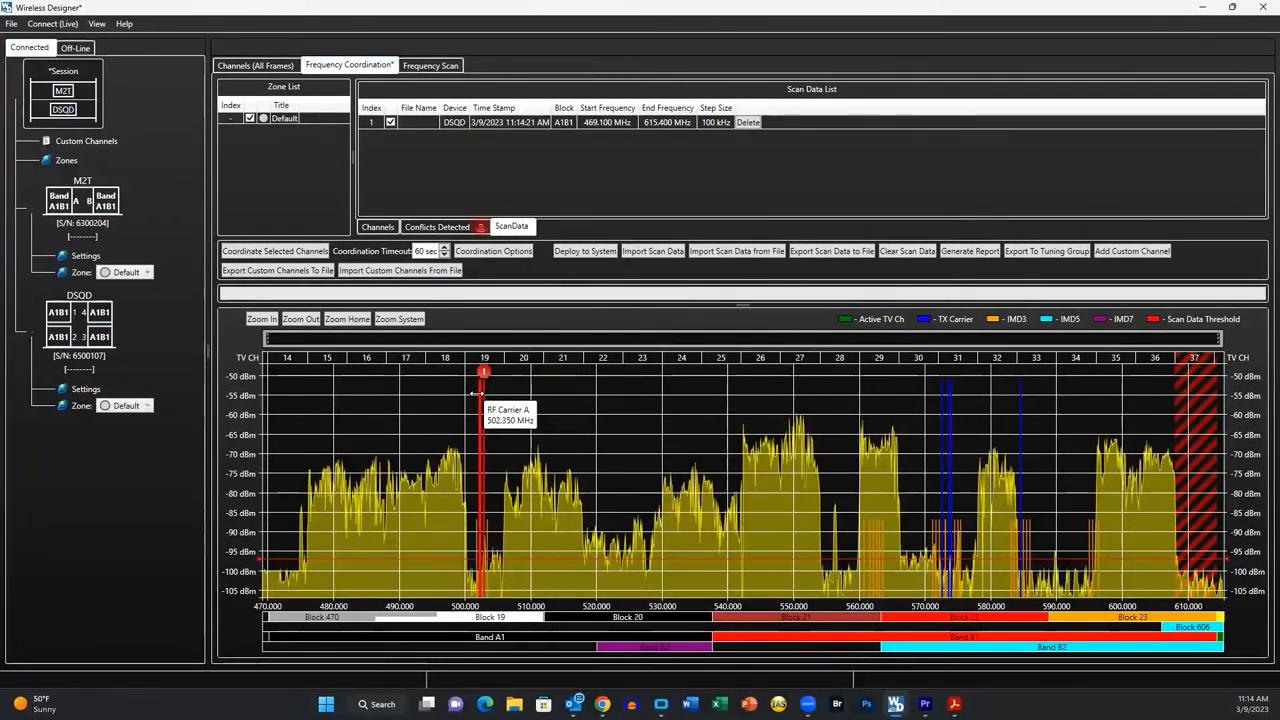
pyautogui.moveTo(483, 372); pyautogui.dragTo(455, 372)
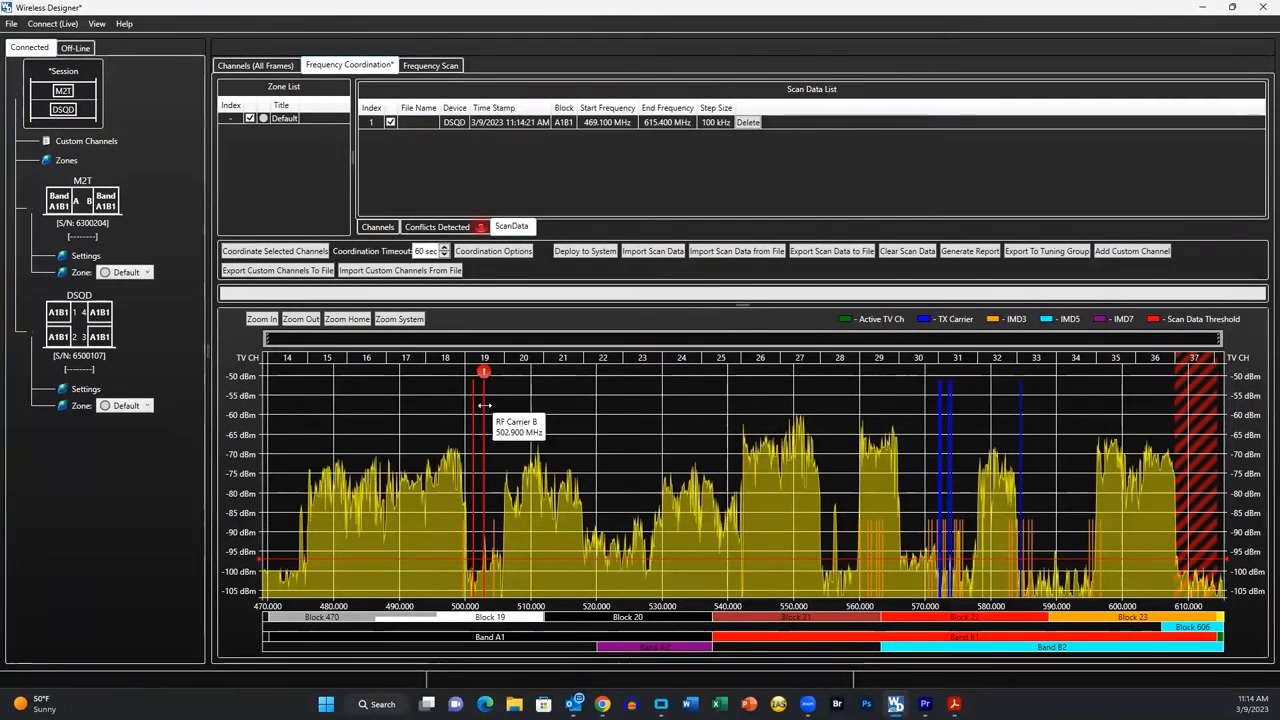
pyautogui.moveTo(575, 443)
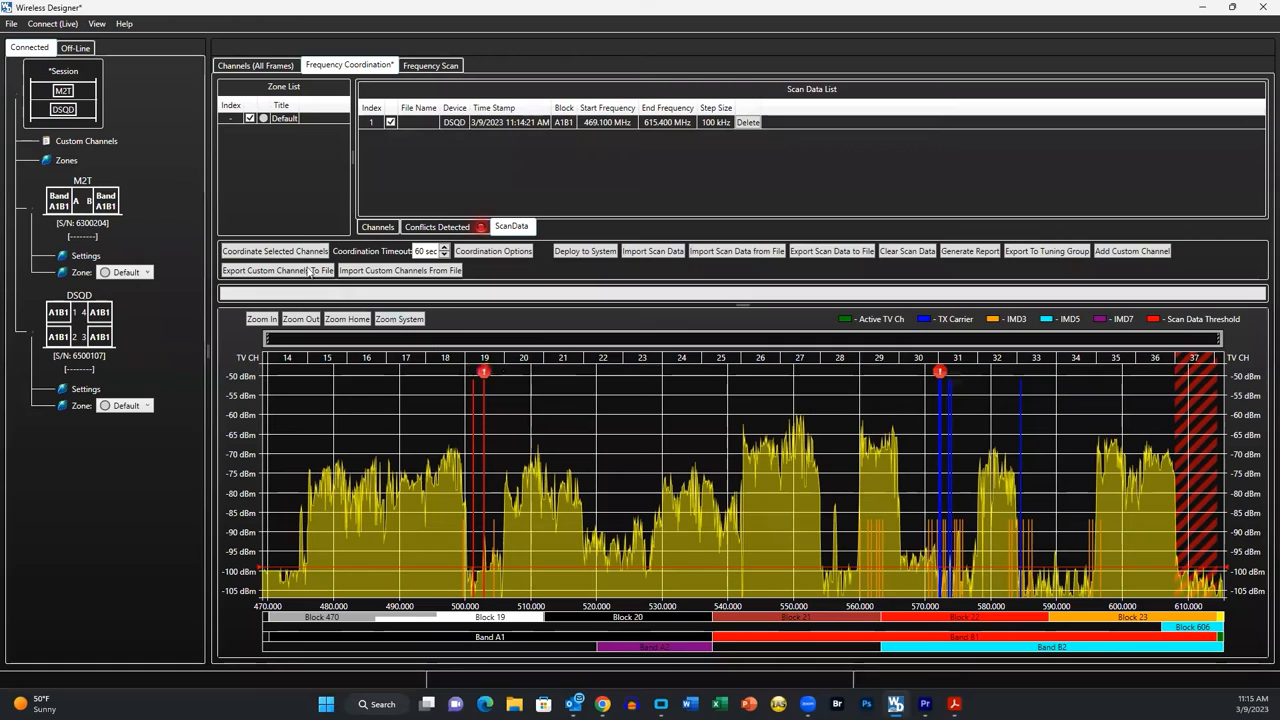
# Step: Coordinate the selected channels against the scan, moving carriers into conflict-free gaps
pyautogui.click(275, 251)
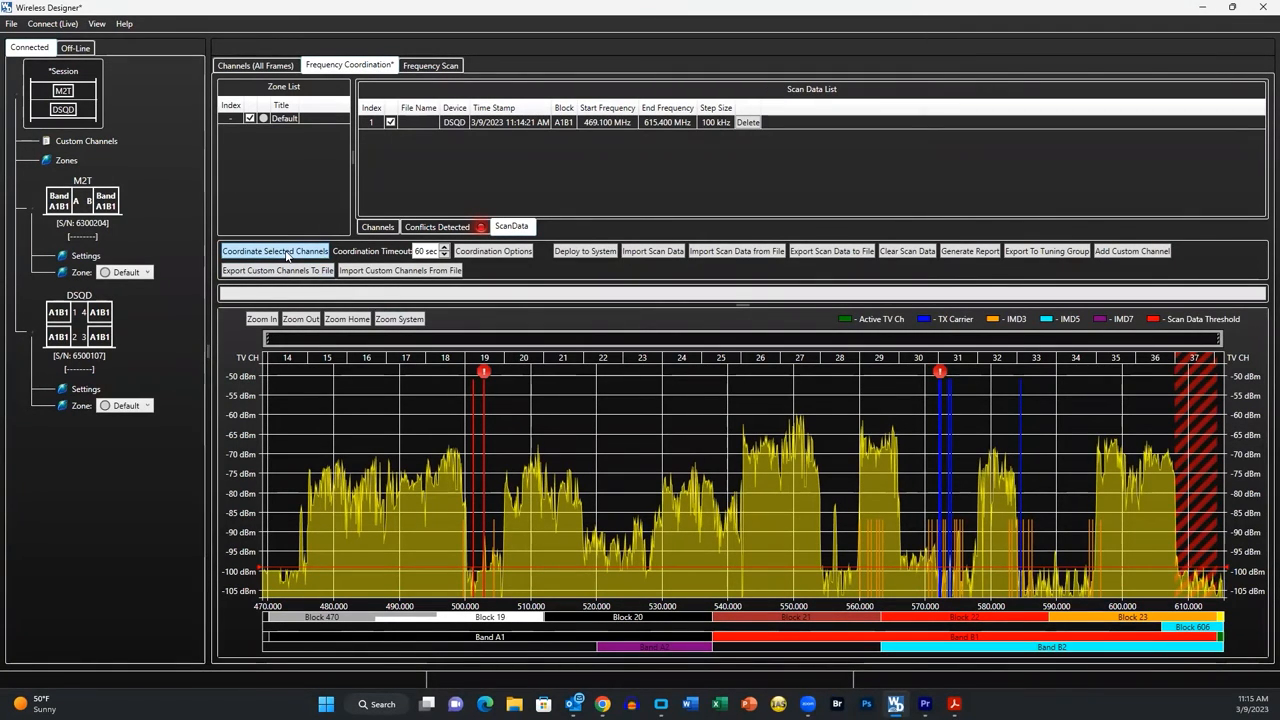
pyautogui.click(275, 251)
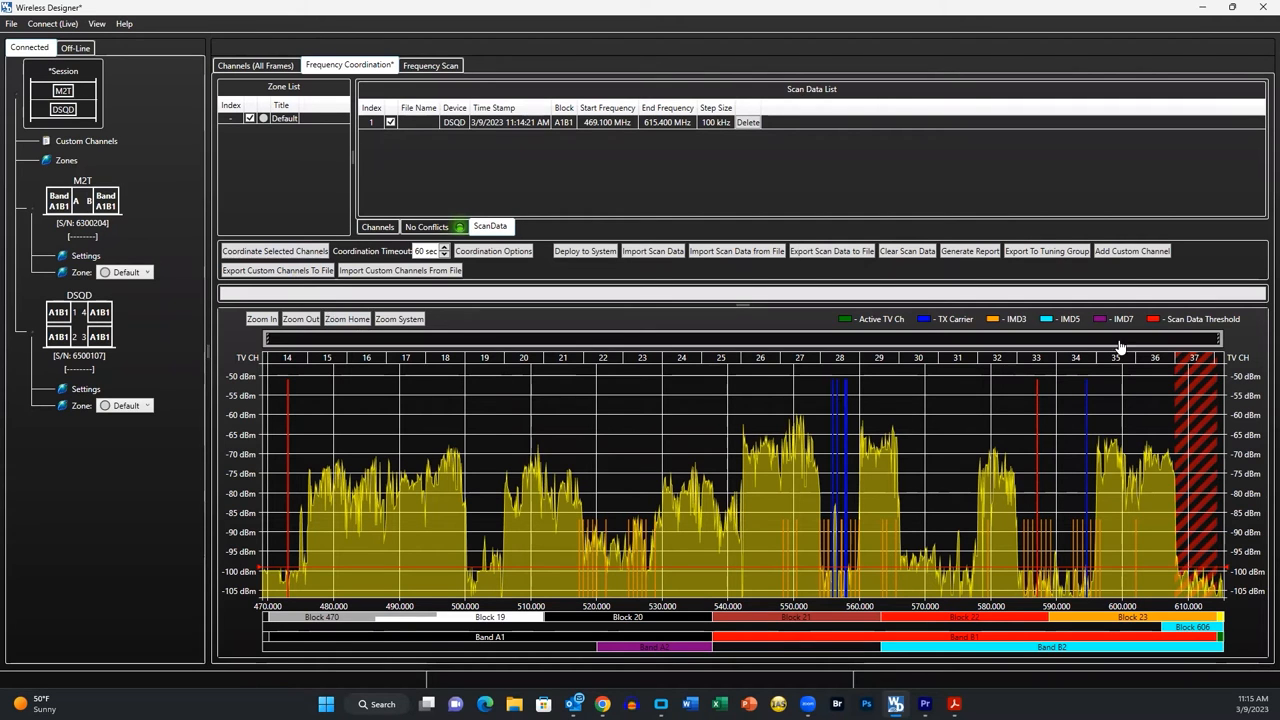
pyautogui.moveTo(1237, 343)
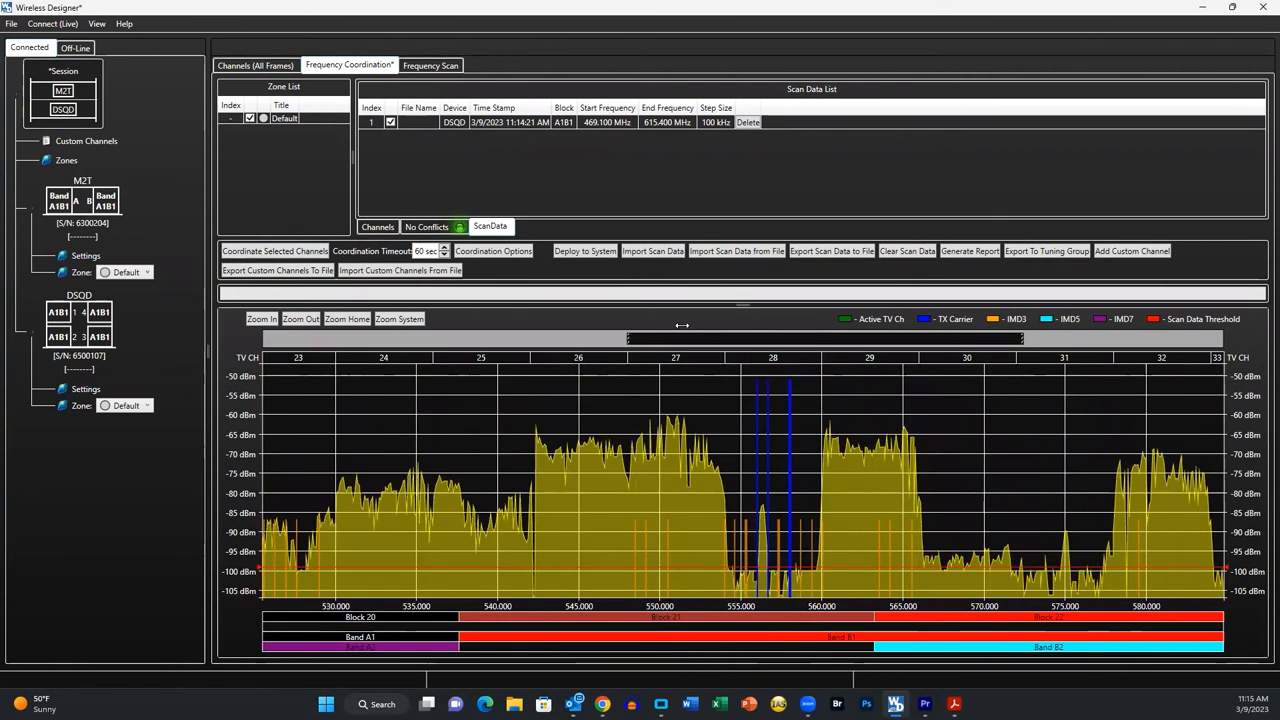
pyautogui.rightClick(720, 420)
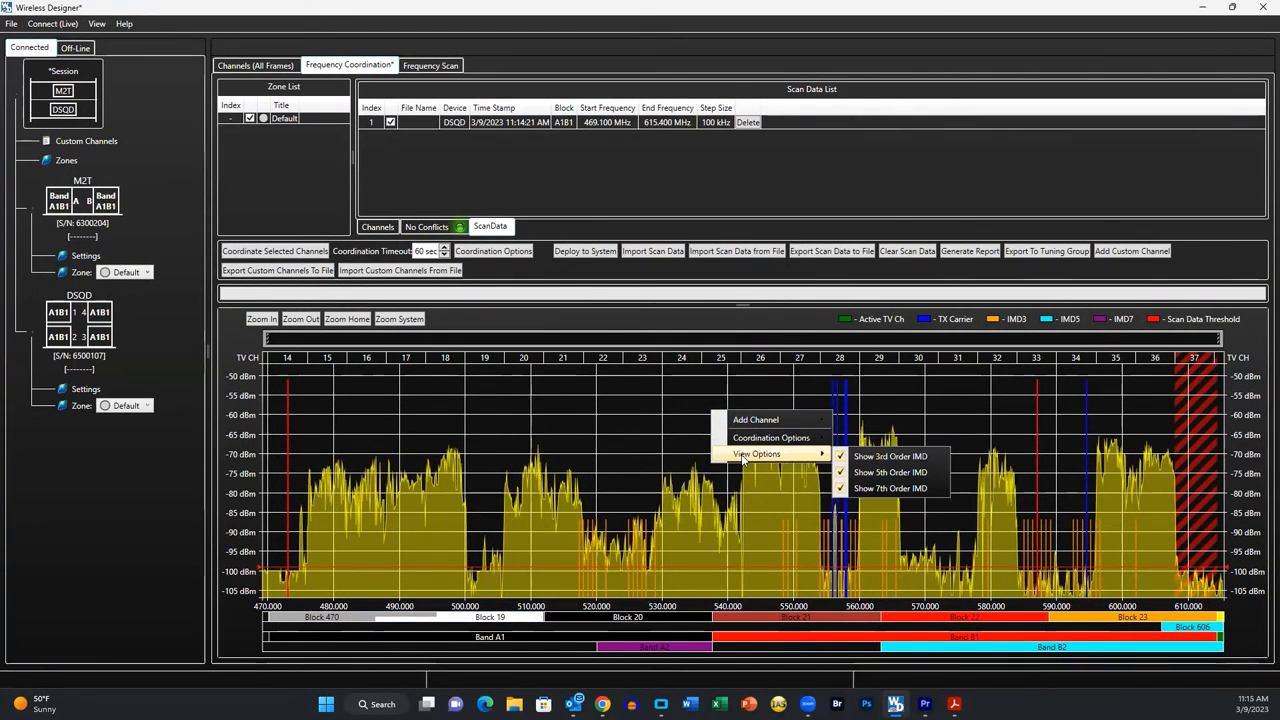
pyautogui.click(641, 421)
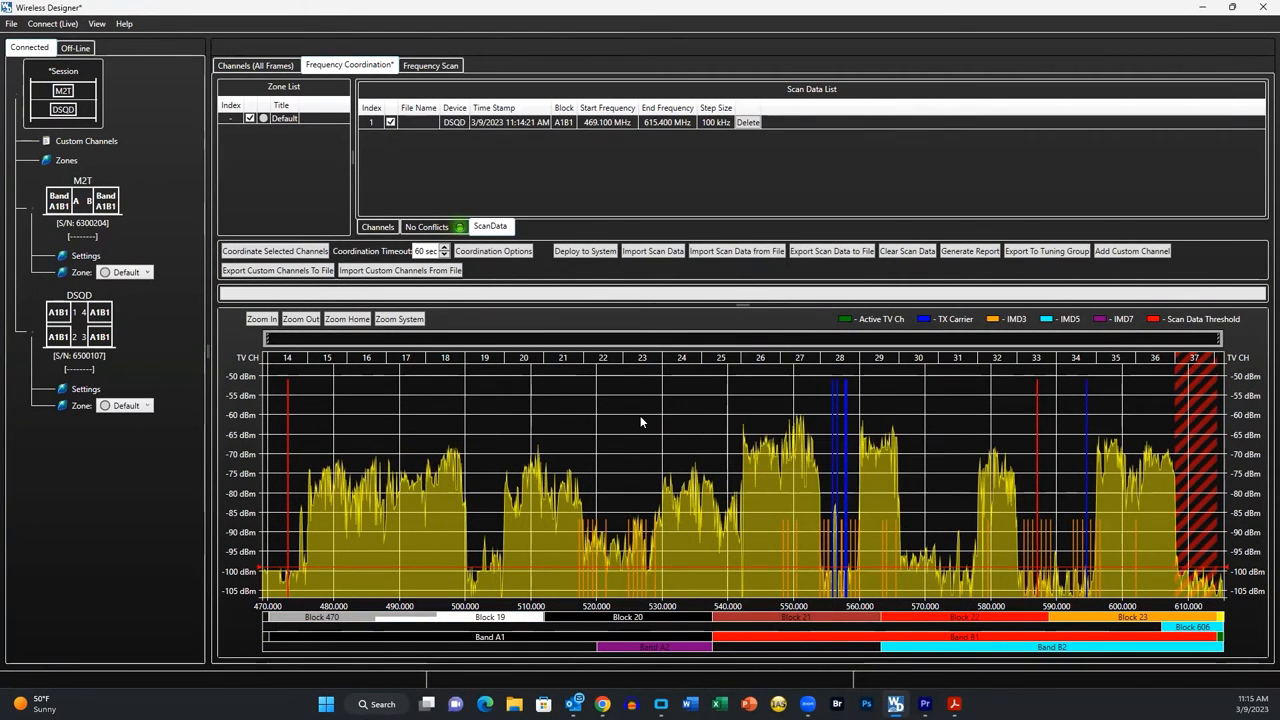
pyautogui.moveTo(658, 304)
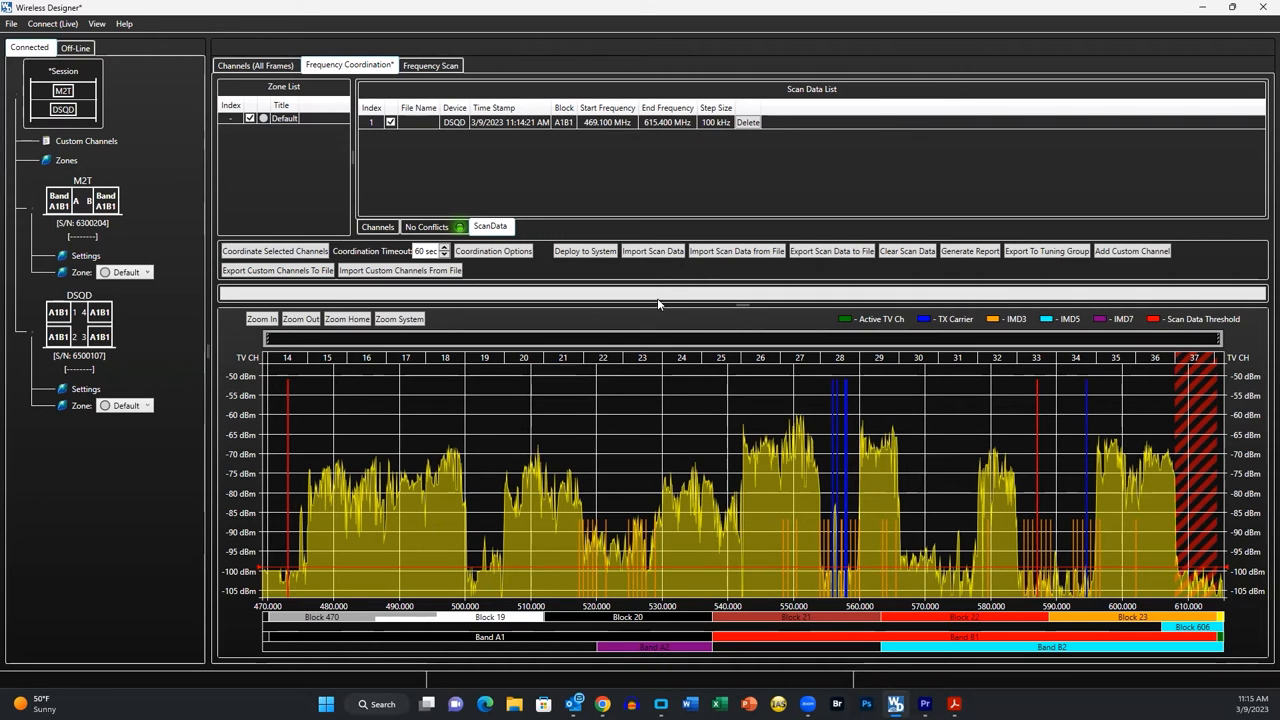
pyautogui.moveTo(845, 275)
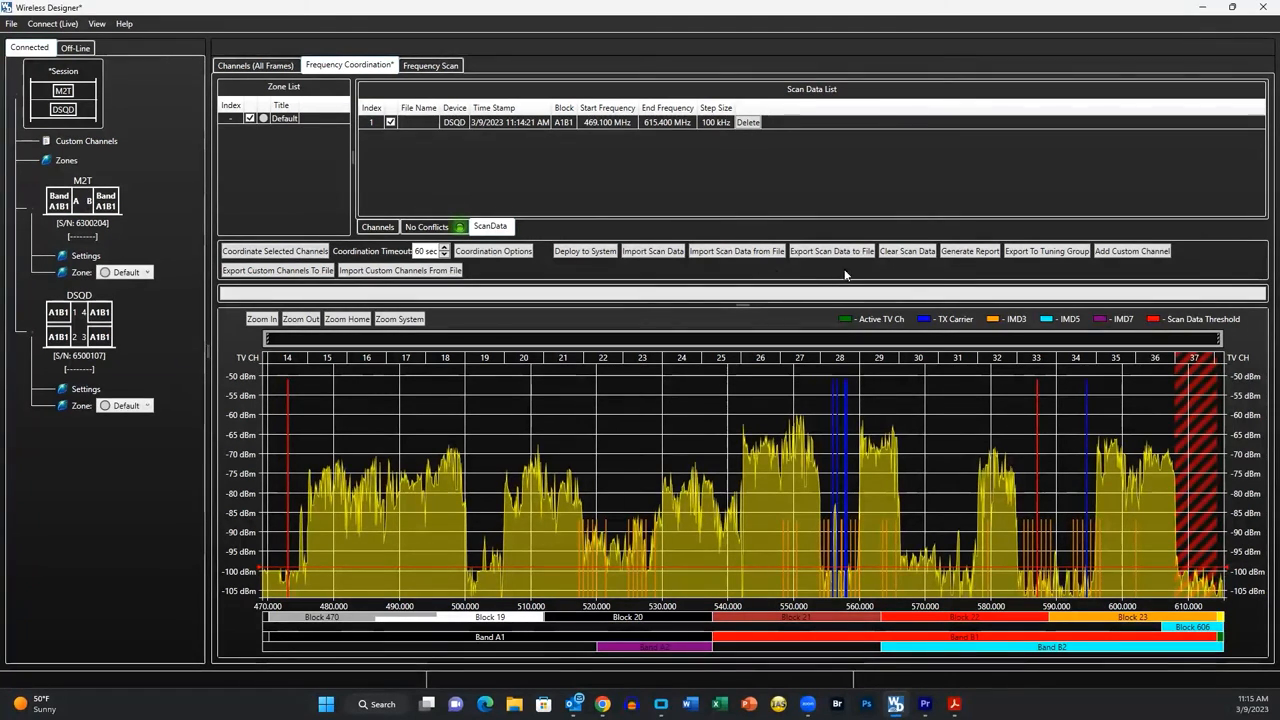
# Step: Import the Nats_Stadium.sdf scan data file into frequency coordination
pyautogui.click(906, 251)
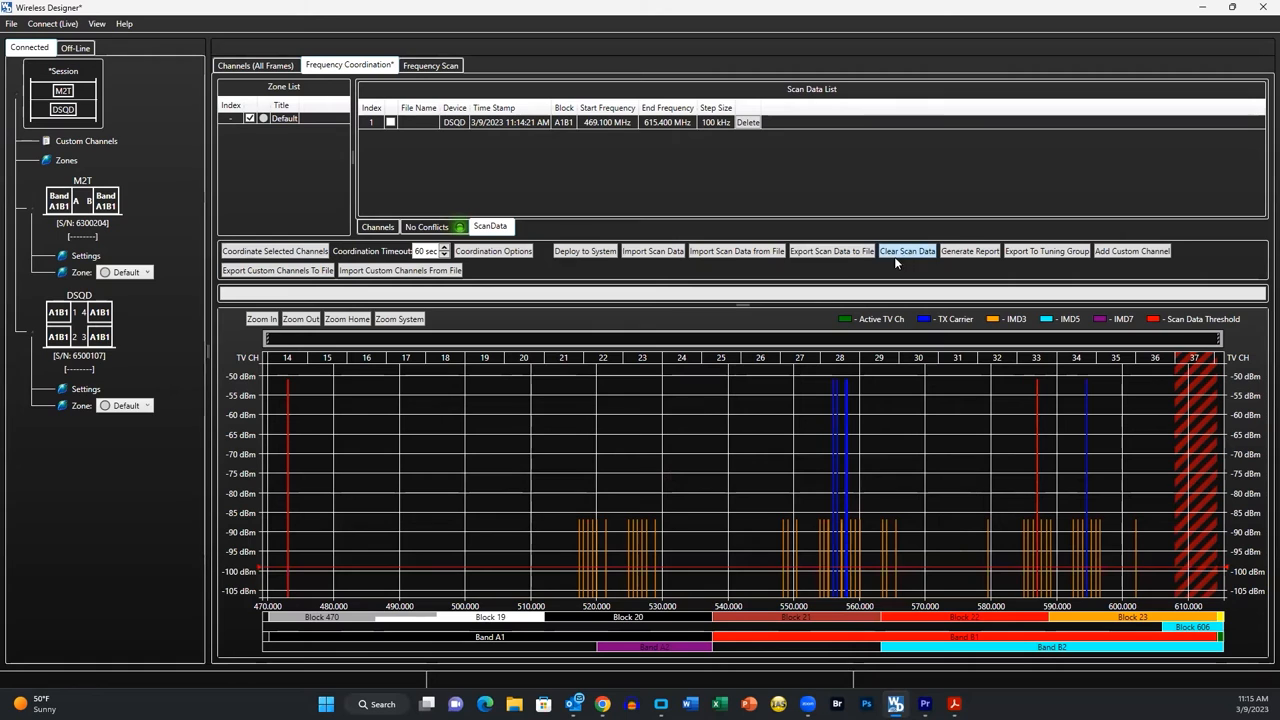
pyautogui.moveTo(736, 251)
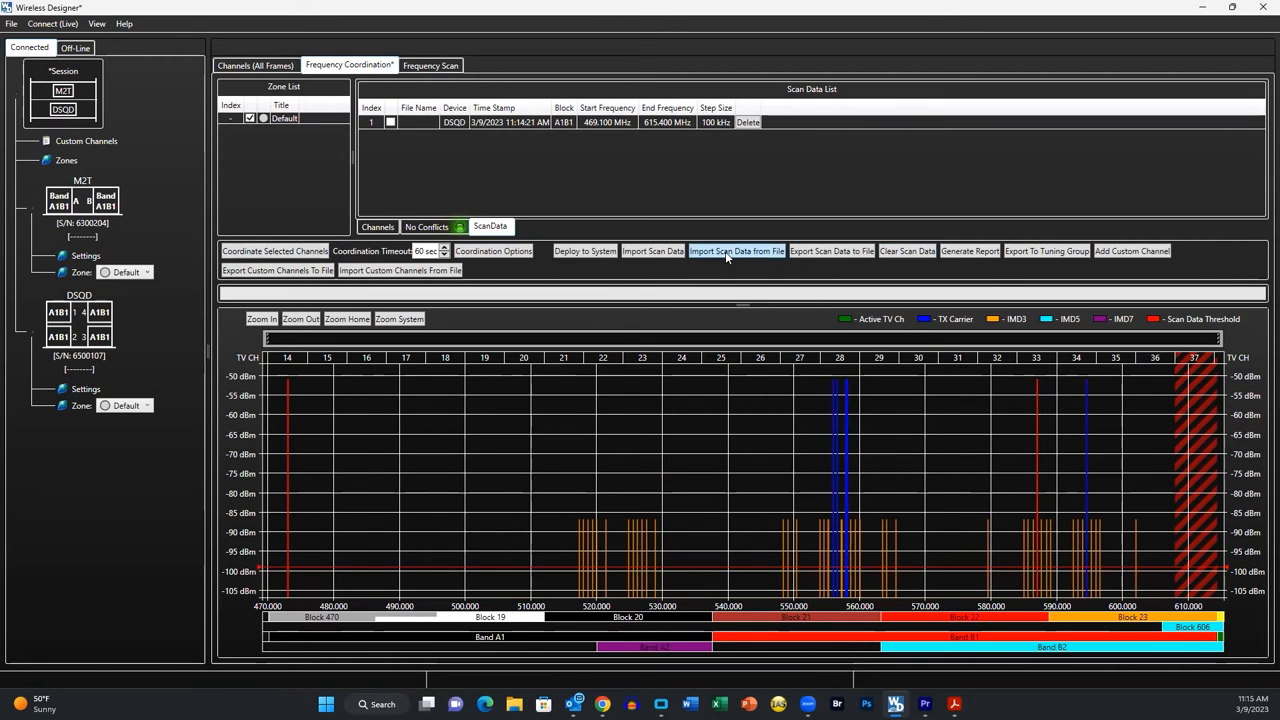
pyautogui.click(736, 251)
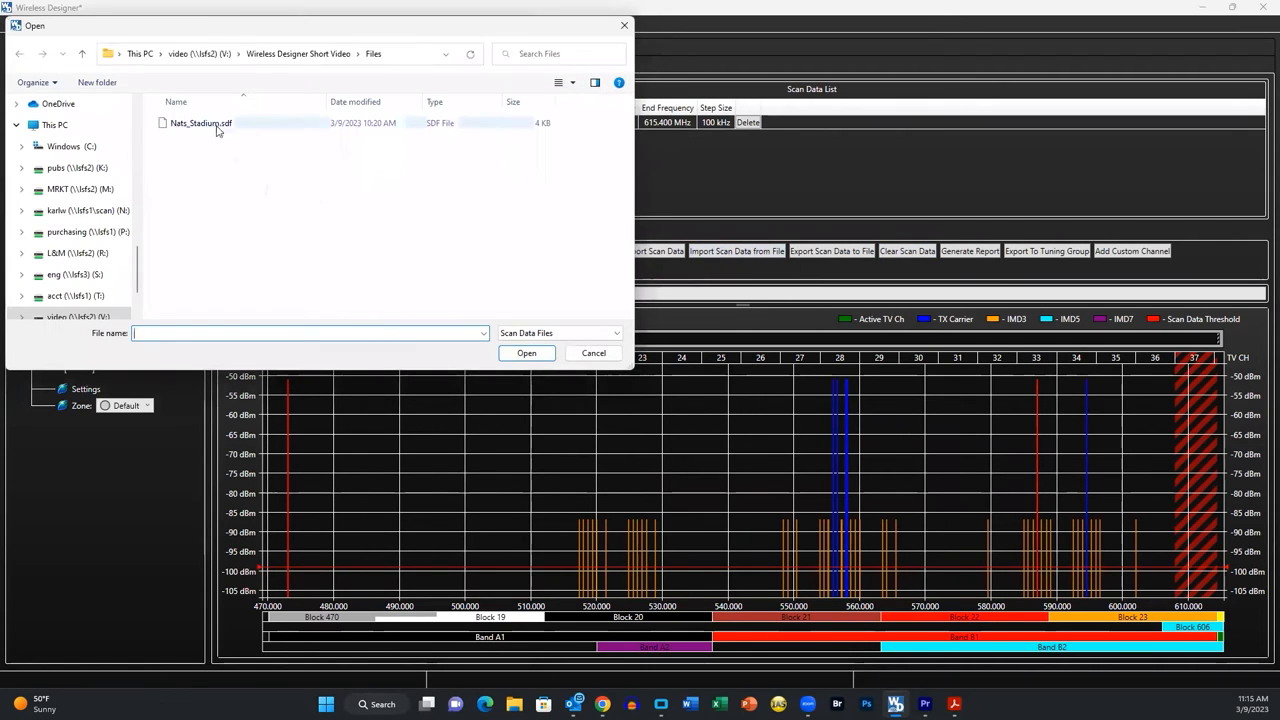
pyautogui.click(200, 122)
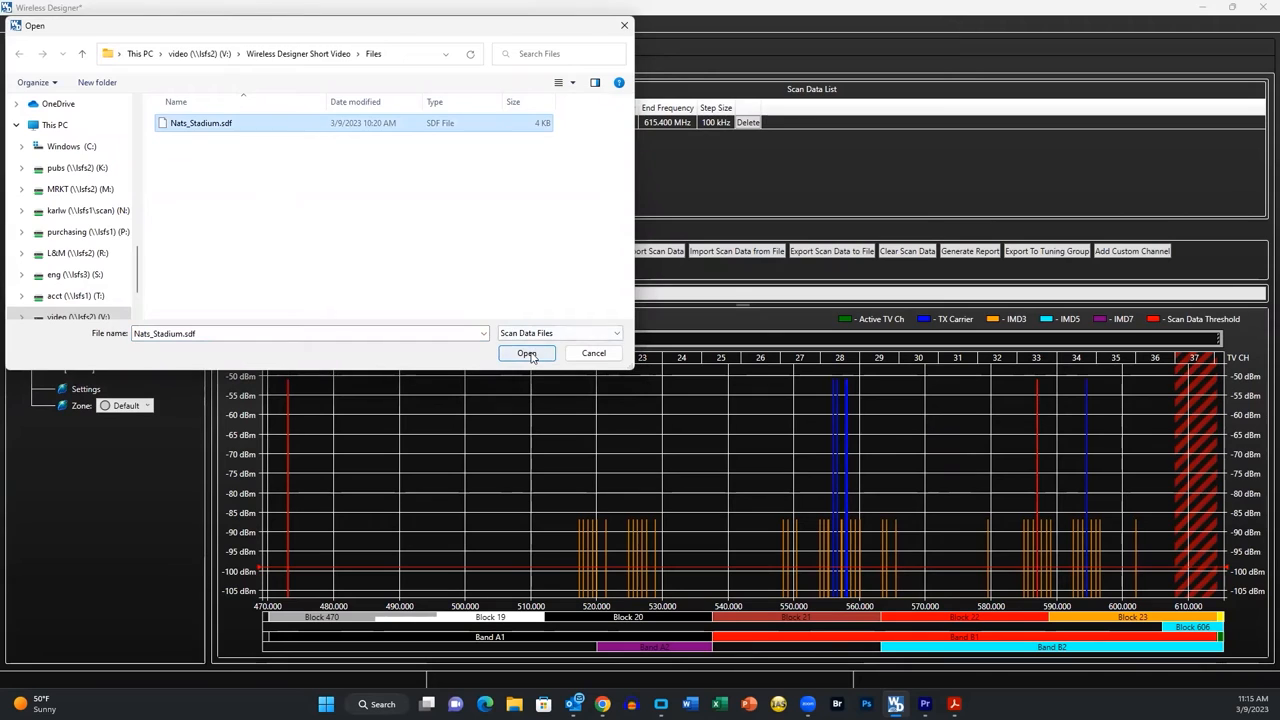
pyautogui.click(527, 353)
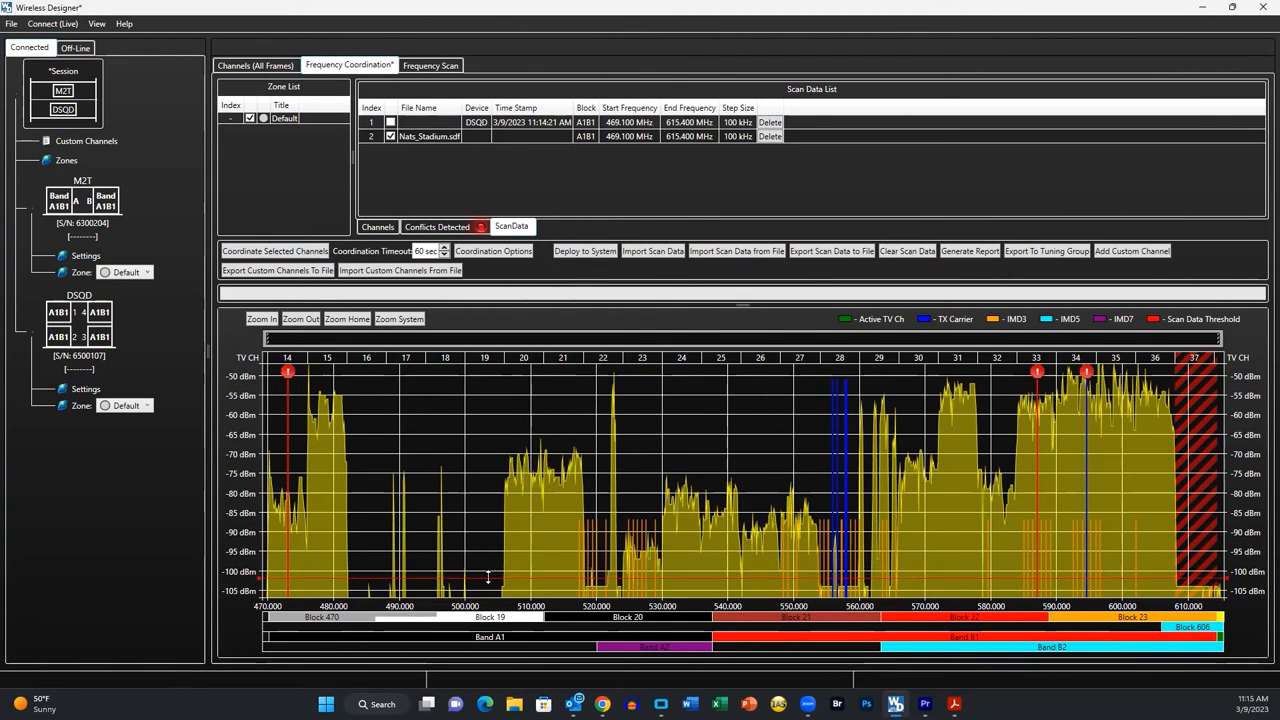
pyautogui.click(275, 251)
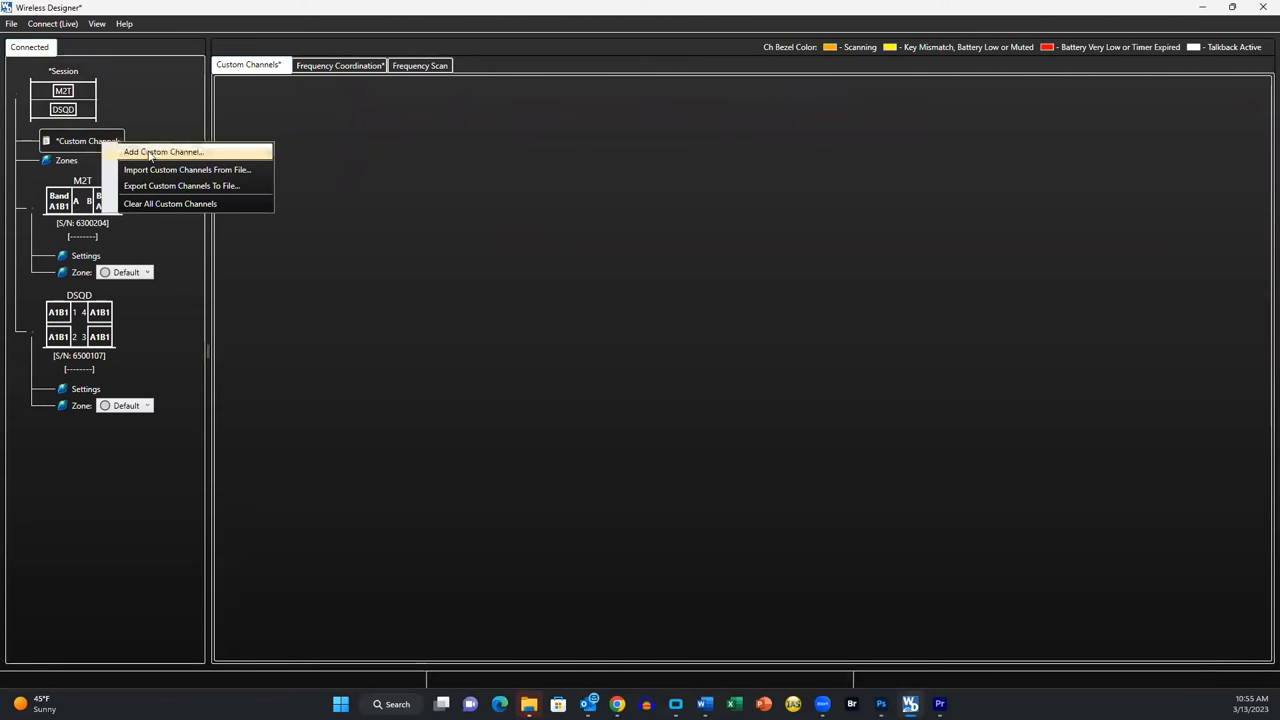
# Step: Add a custom channel named IFB at 470.100 MHz and view it on the coordination plot
pyautogui.click(162, 151)
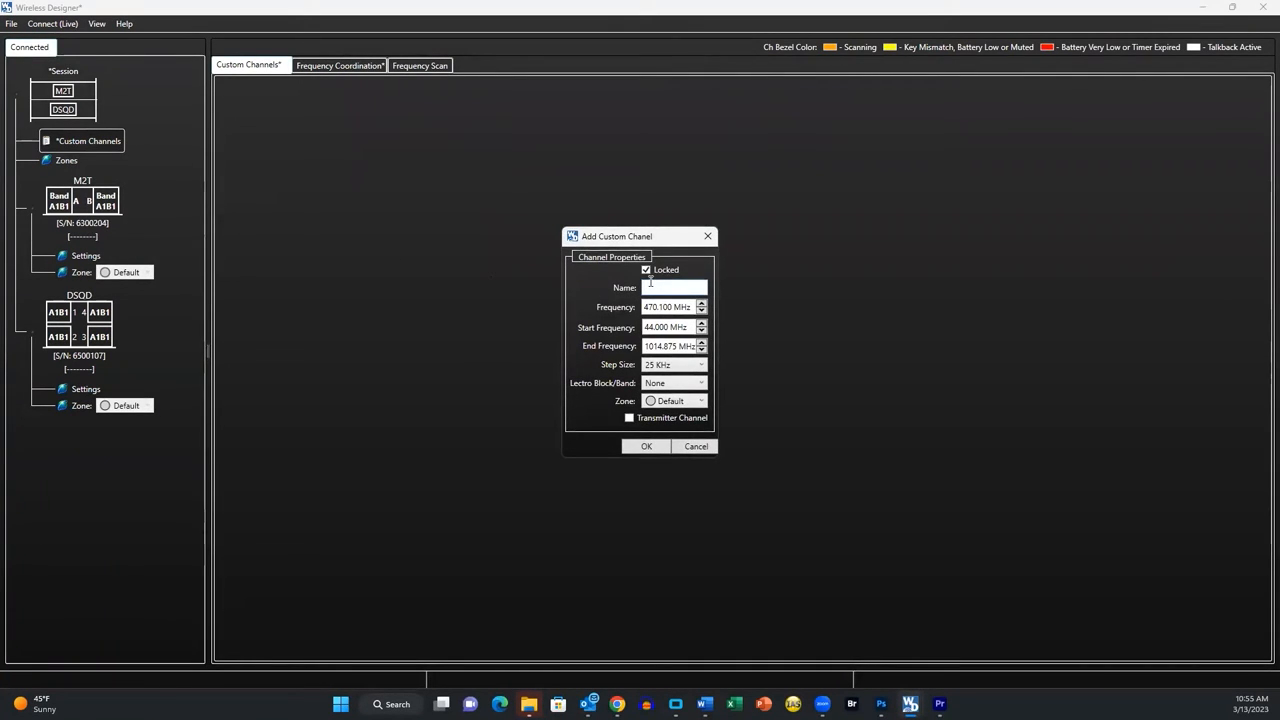
pyautogui.write('IFB')
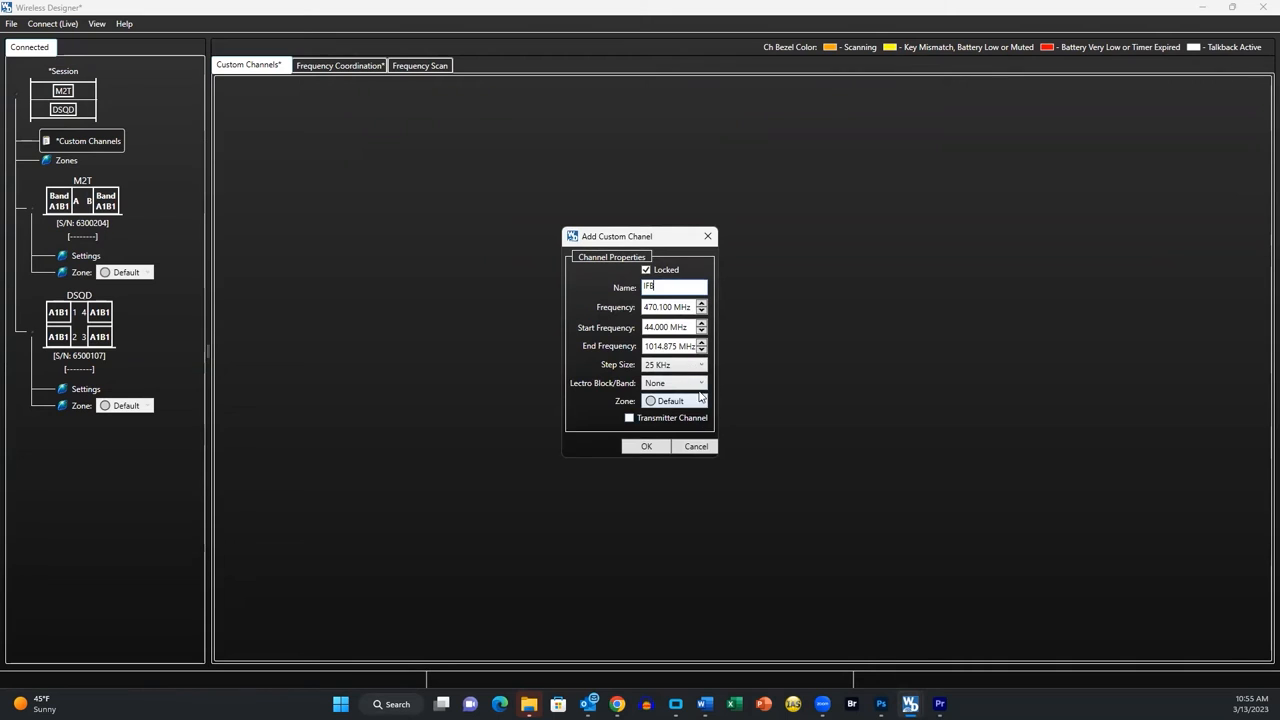
pyautogui.click(701, 400)
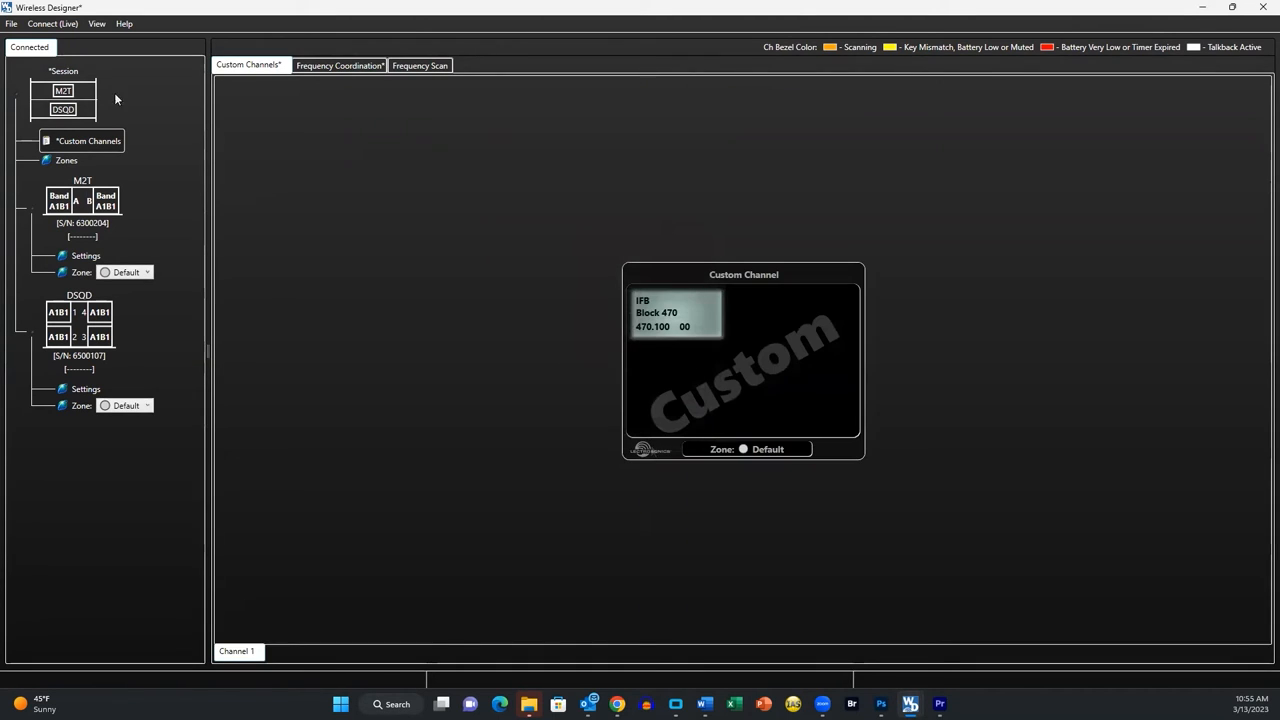
pyautogui.click(340, 65)
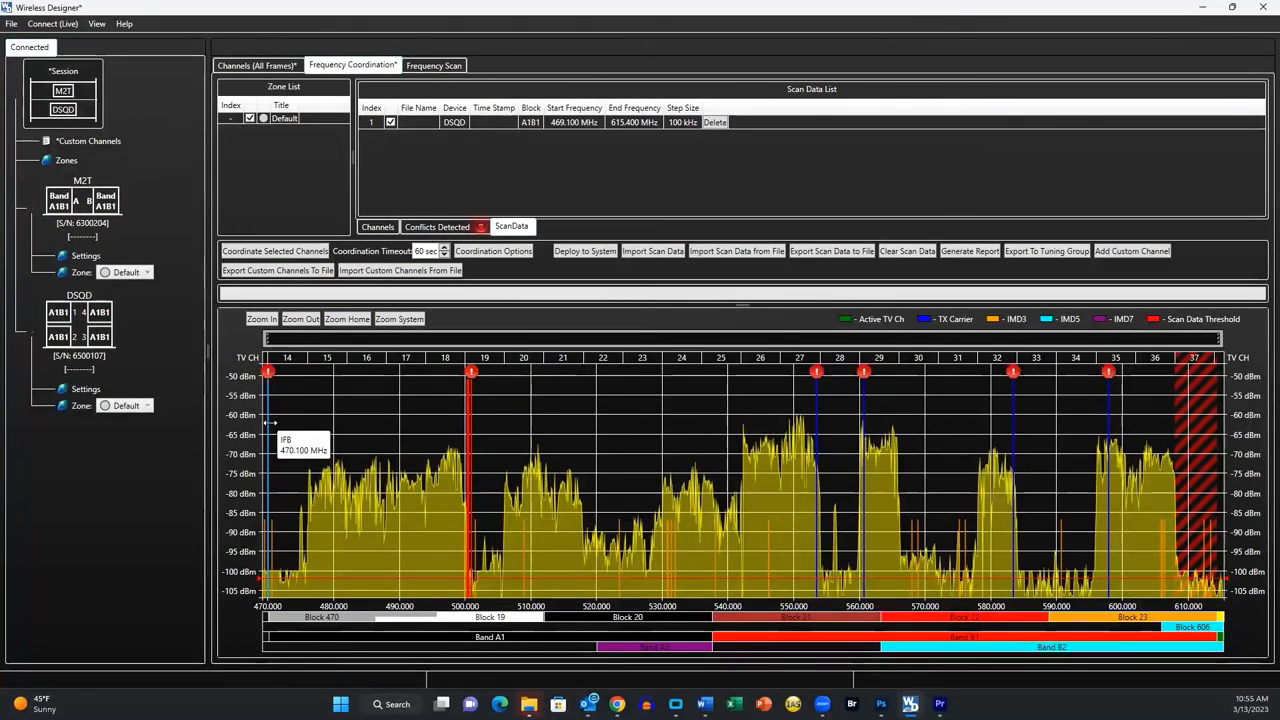
# Step: Coordinate and deploy conflict-free frequencies (IFB to 474.375 MHz), then open DSQD 2 Ch 3 settings
pyautogui.click(275, 251)
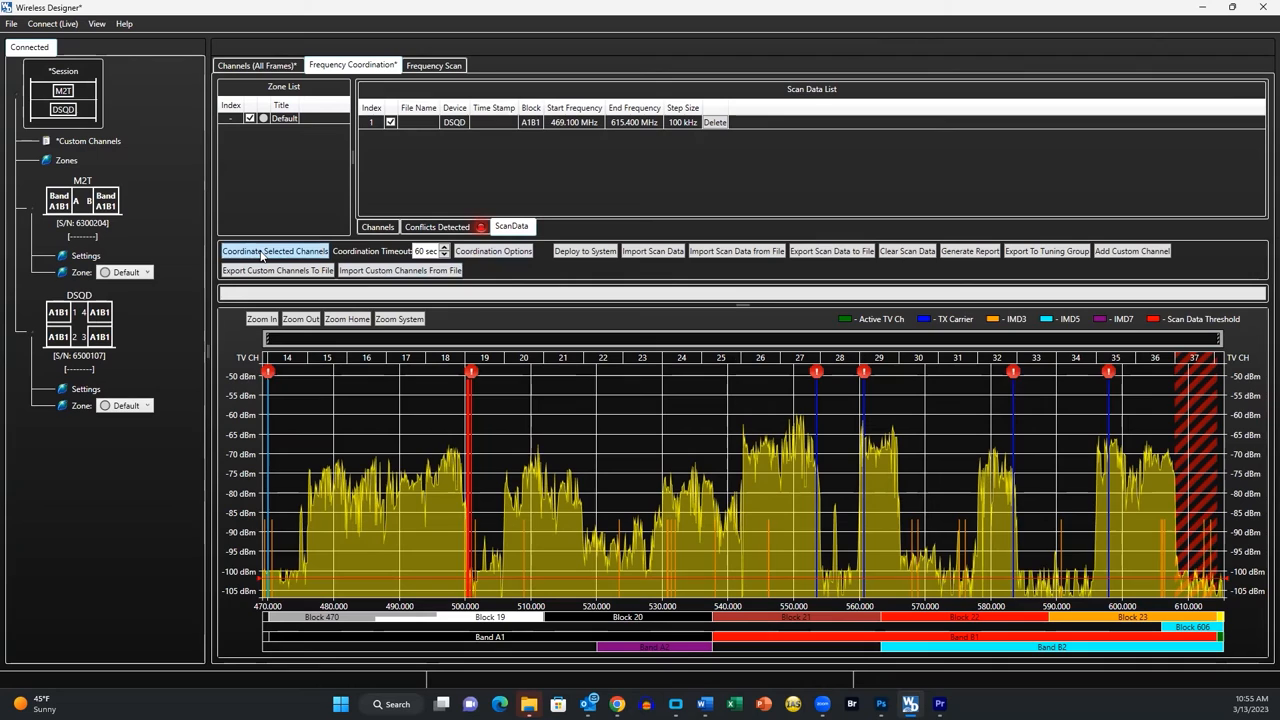
pyautogui.click(275, 251)
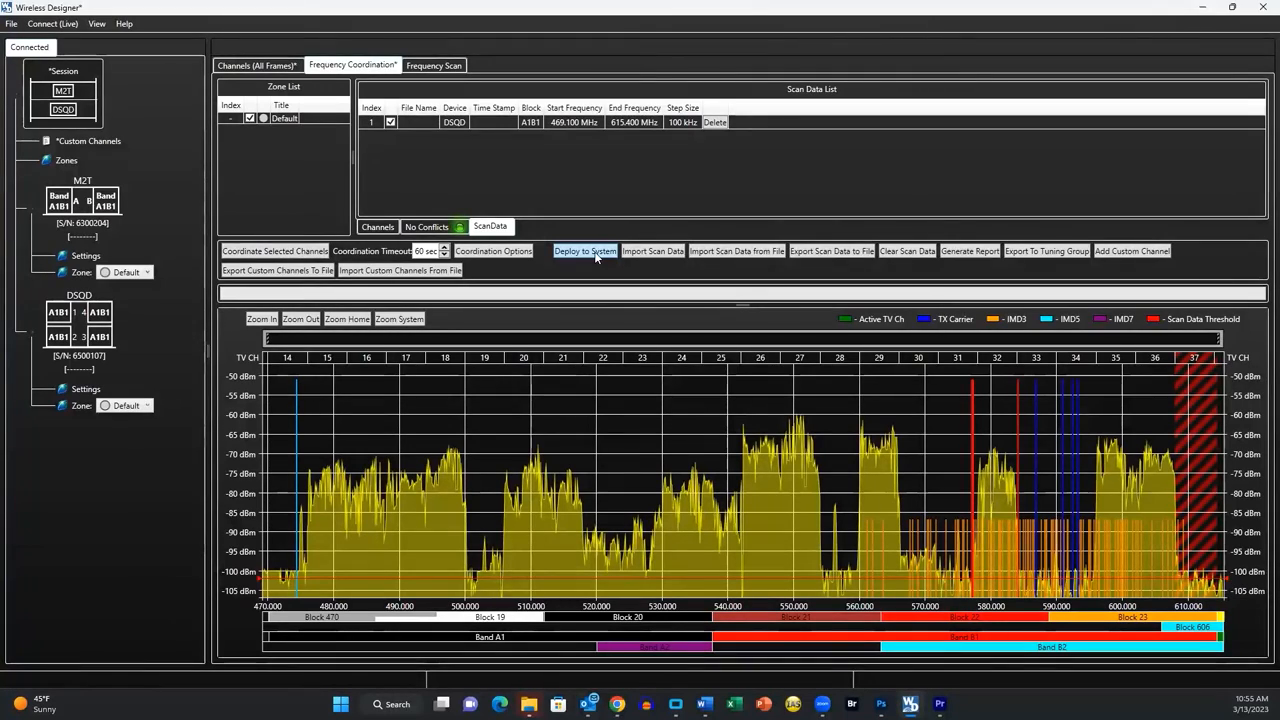
pyautogui.click(585, 251)
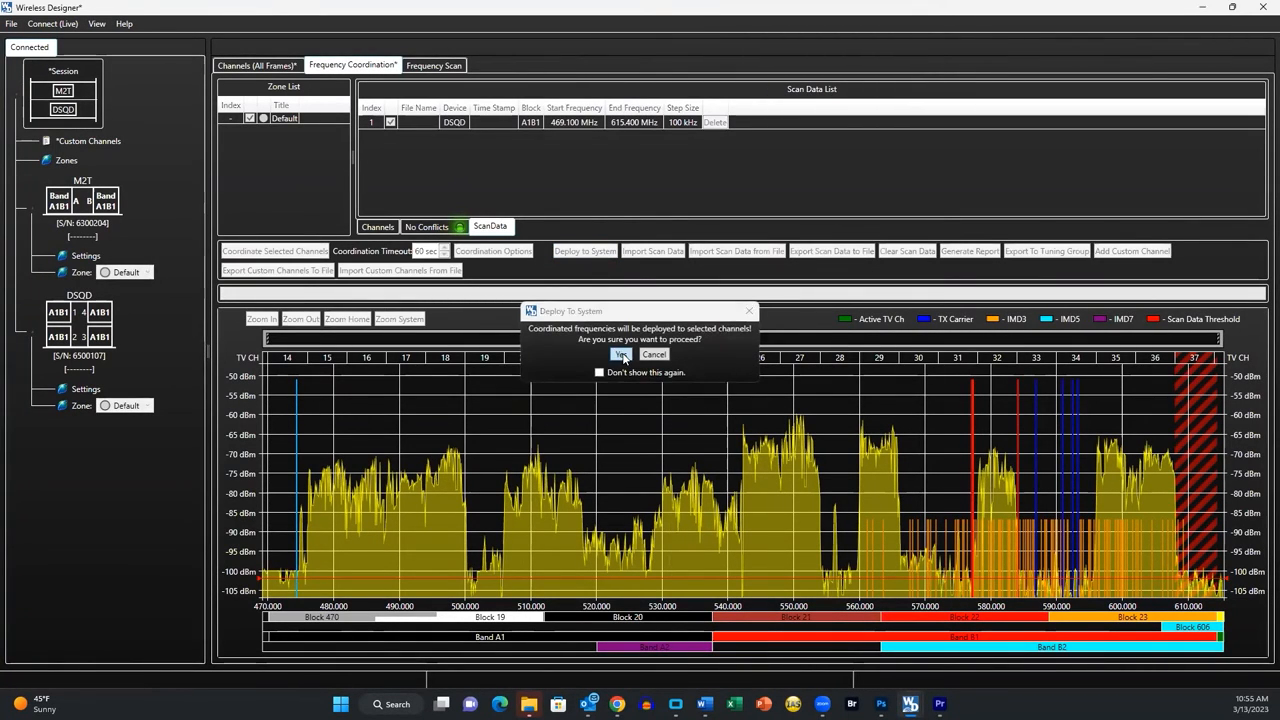
pyautogui.click(621, 354)
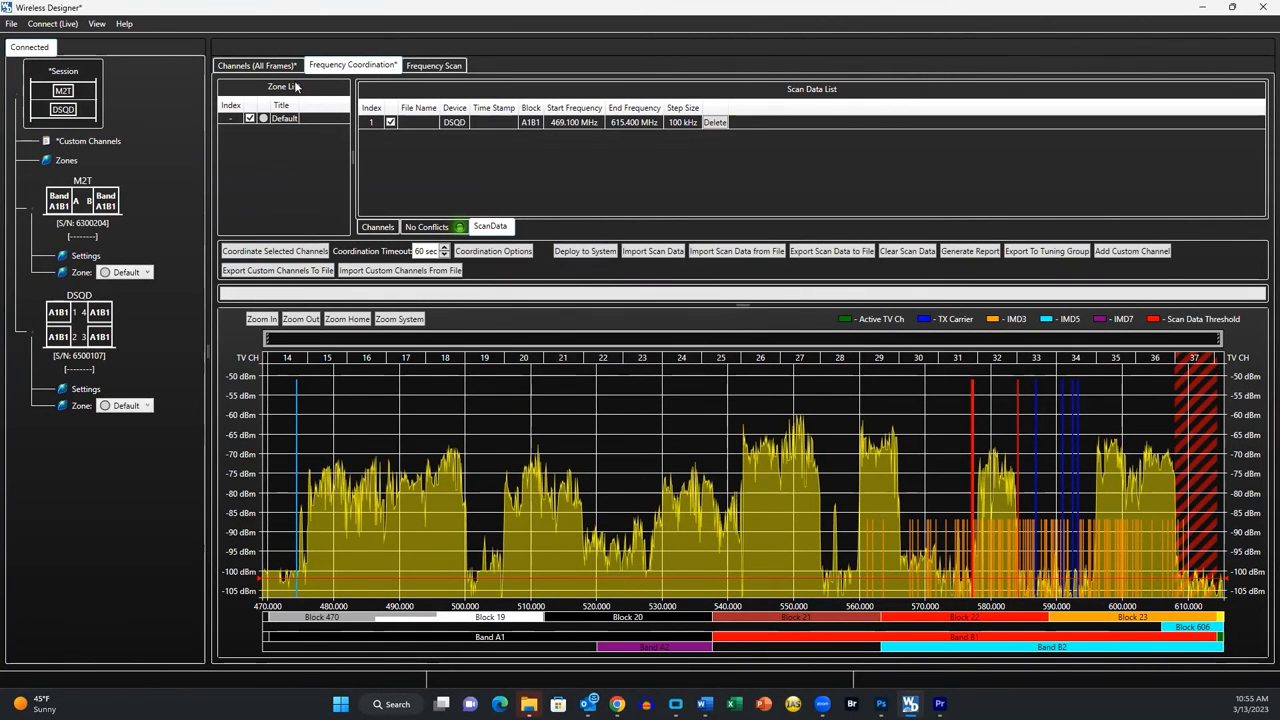
pyautogui.click(256, 65)
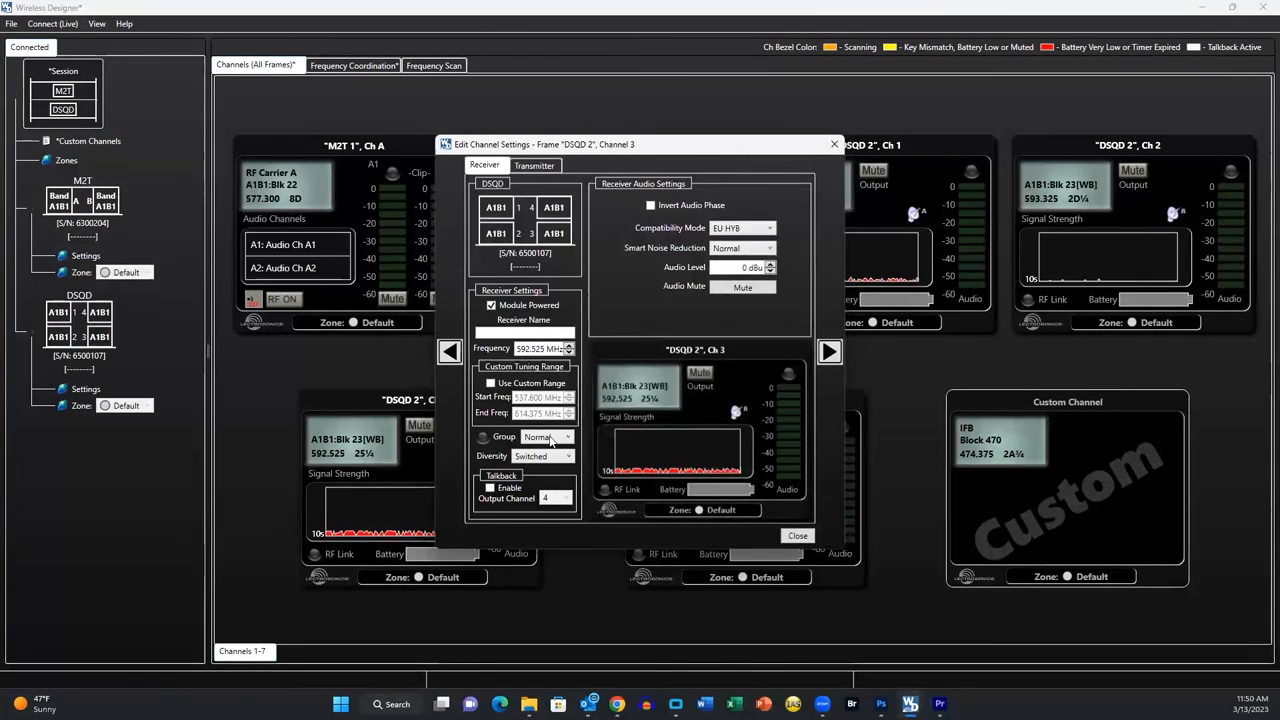
# Step: Send DSQD 2 channel 3's settings to its transmitter, establishing a live RF link
pyautogui.click(534, 165)
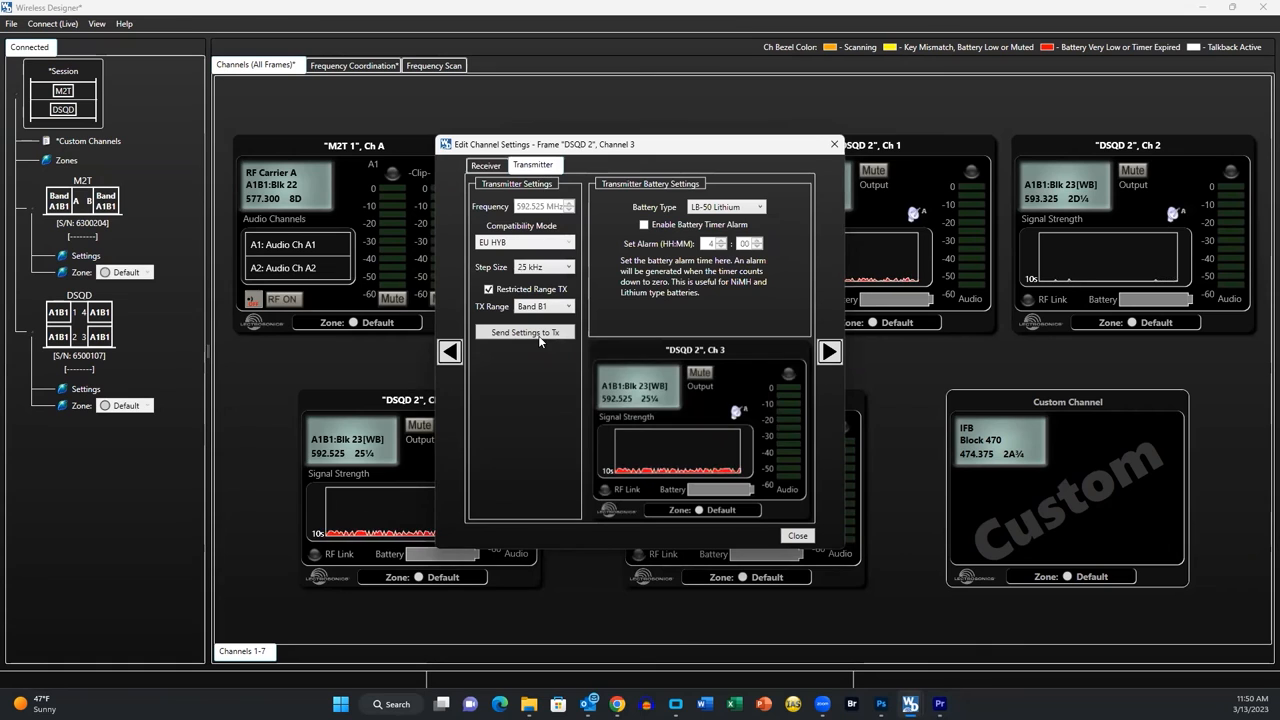
pyautogui.click(525, 332)
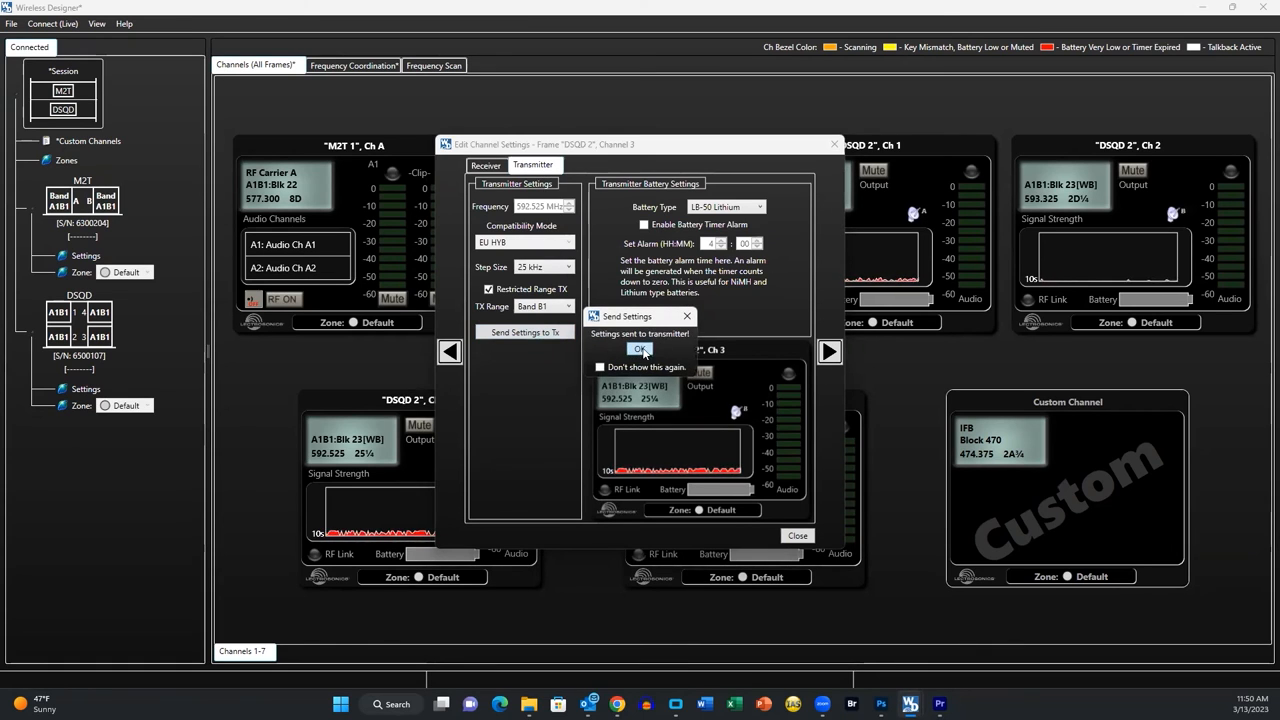
pyautogui.click(640, 349)
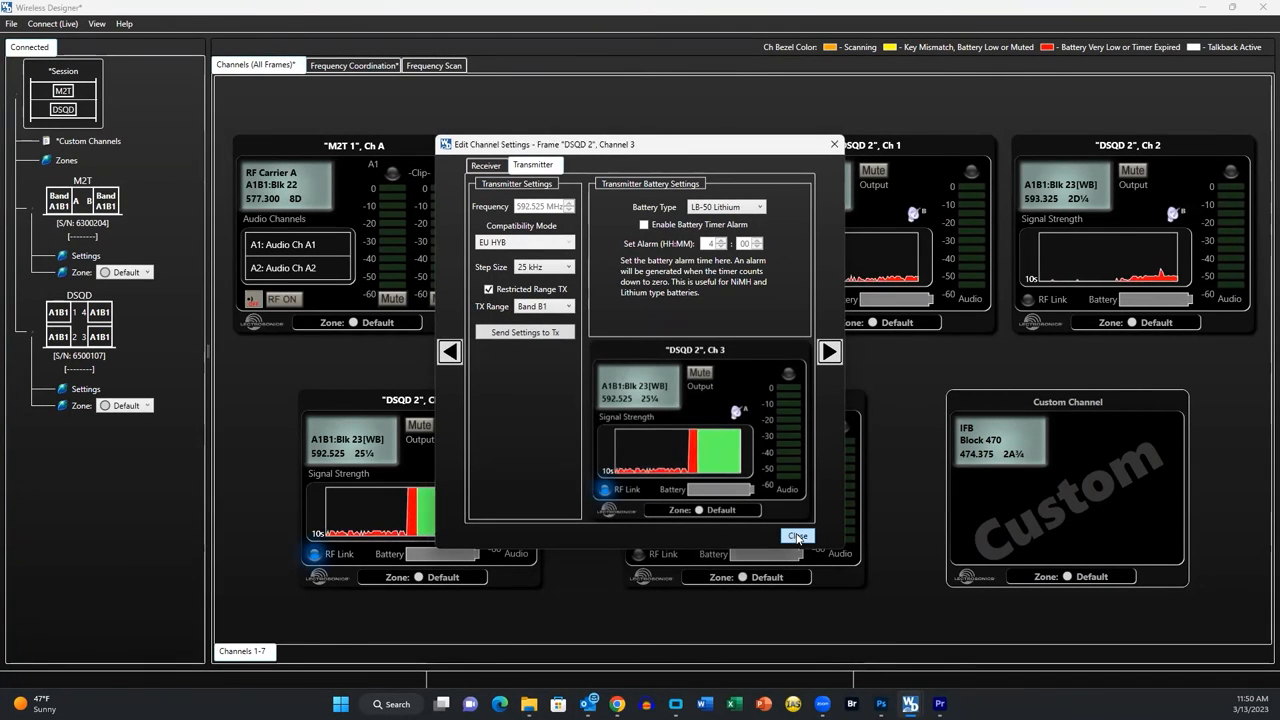
pyautogui.click(797, 536)
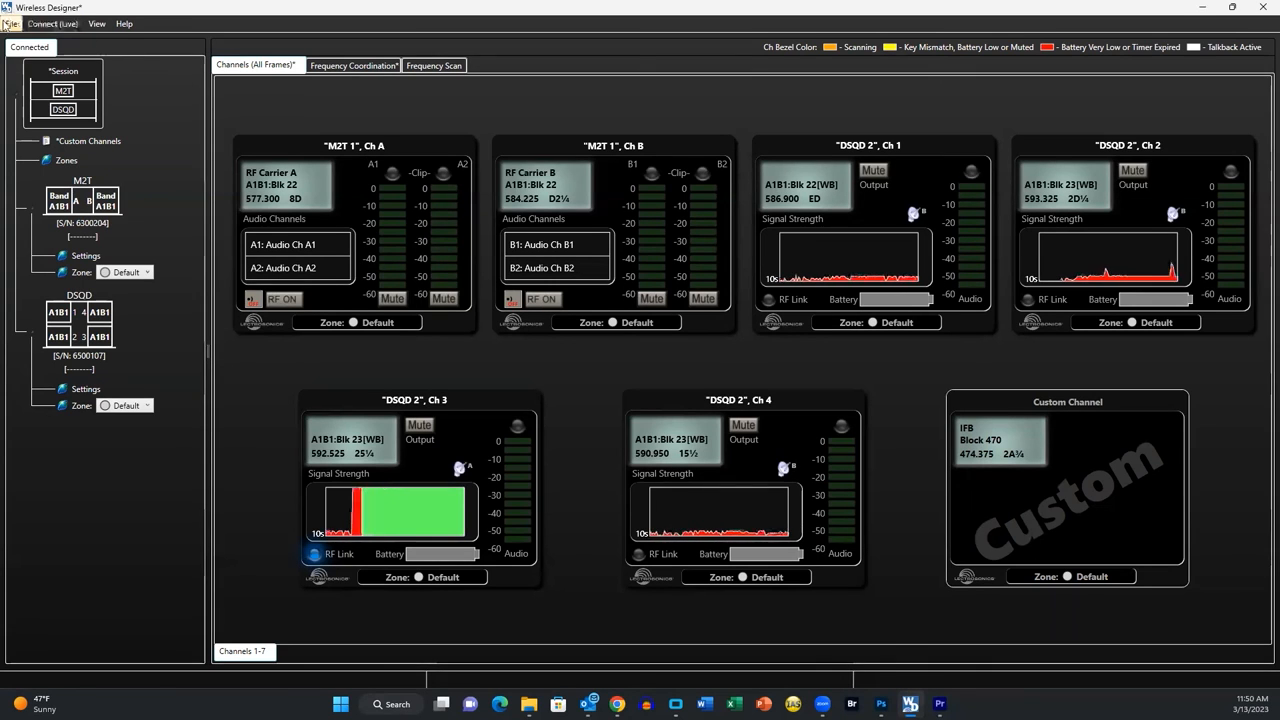
# Step: Save the entire session, including zones and coordination data, as 'Session Test.wproj'
pyautogui.click(11, 23)
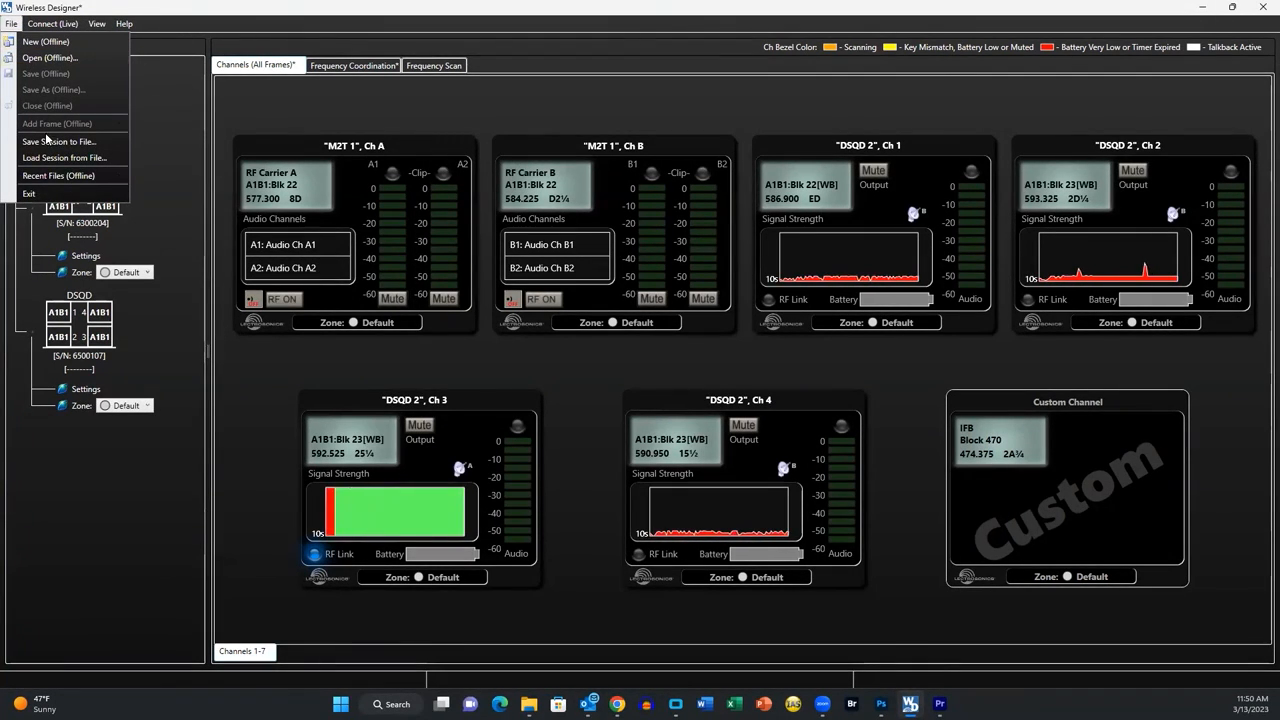
pyautogui.click(59, 141)
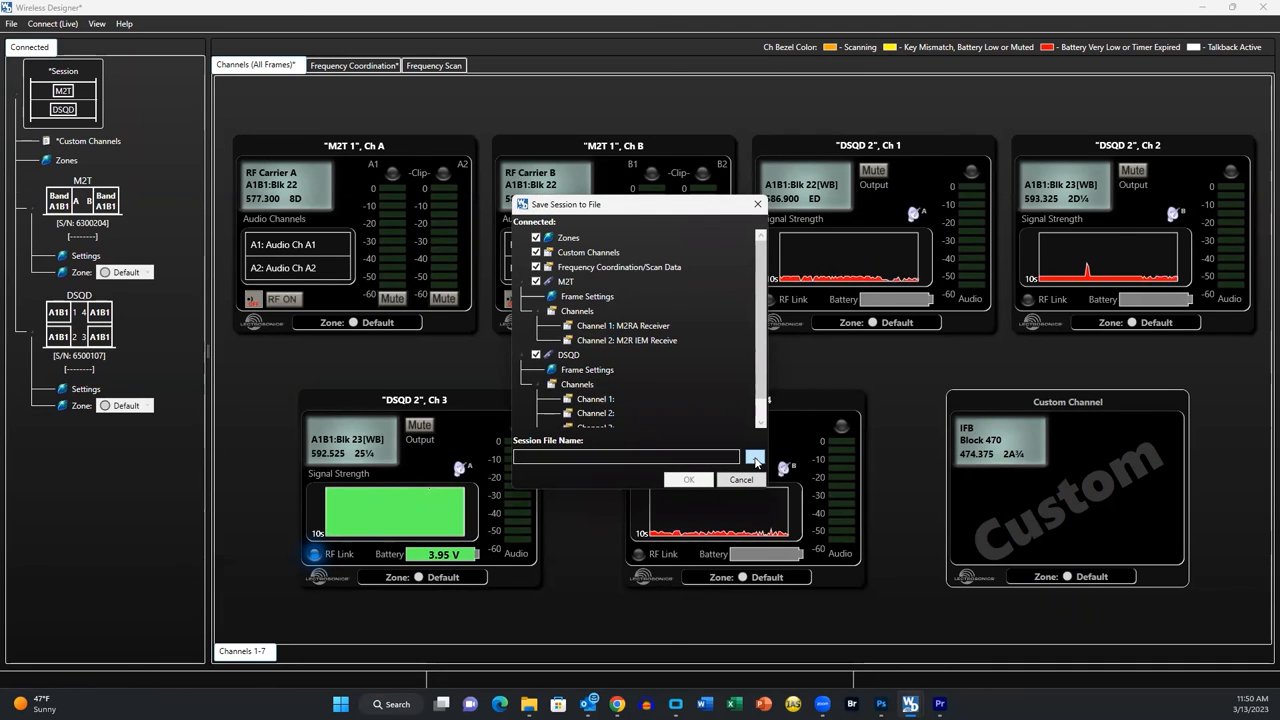
pyautogui.click(754, 457)
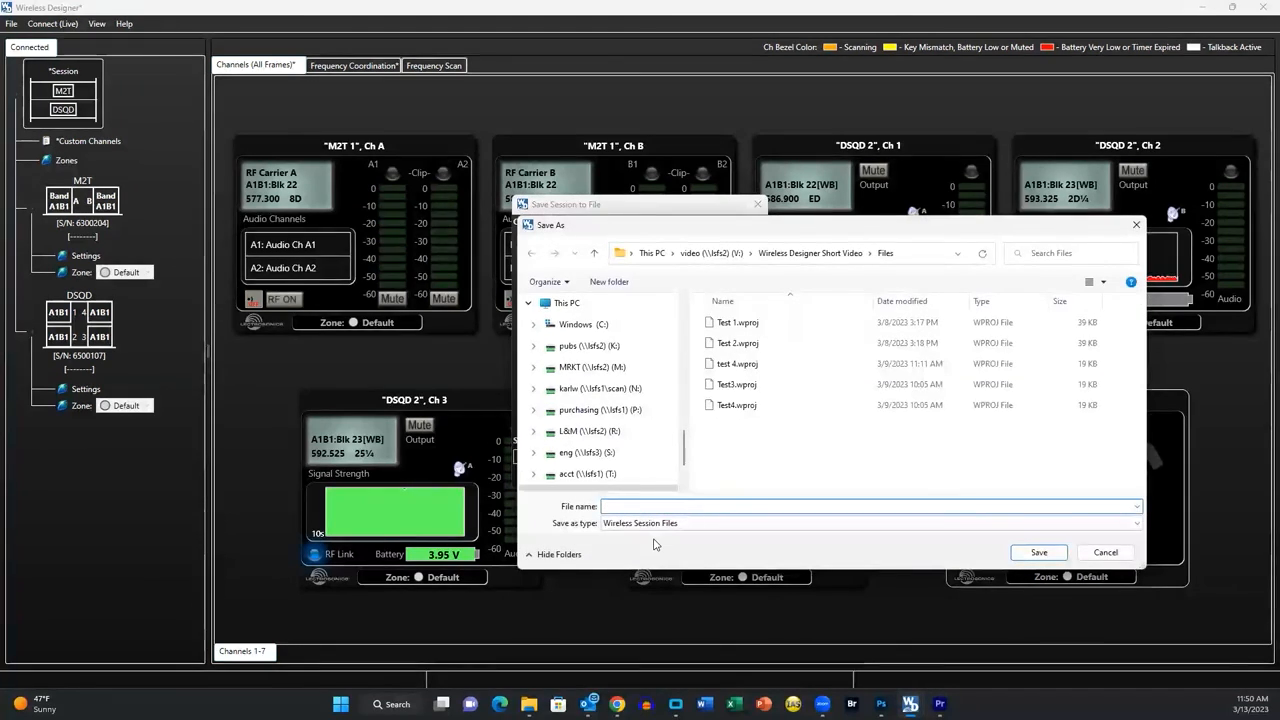
pyautogui.write('Ses')
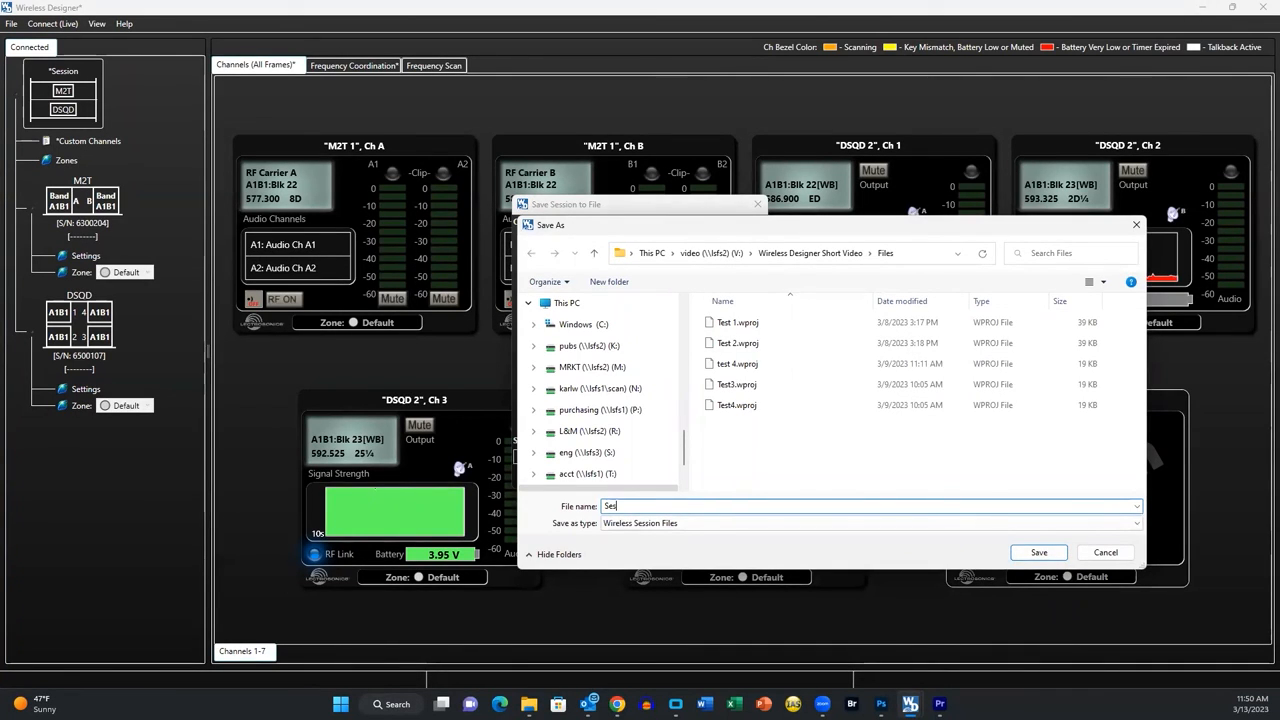
pyautogui.write('Session Test')
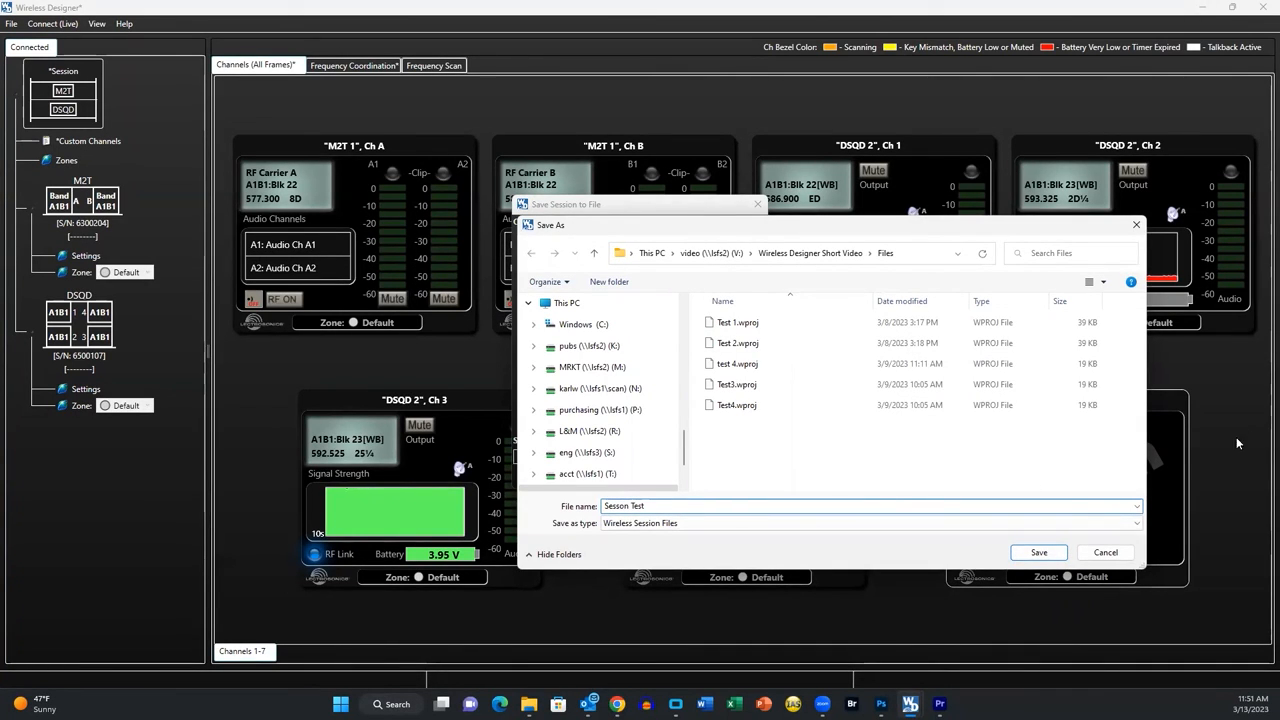
pyautogui.click(1038, 552)
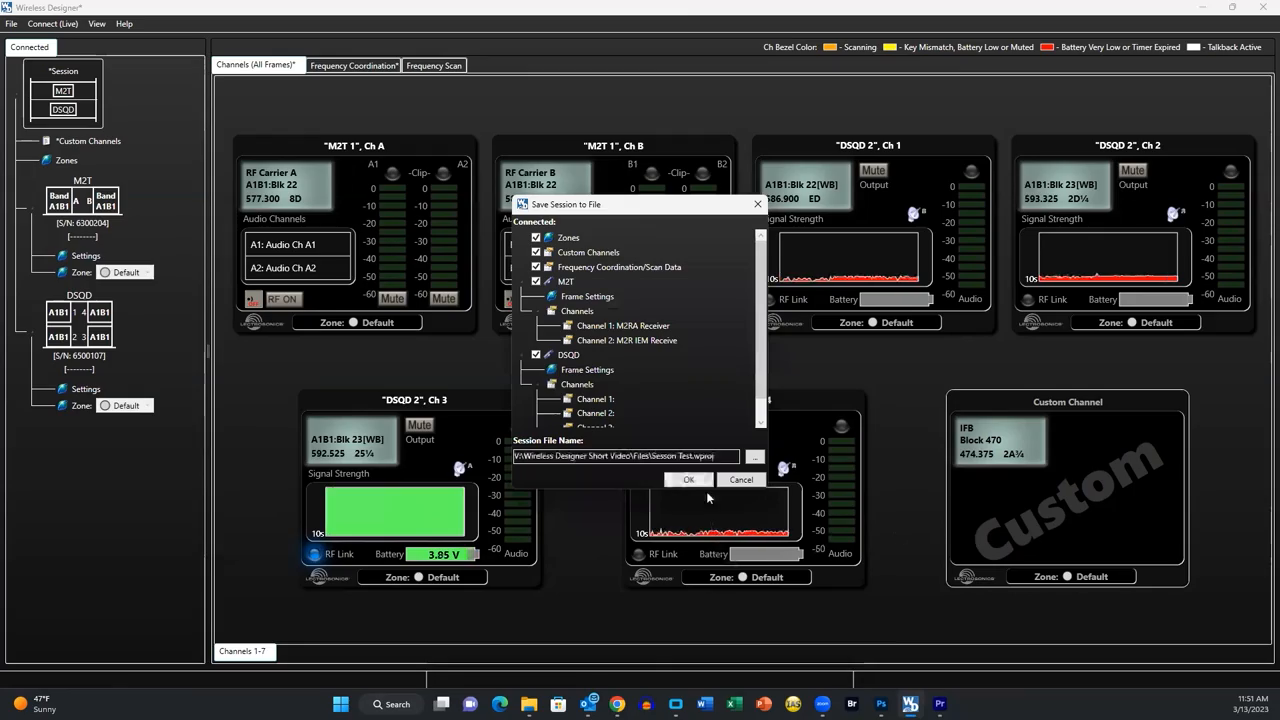
pyautogui.click(688, 479)
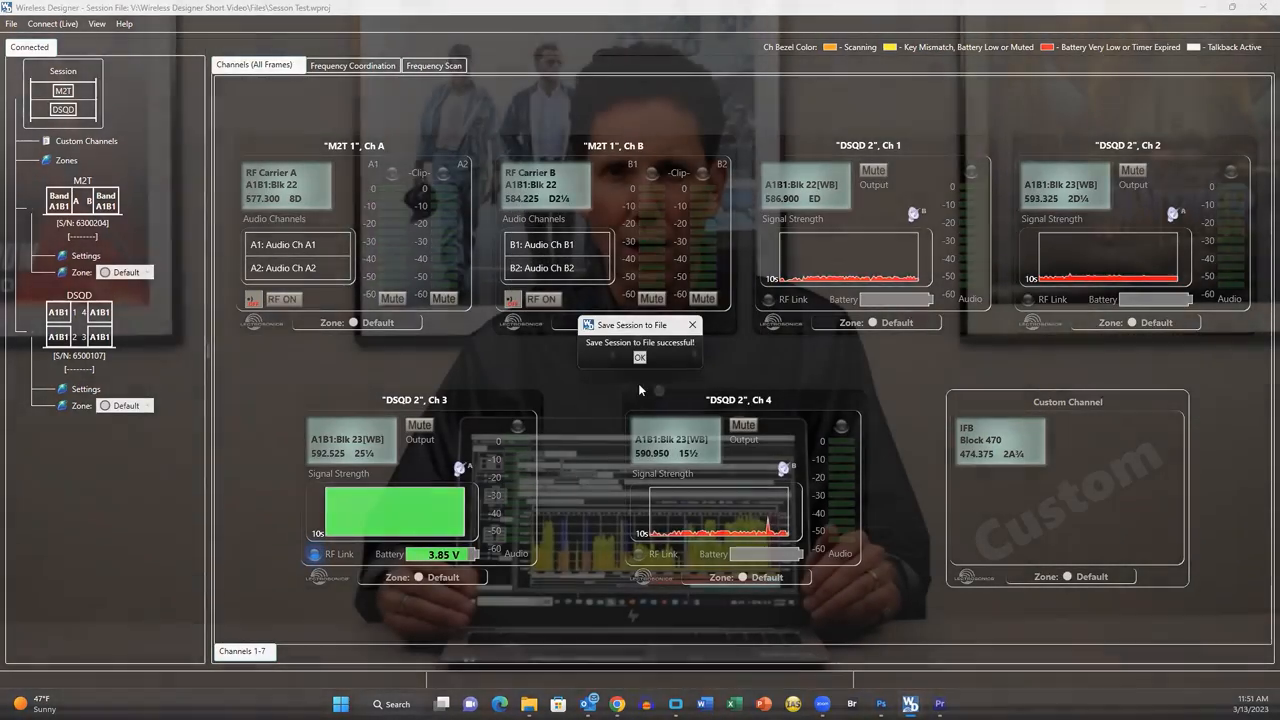